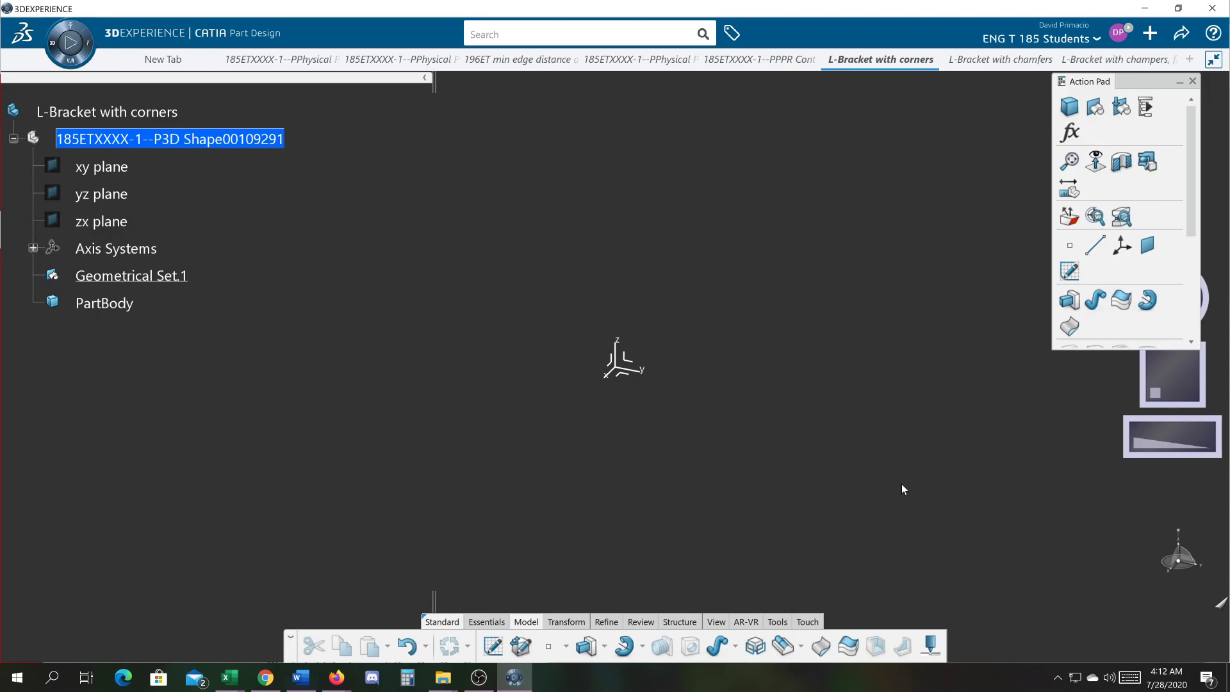
pyautogui.moveTo(621, 391)
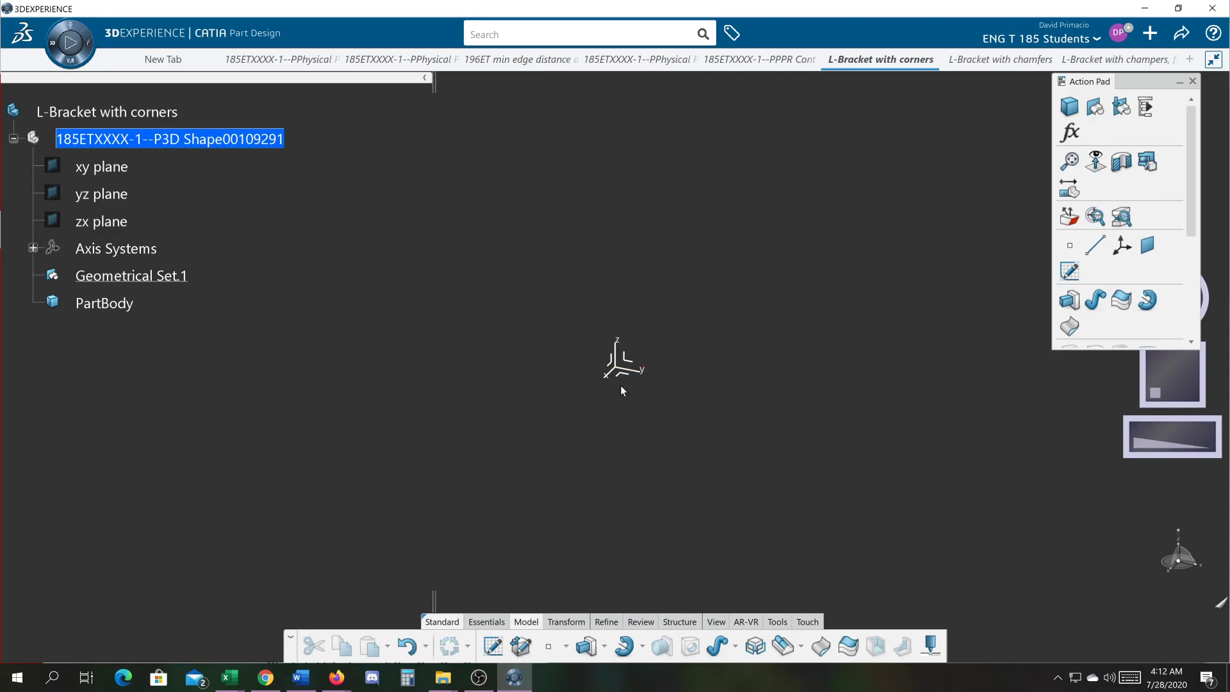
pyautogui.moveTo(621, 399)
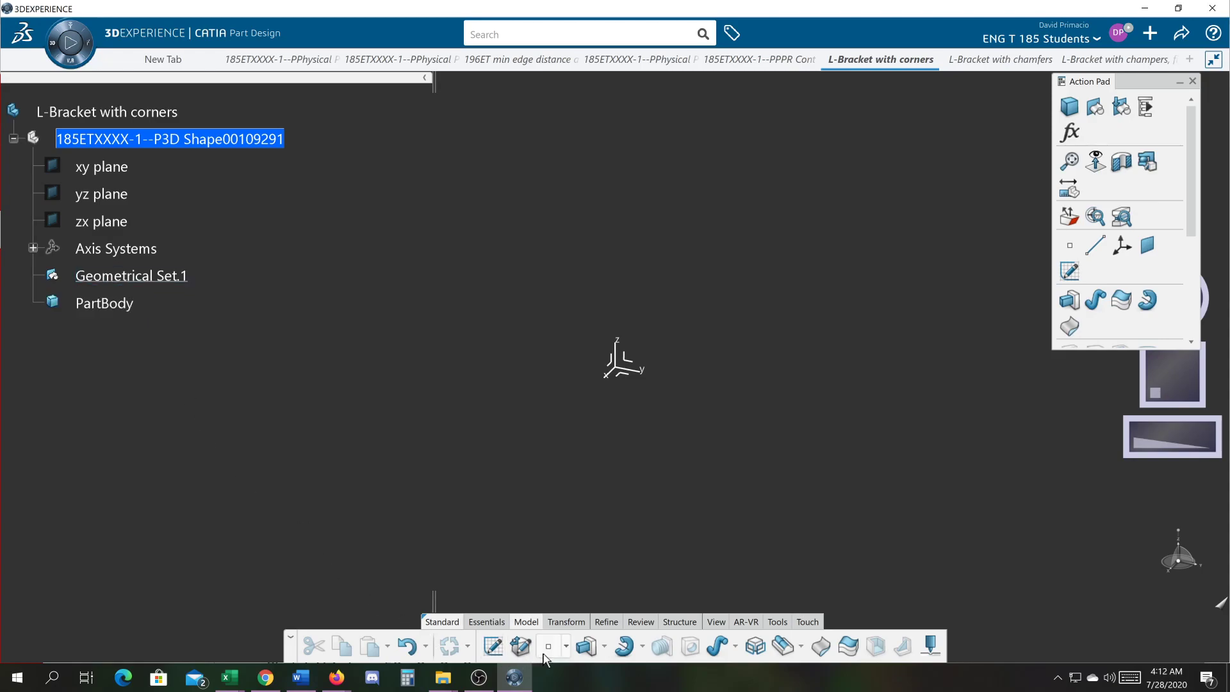
# Create Point.1 and preview it at X 2 in, Y -2 in, Z 2 in
pyautogui.click(548, 646)
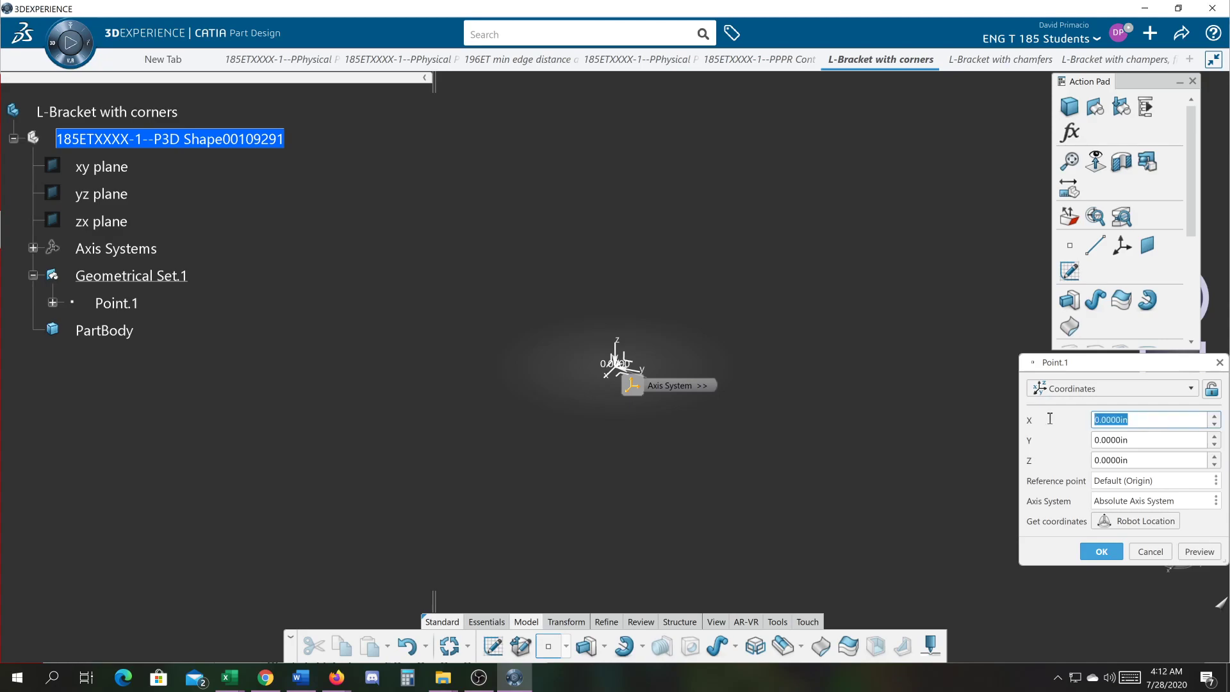
pyautogui.moveTo(1035, 423)
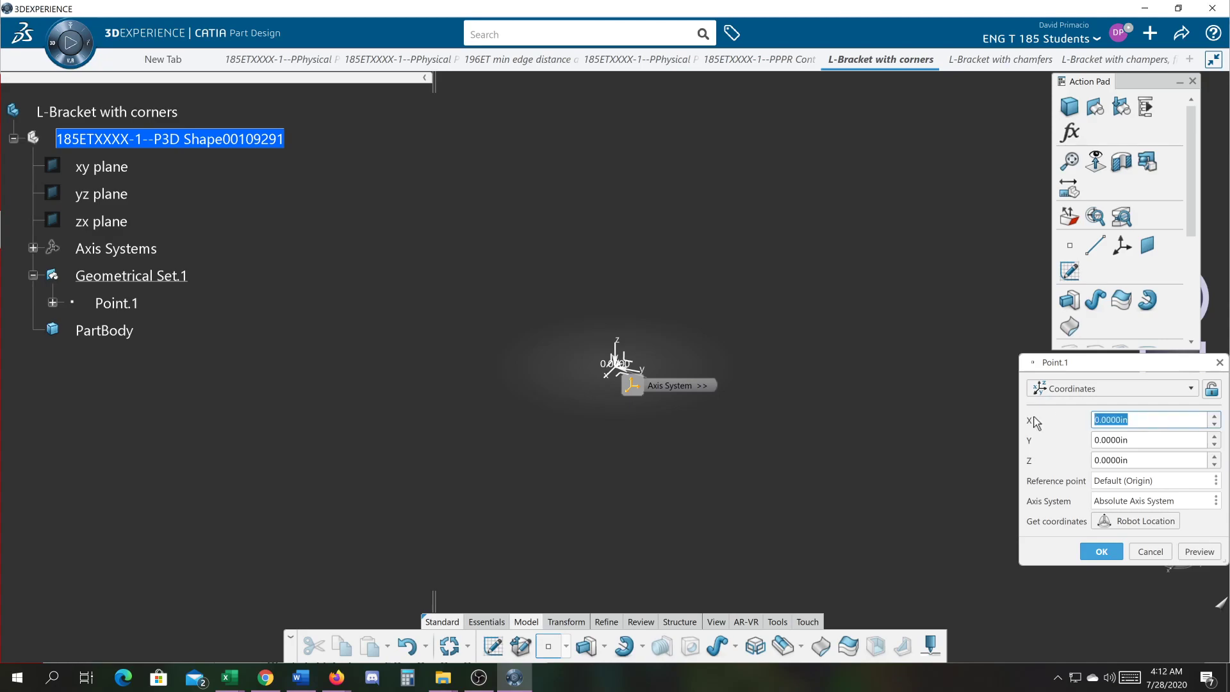
pyautogui.write('2')
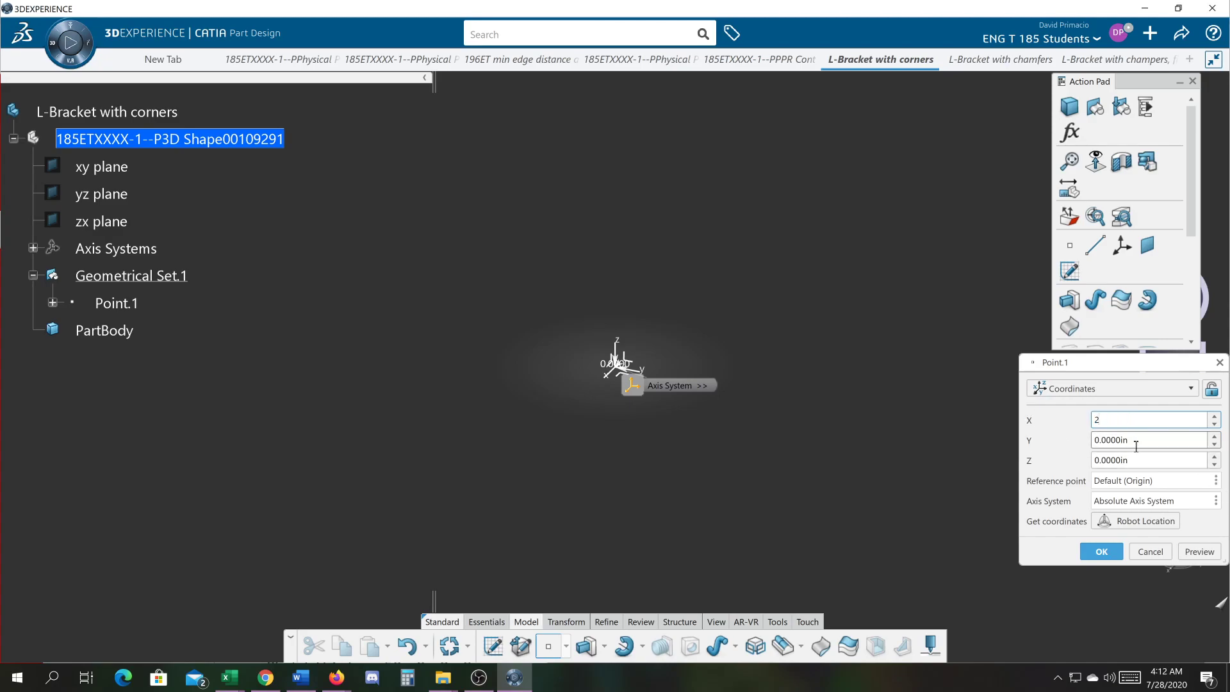
pyautogui.press('Tab')
pyautogui.write('-2.0000')
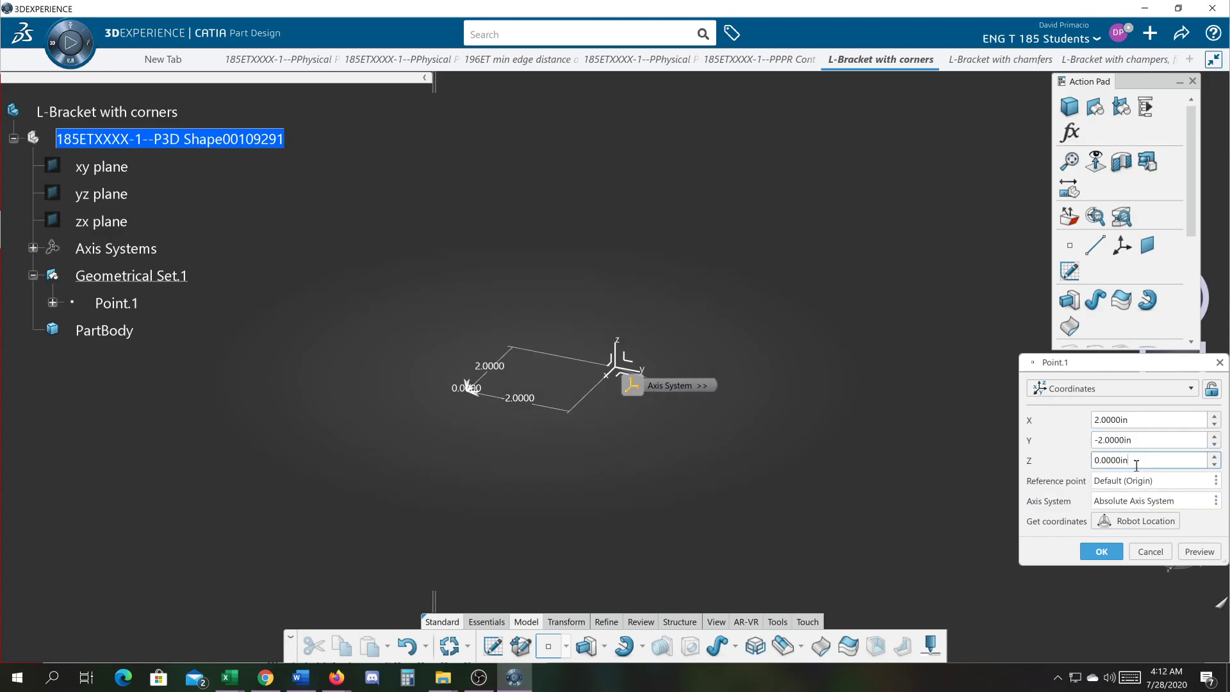
pyautogui.tripleClick(1150, 460)
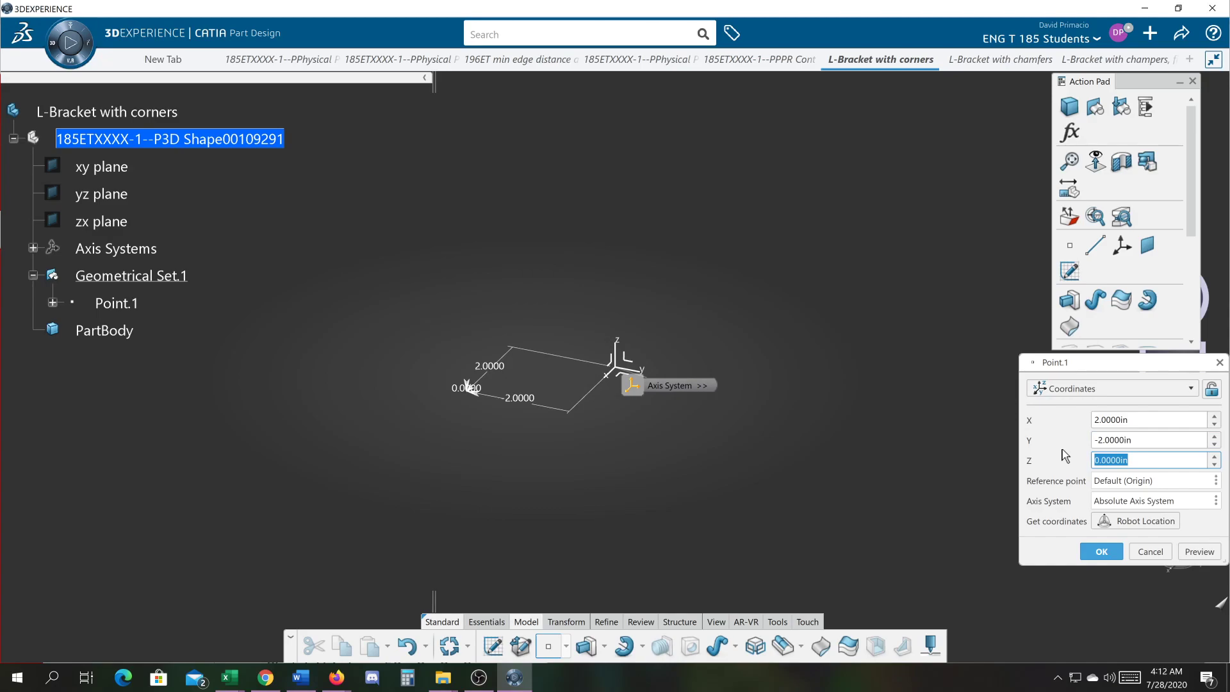
pyautogui.write('2')
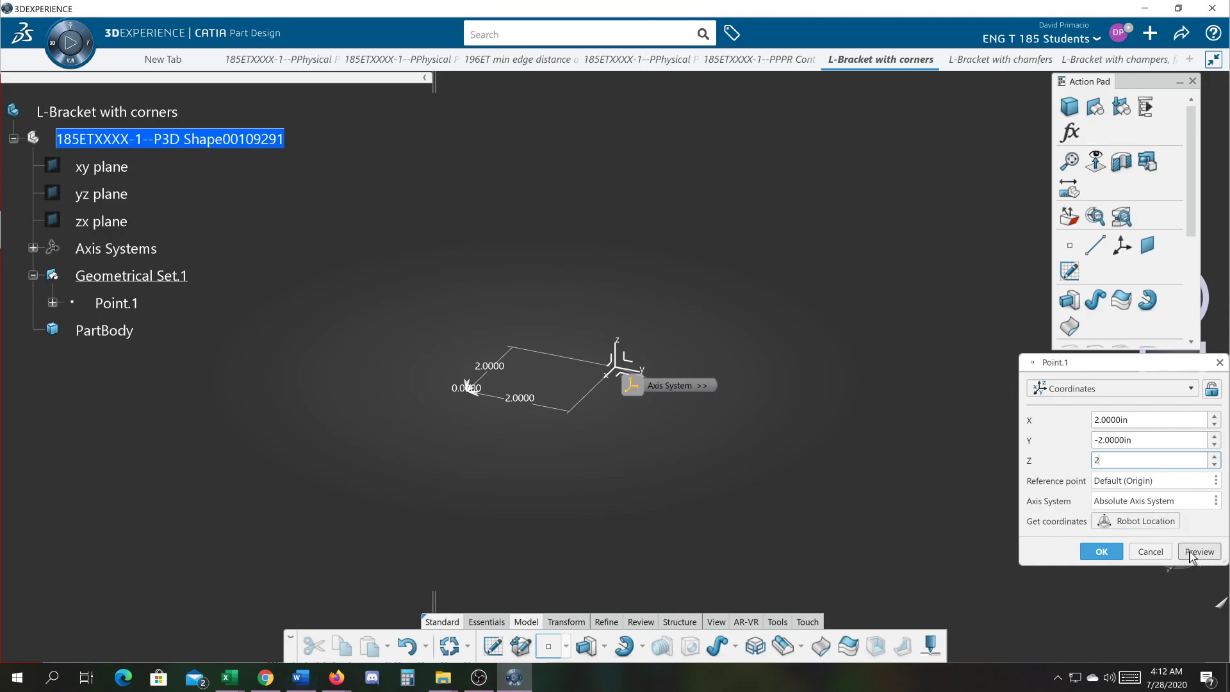
pyautogui.click(1197, 552)
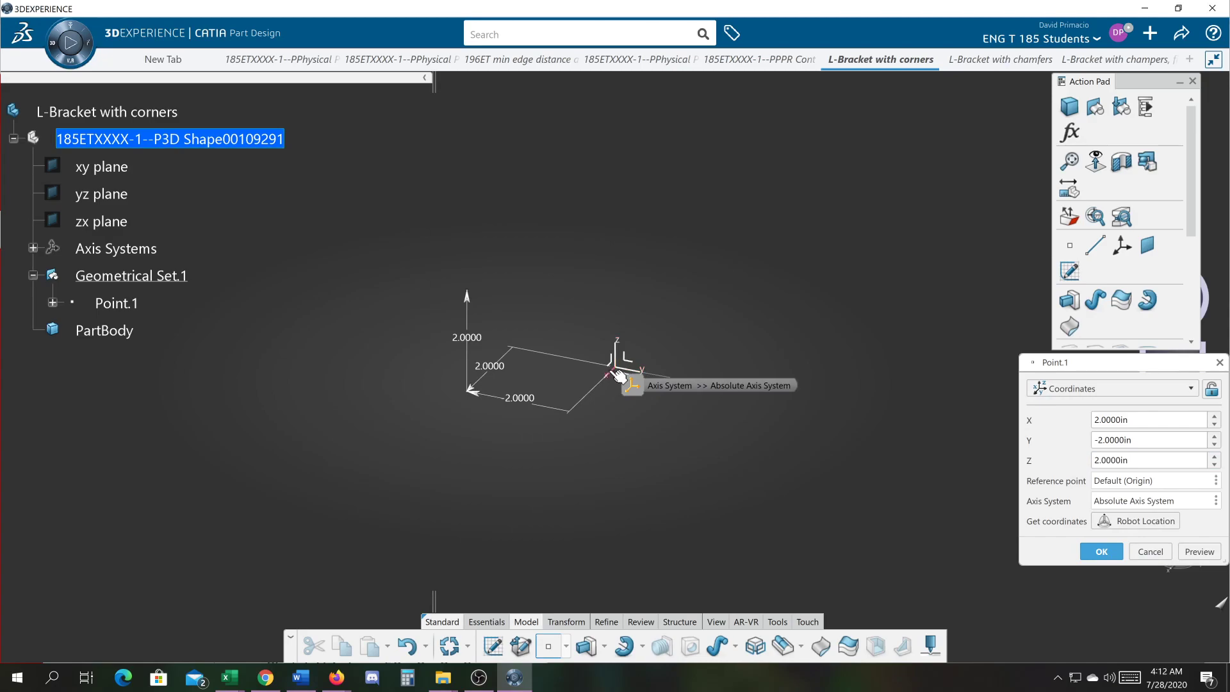
pyautogui.moveTo(504, 337)
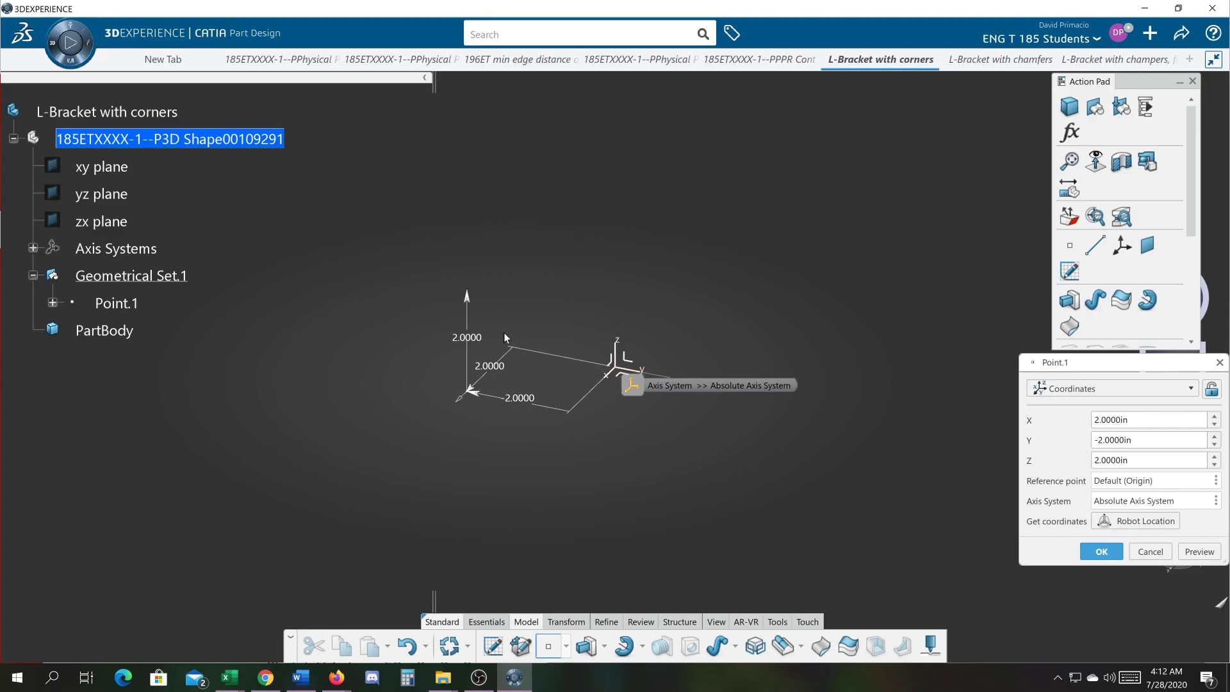
pyautogui.moveTo(455, 289)
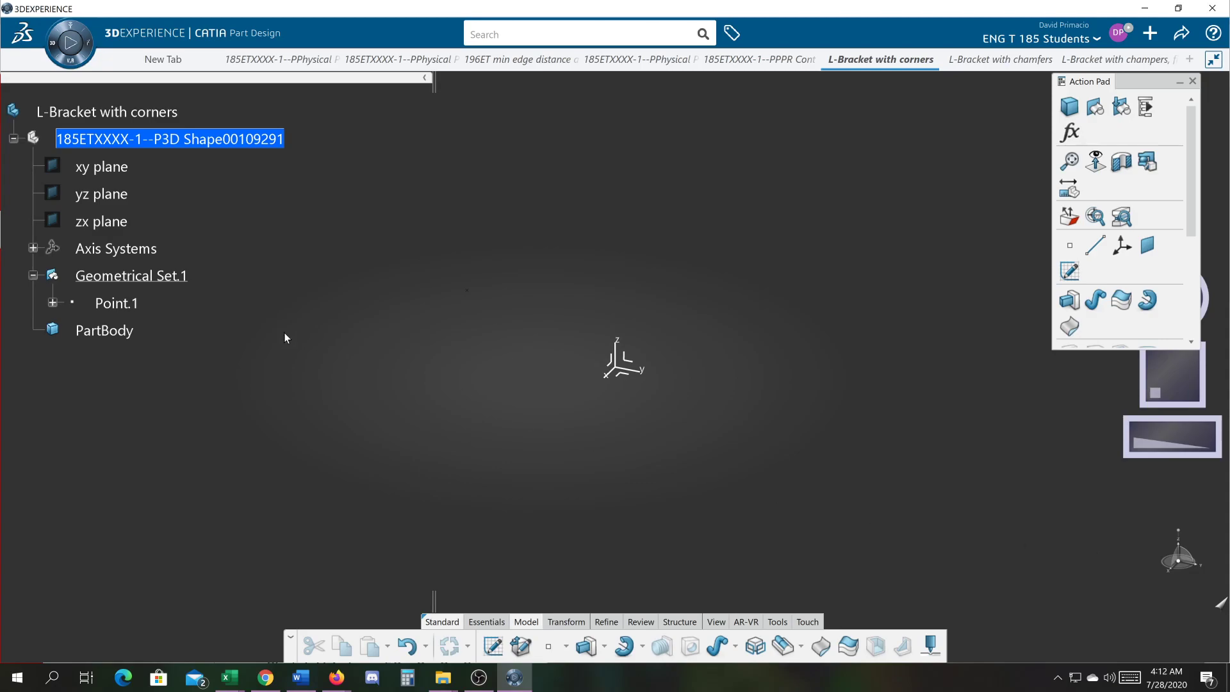
pyautogui.moveTo(469, 296)
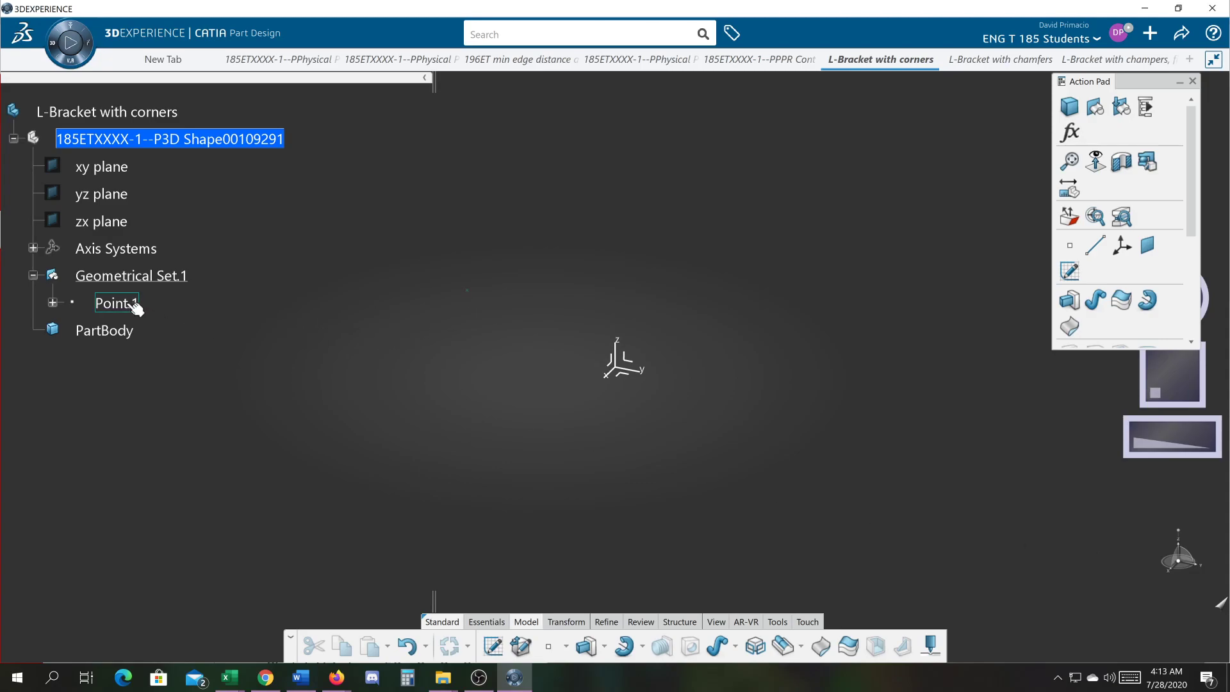
# Open the Graphic properties of Point.1
pyautogui.rightClick(116, 303)
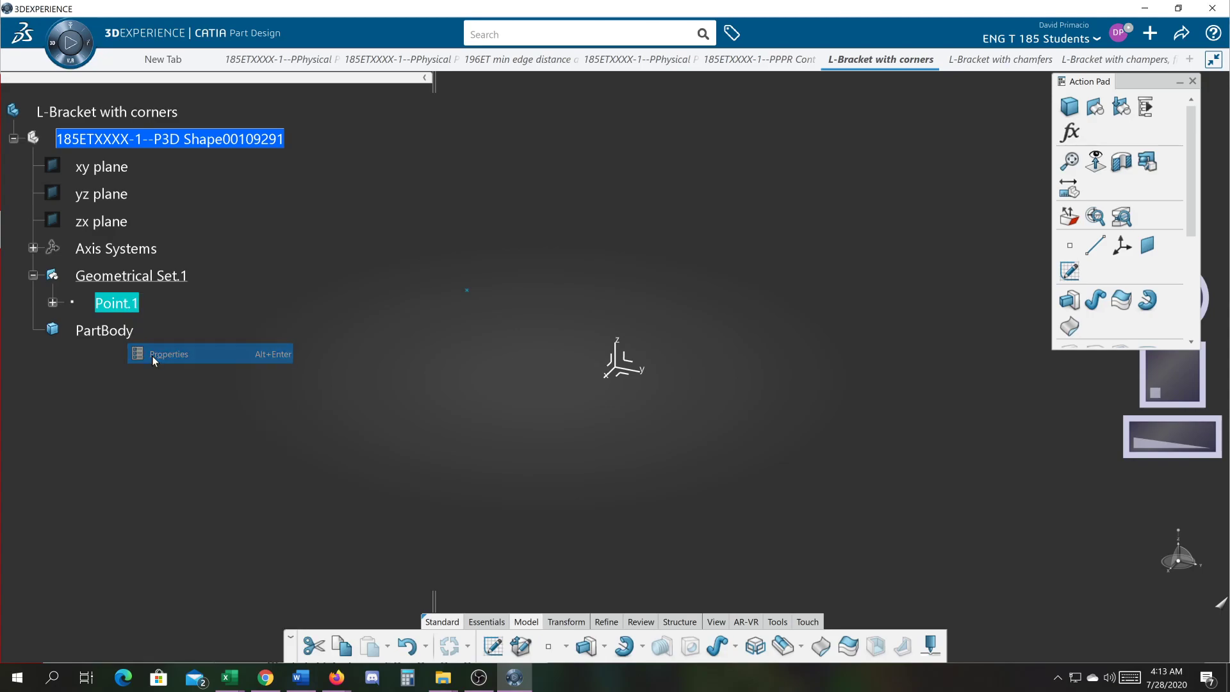
pyautogui.click(167, 353)
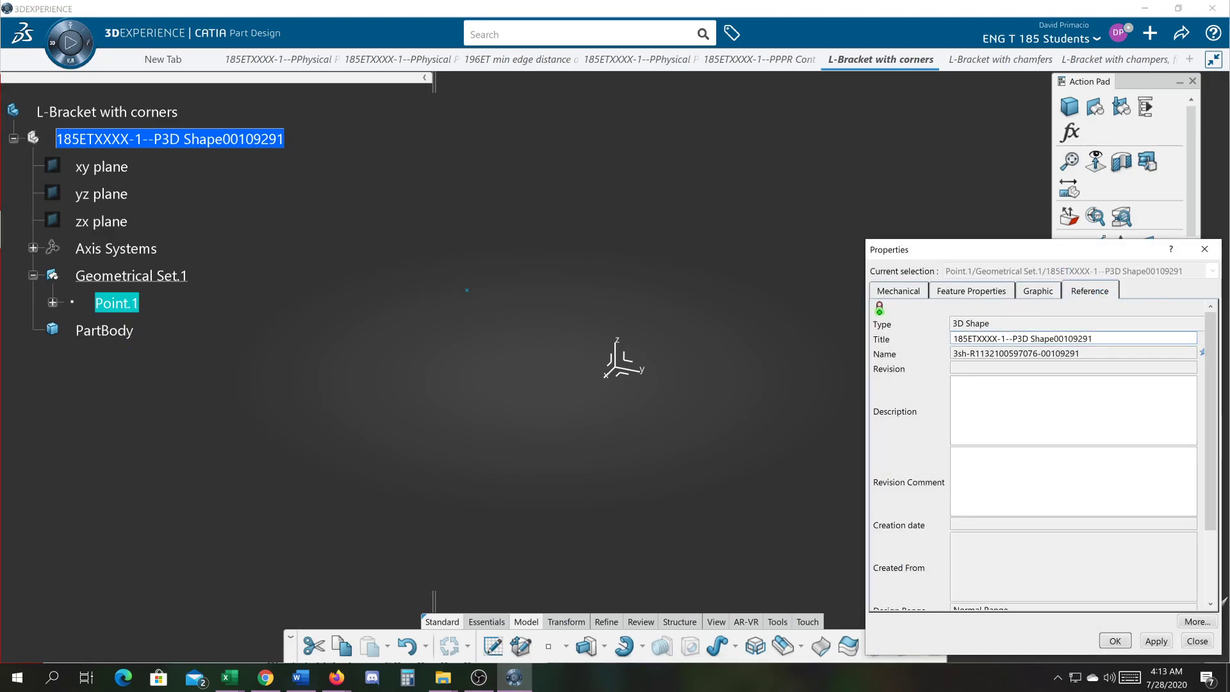
pyautogui.click(1037, 290)
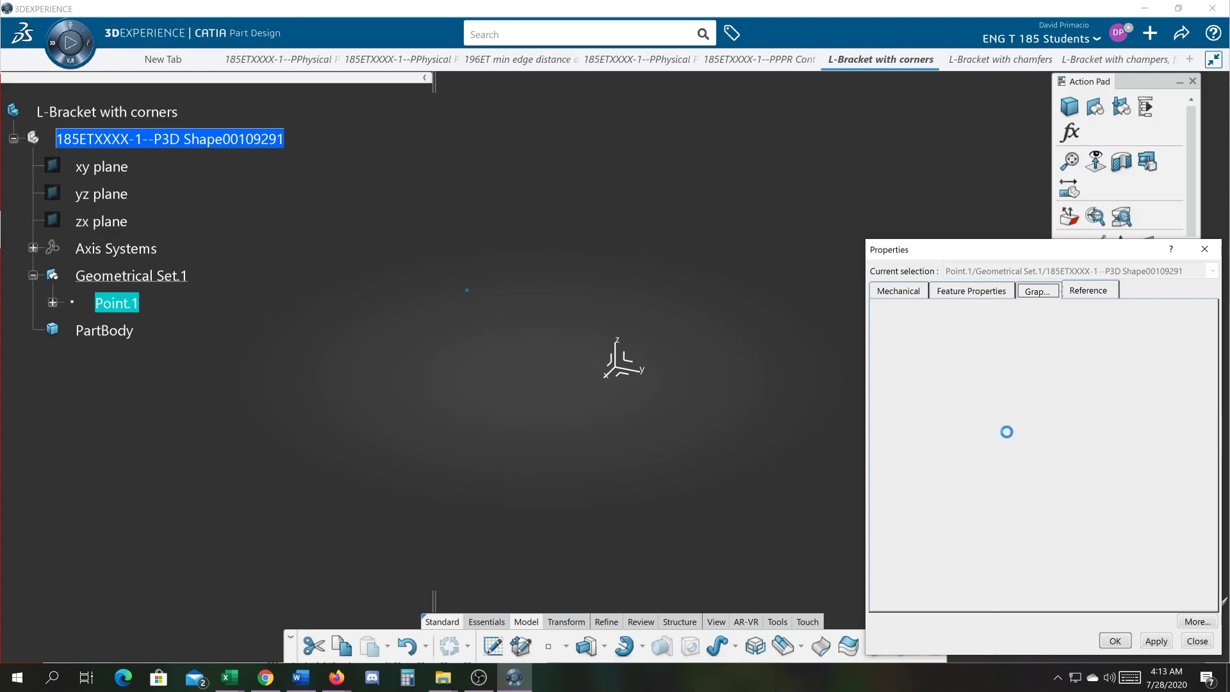
pyautogui.click(1037, 290)
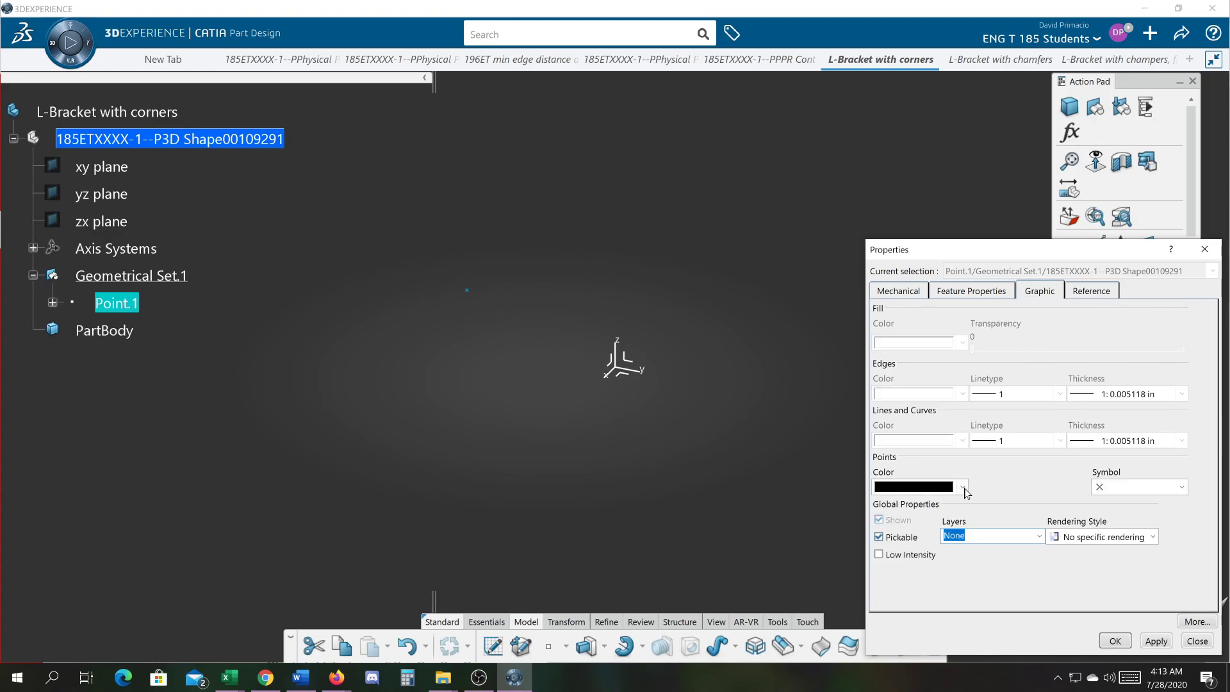
# Set Point.1's color to white, keep the cross symbol, and apply
pyautogui.click(962, 486)
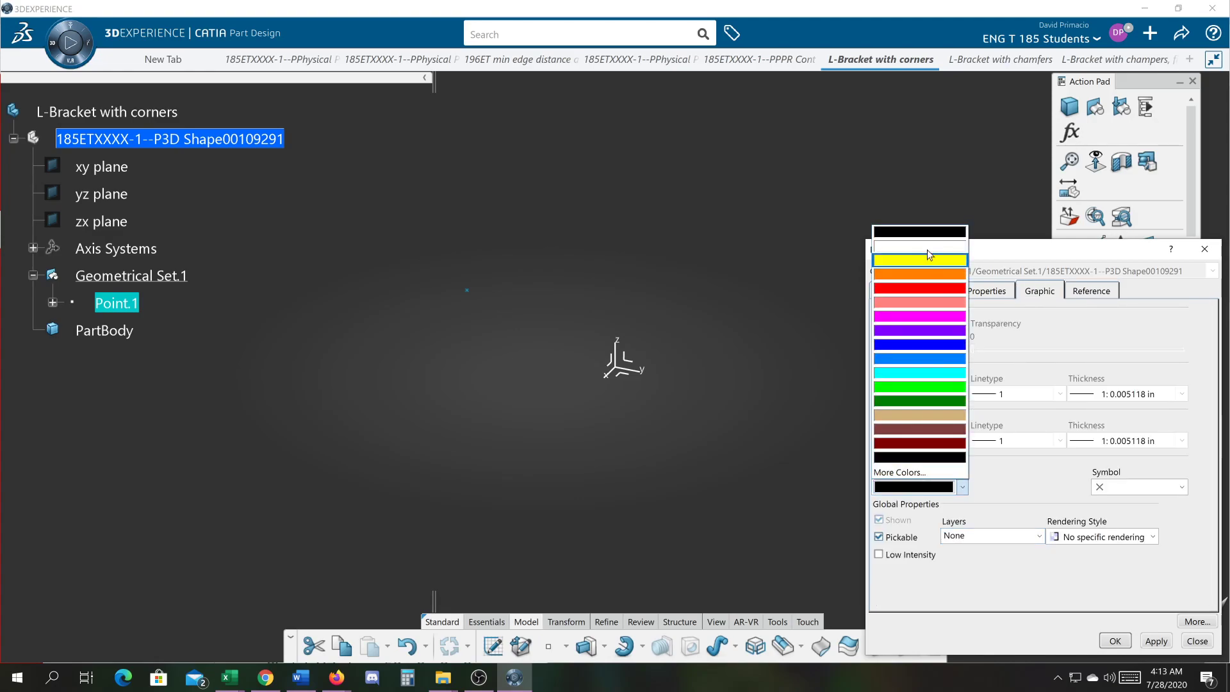
pyautogui.click(919, 246)
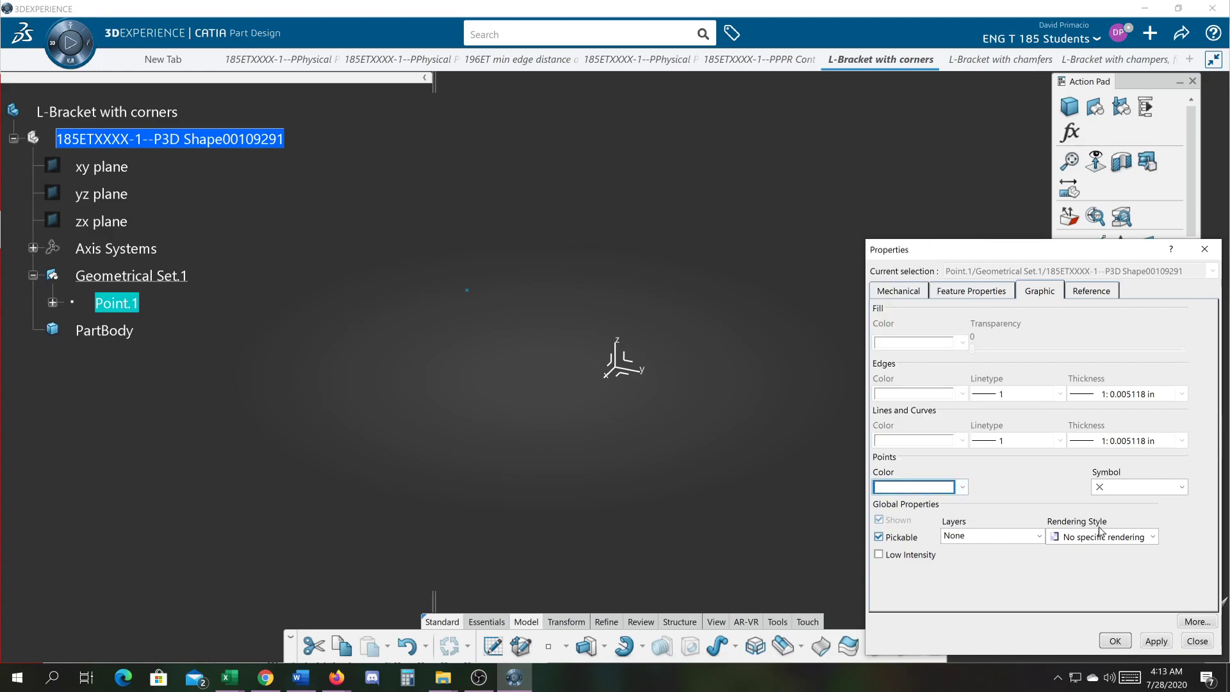
pyautogui.click(1181, 486)
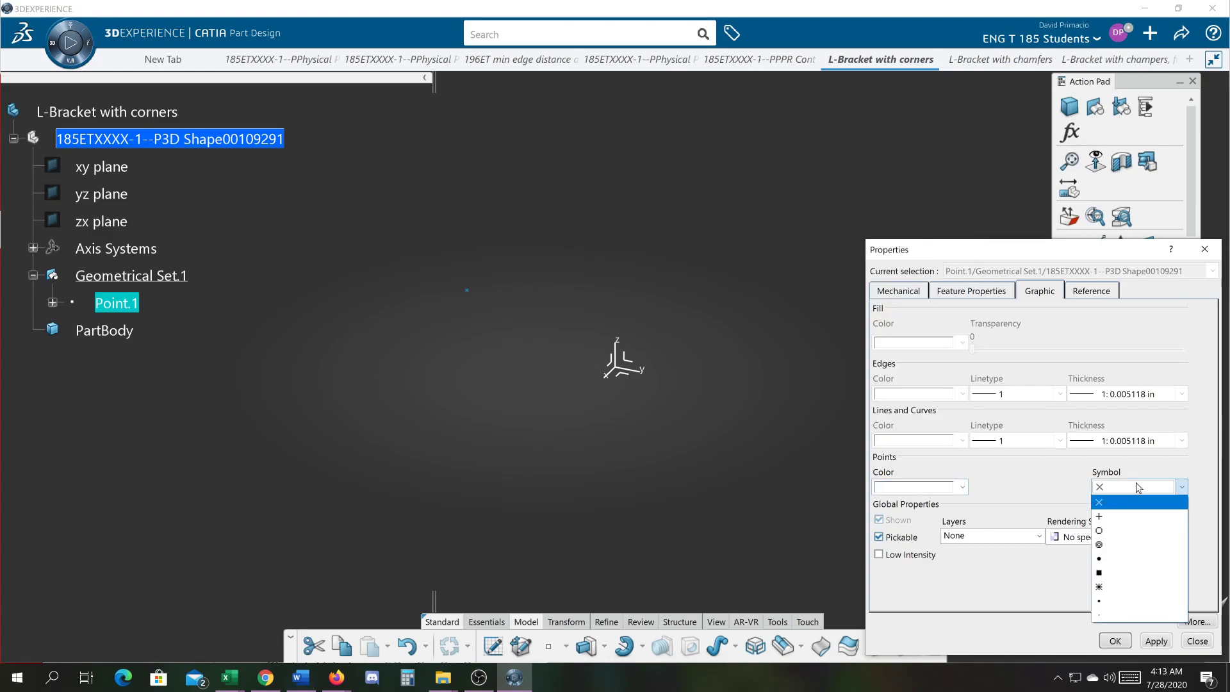
pyautogui.click(1100, 501)
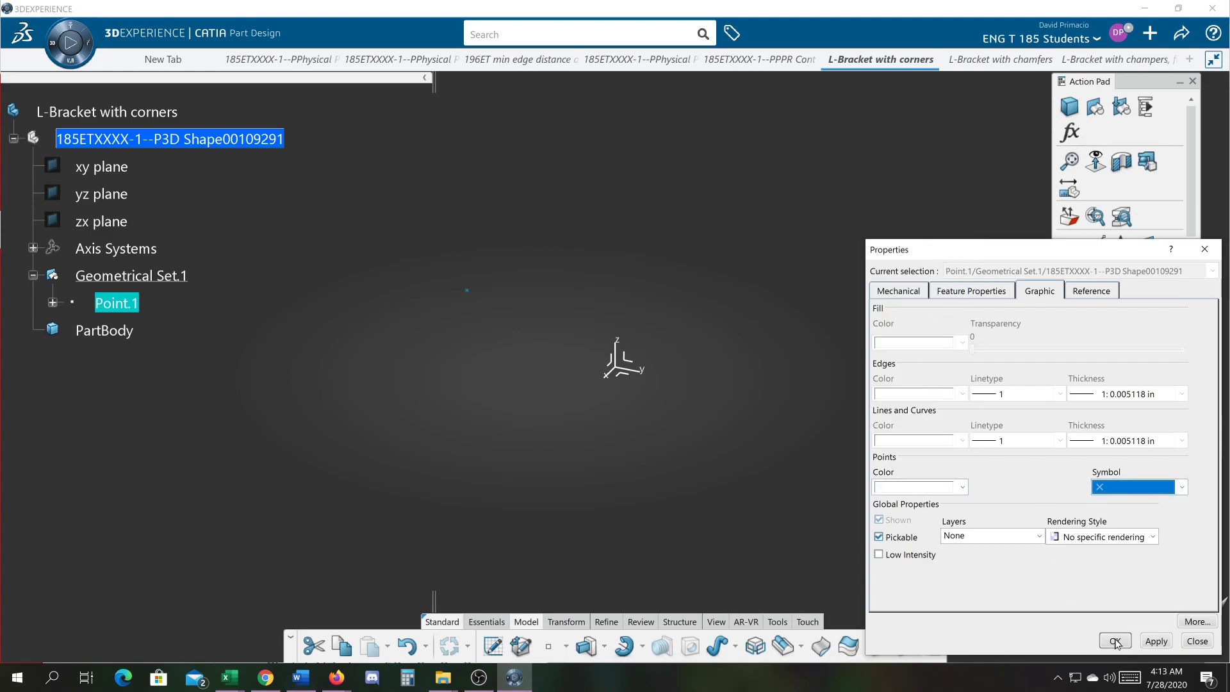
pyautogui.click(1113, 641)
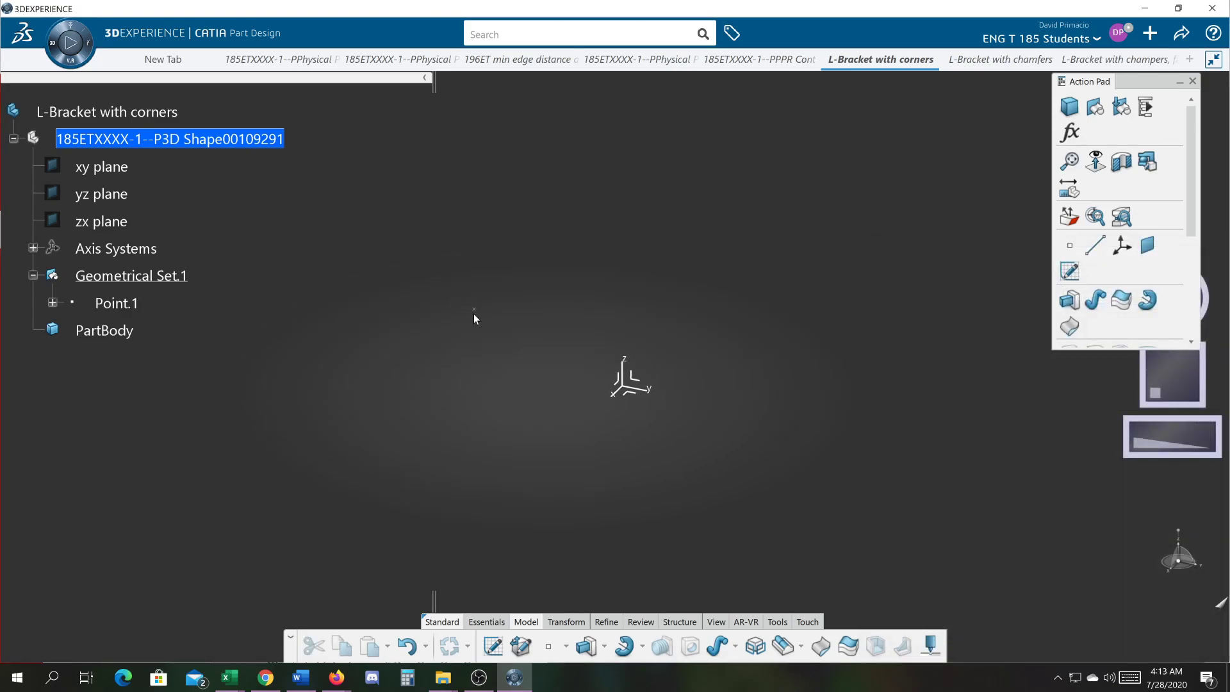
# Create Axis System.2 with Point.1 as its origin
pyautogui.click(115, 303)
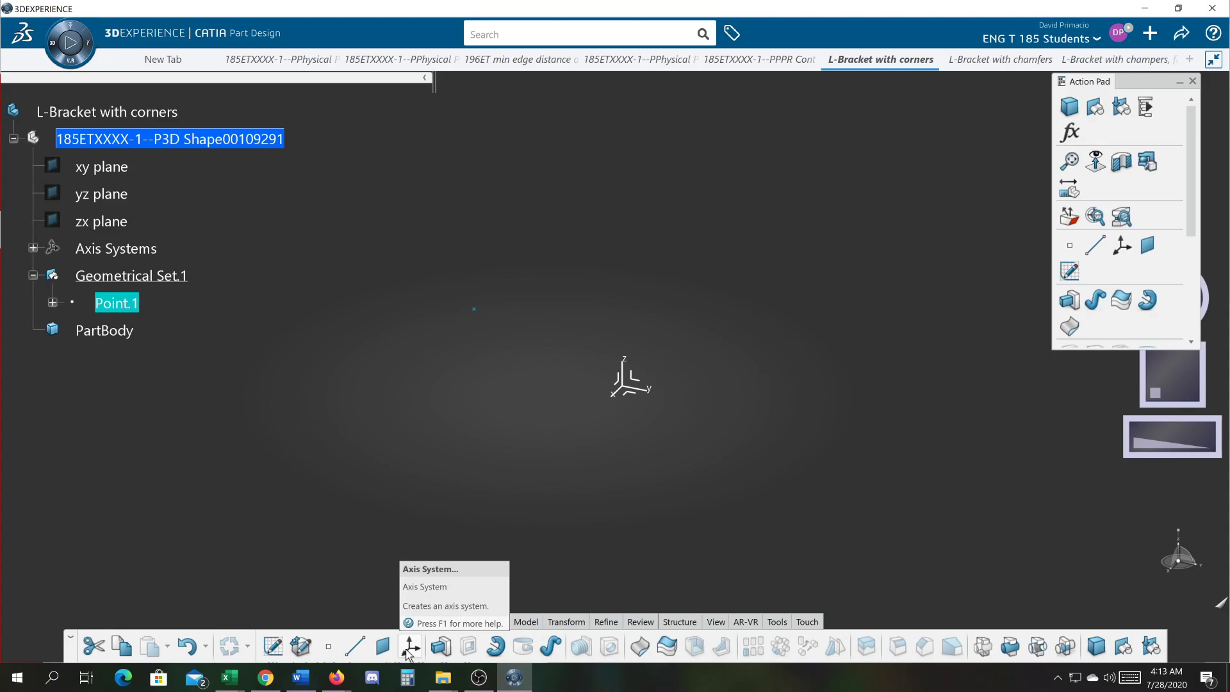
pyautogui.click(409, 646)
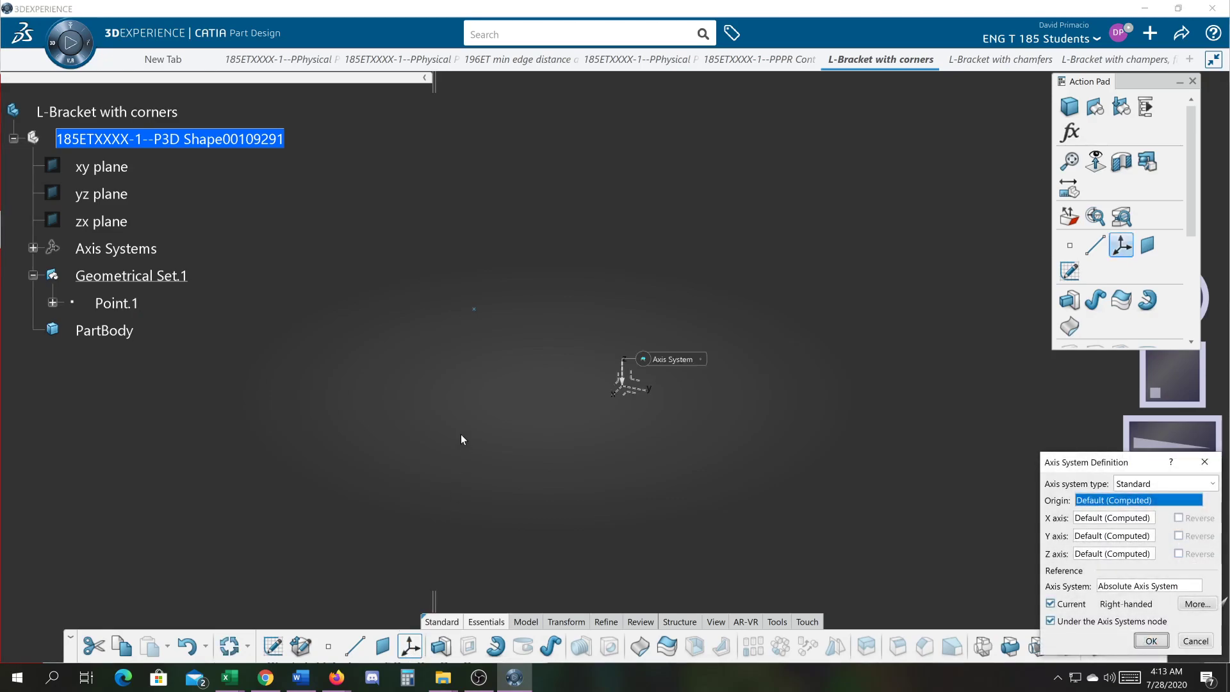
pyautogui.moveTo(474, 317)
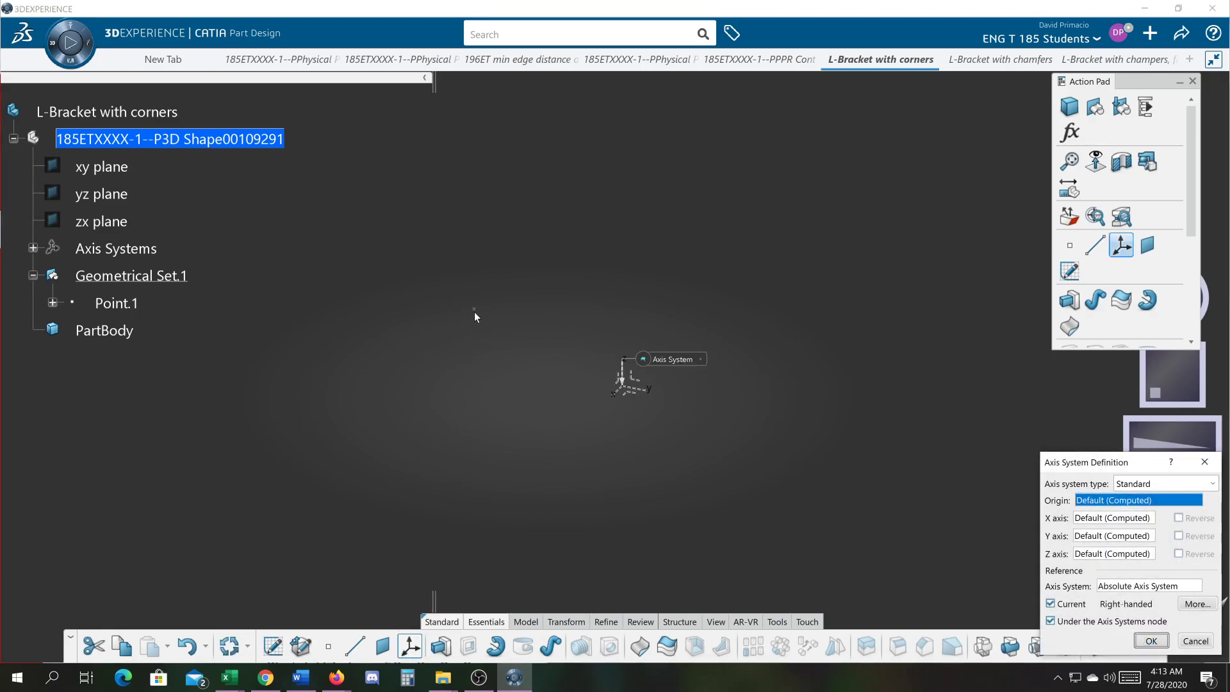
pyautogui.click(115, 303)
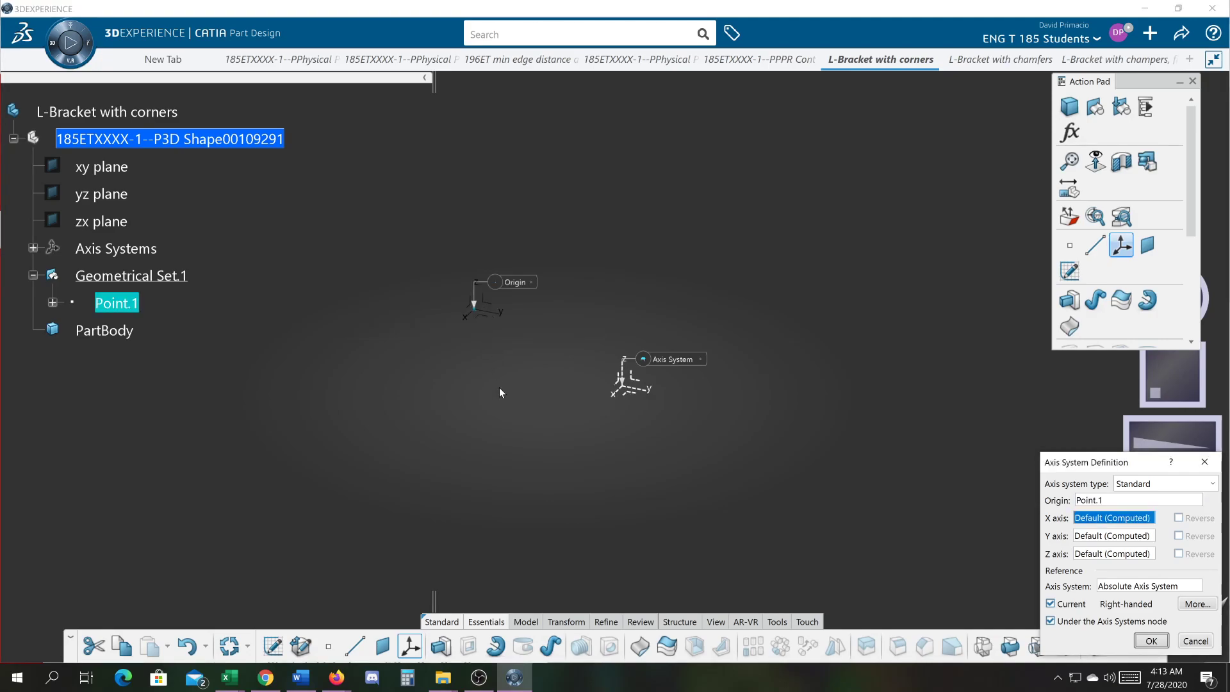
pyautogui.moveTo(408, 352)
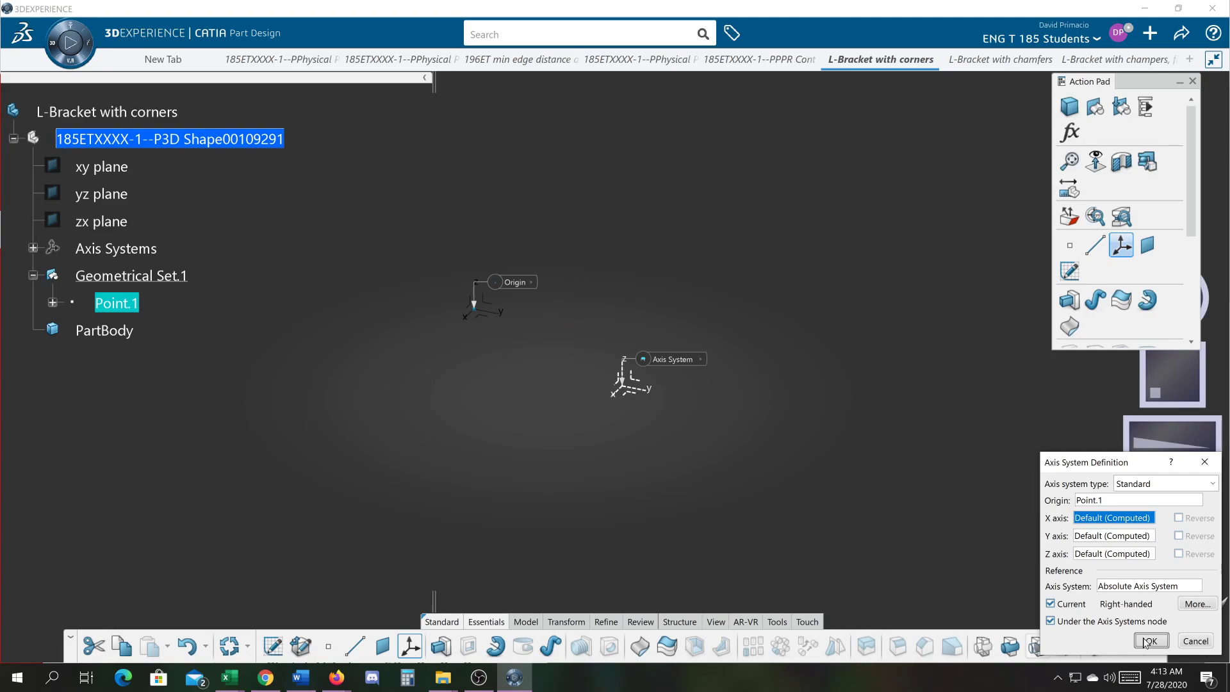
pyautogui.click(1148, 641)
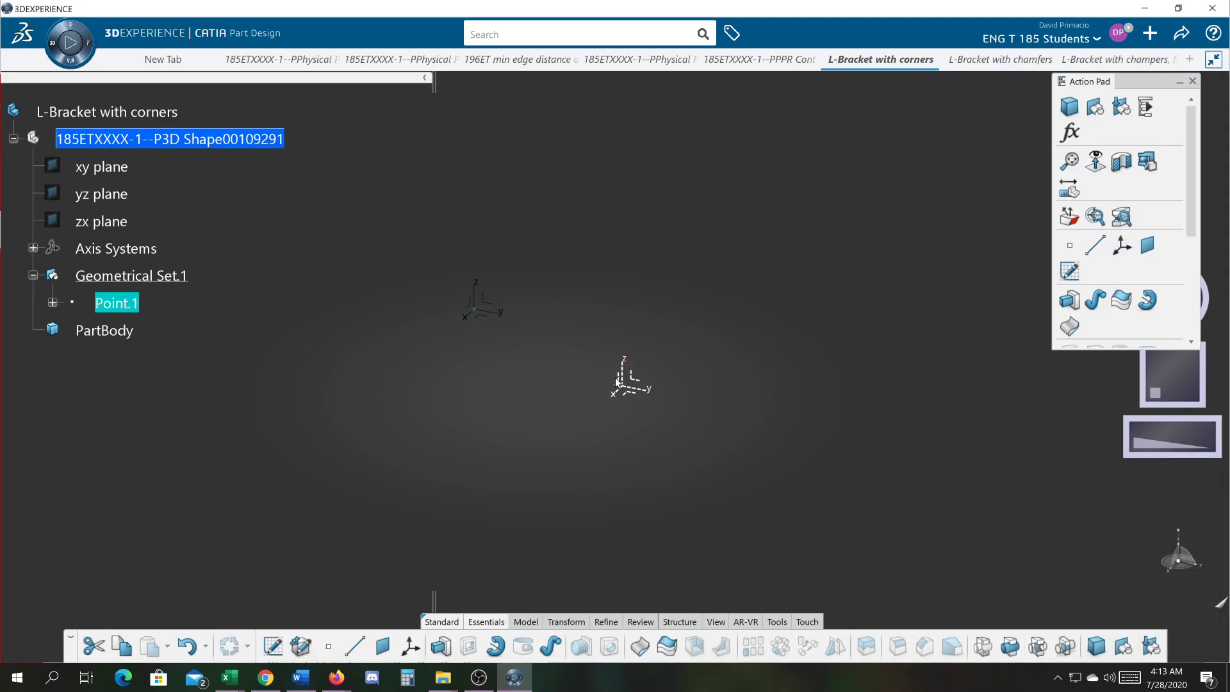
pyautogui.moveTo(496, 316)
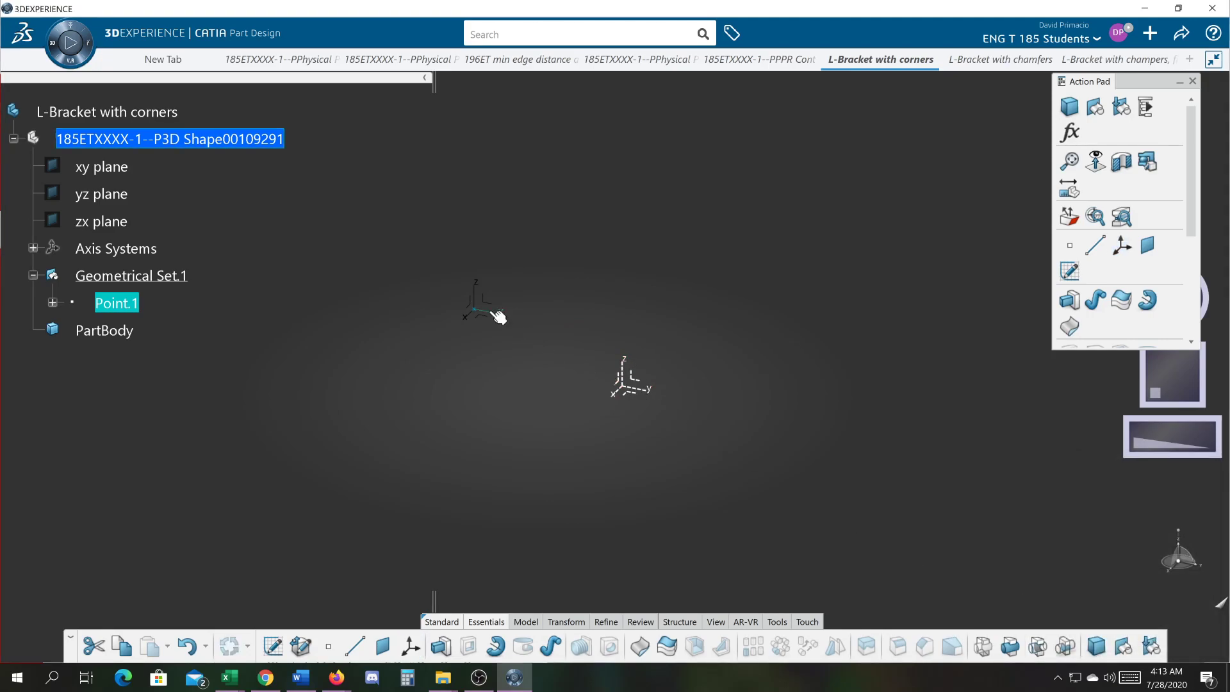
pyautogui.moveTo(506, 313)
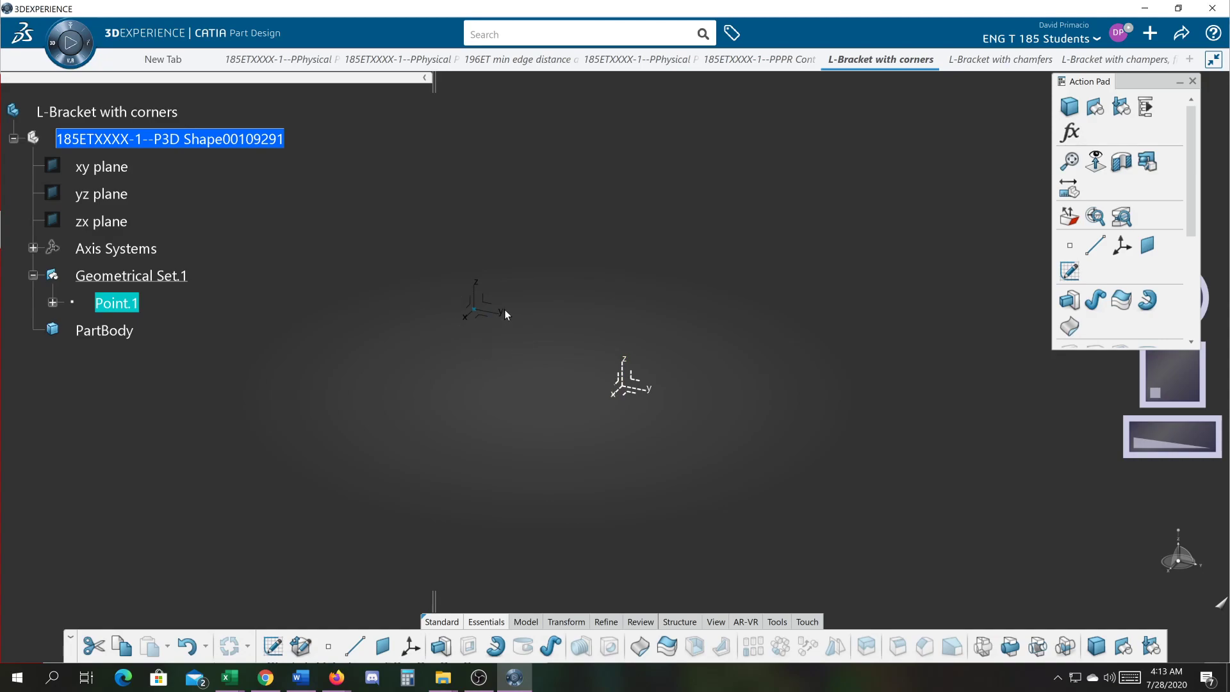
# Set Axis System.2's line thickness to 4: 0.03937 in
pyautogui.click(492, 314)
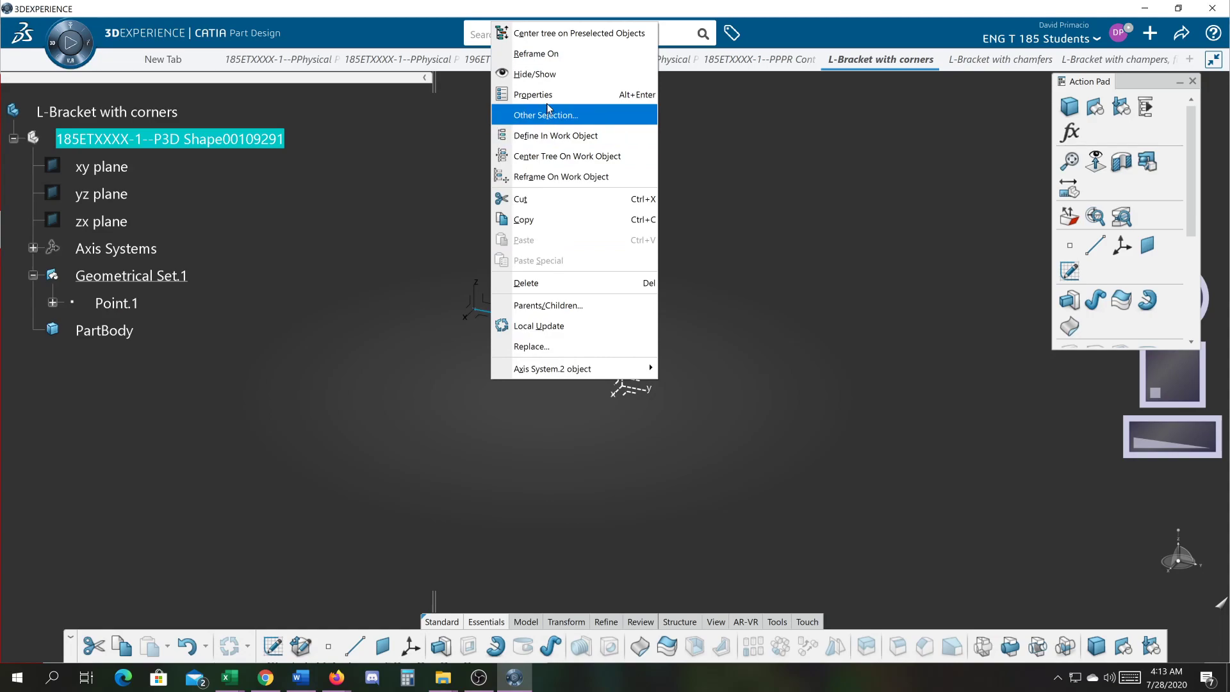
pyautogui.click(532, 95)
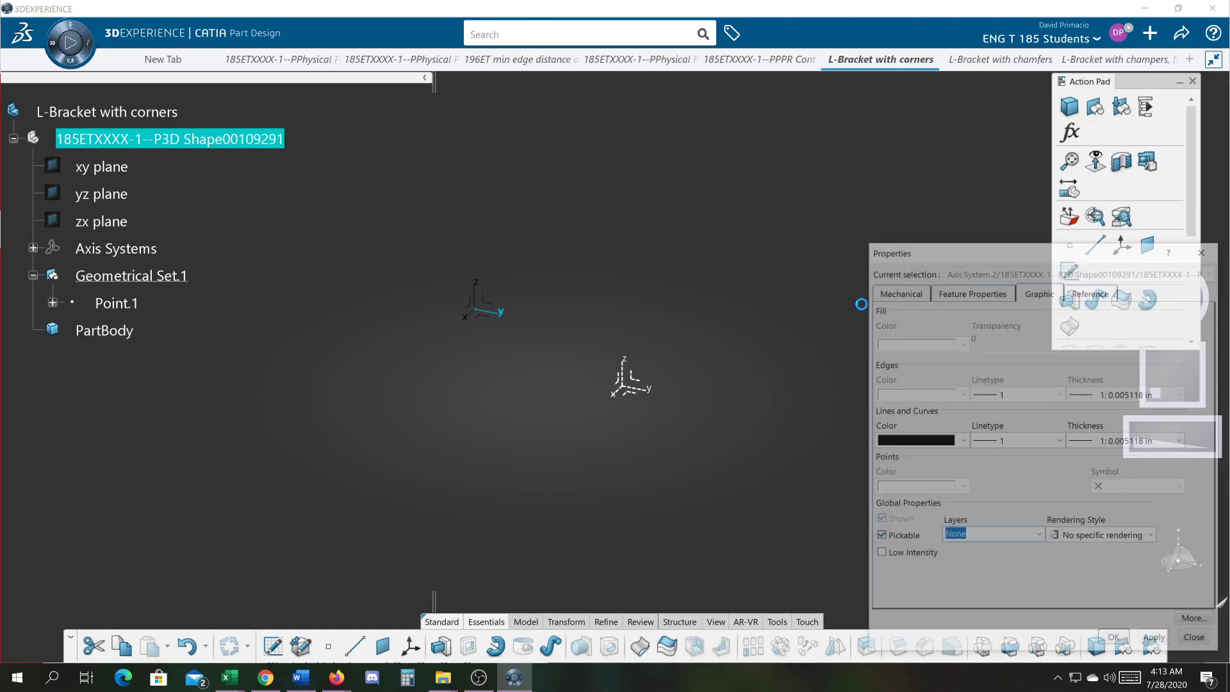
pyautogui.click(962, 441)
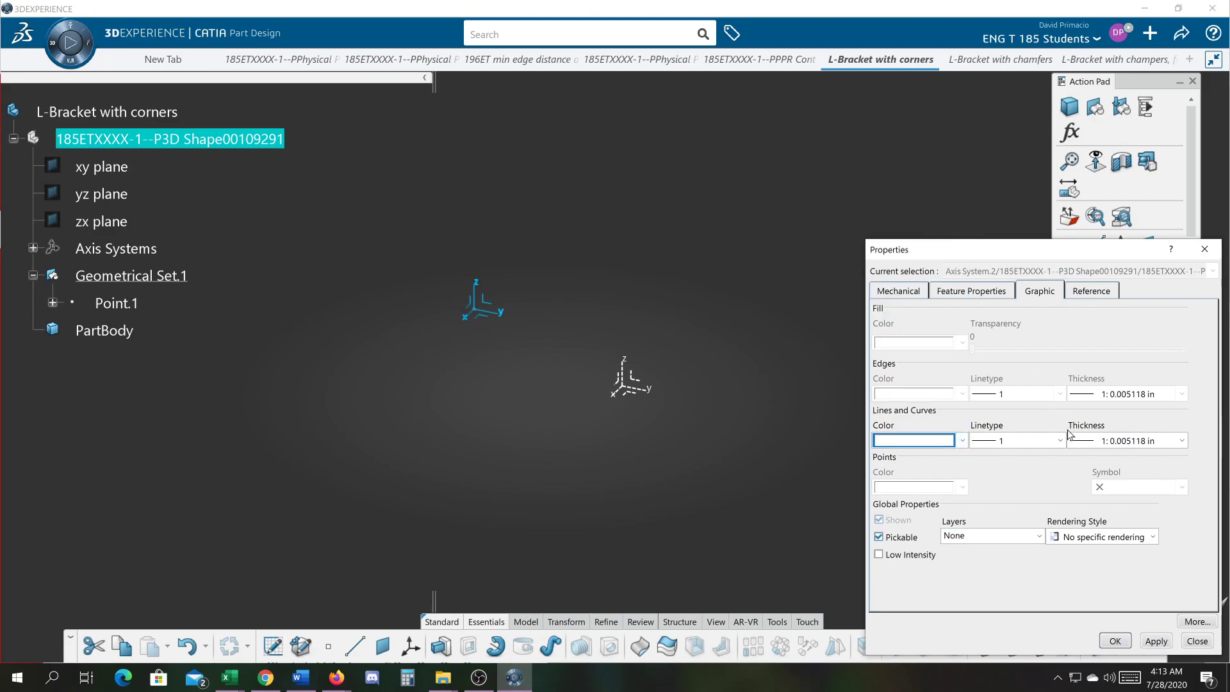
pyautogui.click(1123, 440)
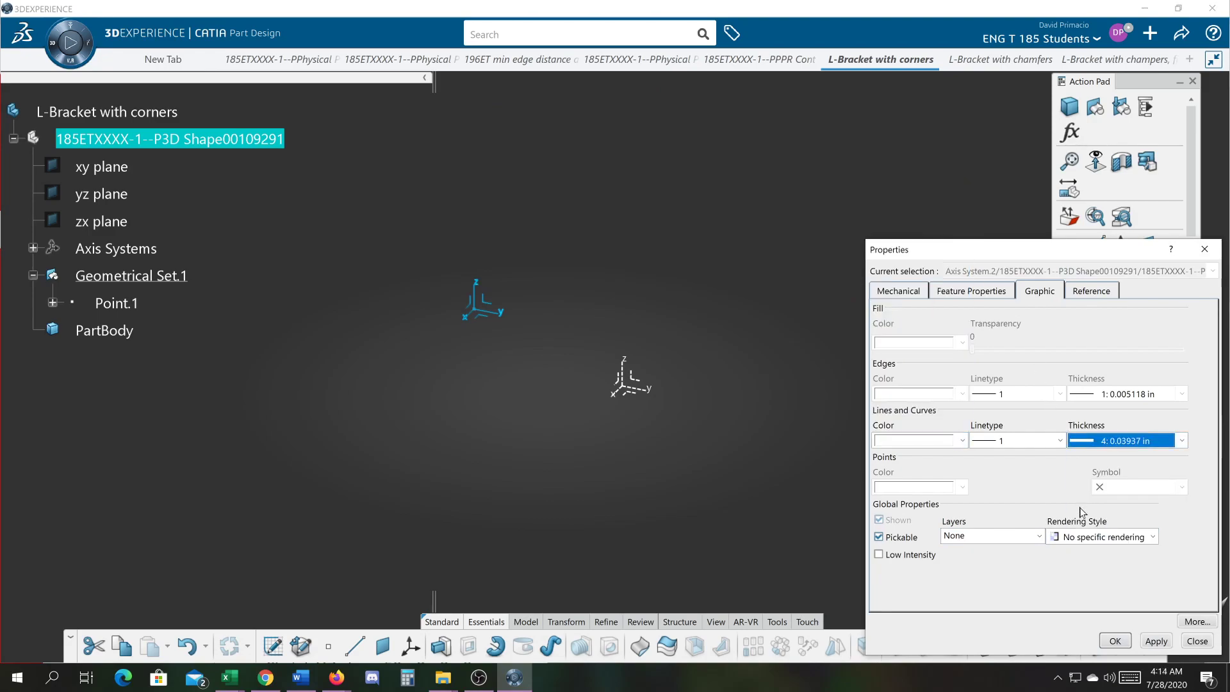
pyautogui.click(1196, 641)
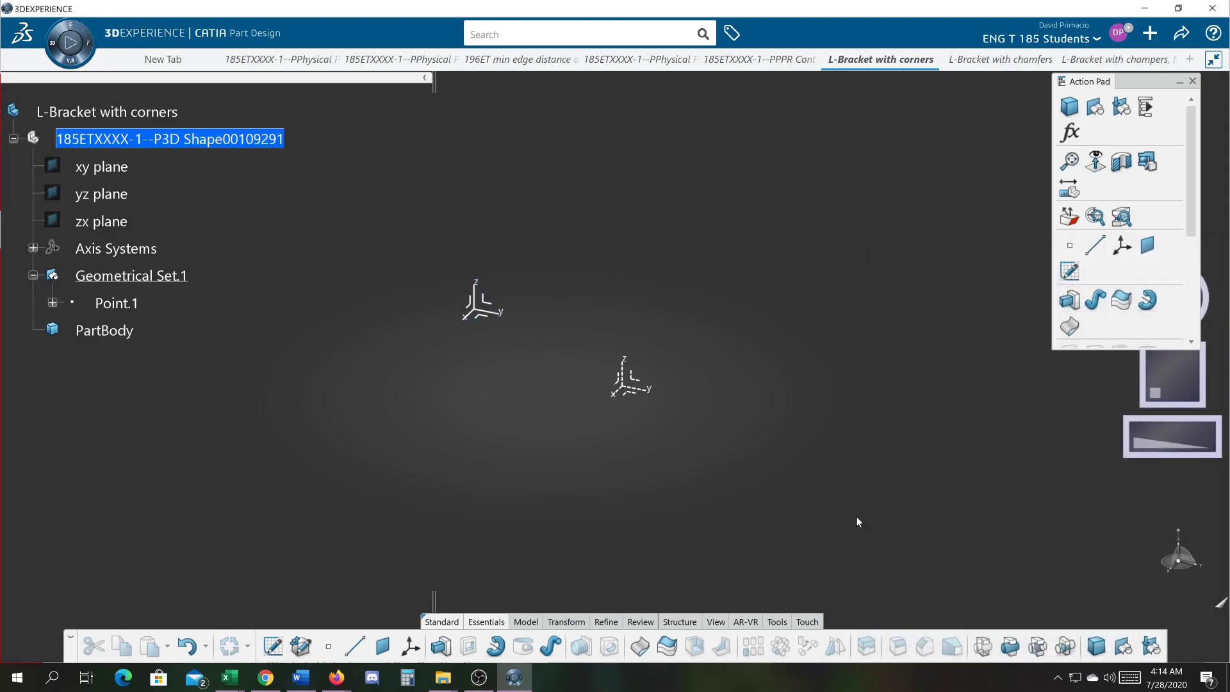
pyautogui.moveTo(823, 503)
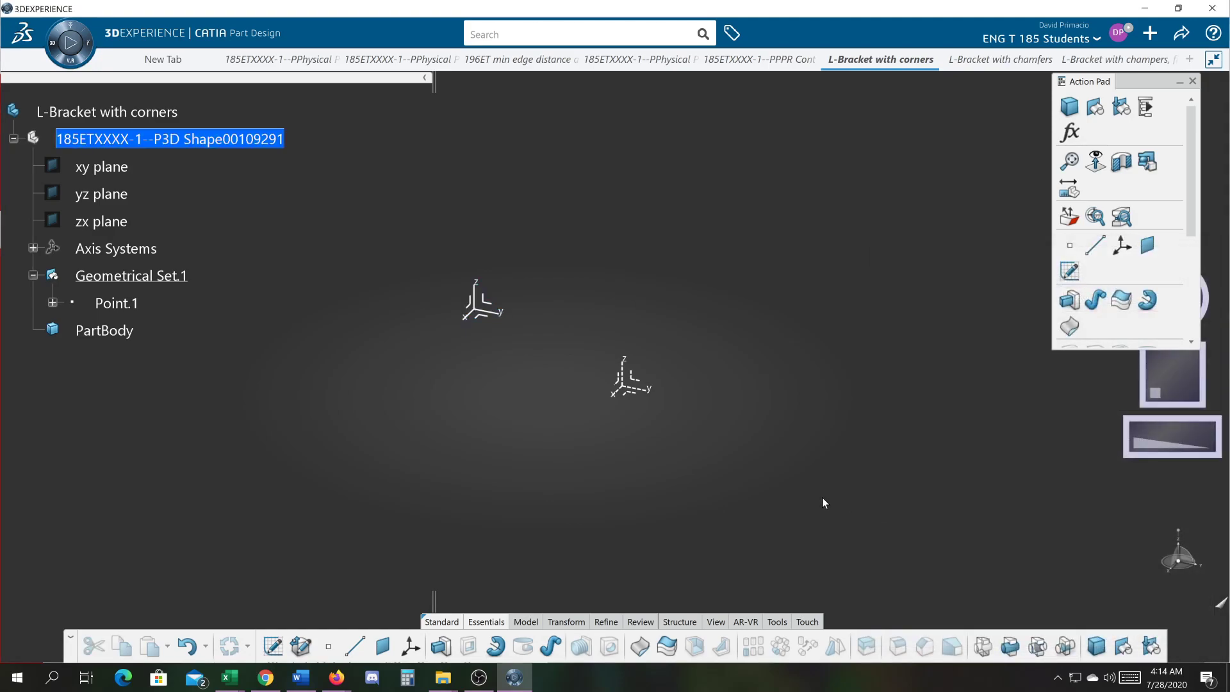
pyautogui.moveTo(541, 246)
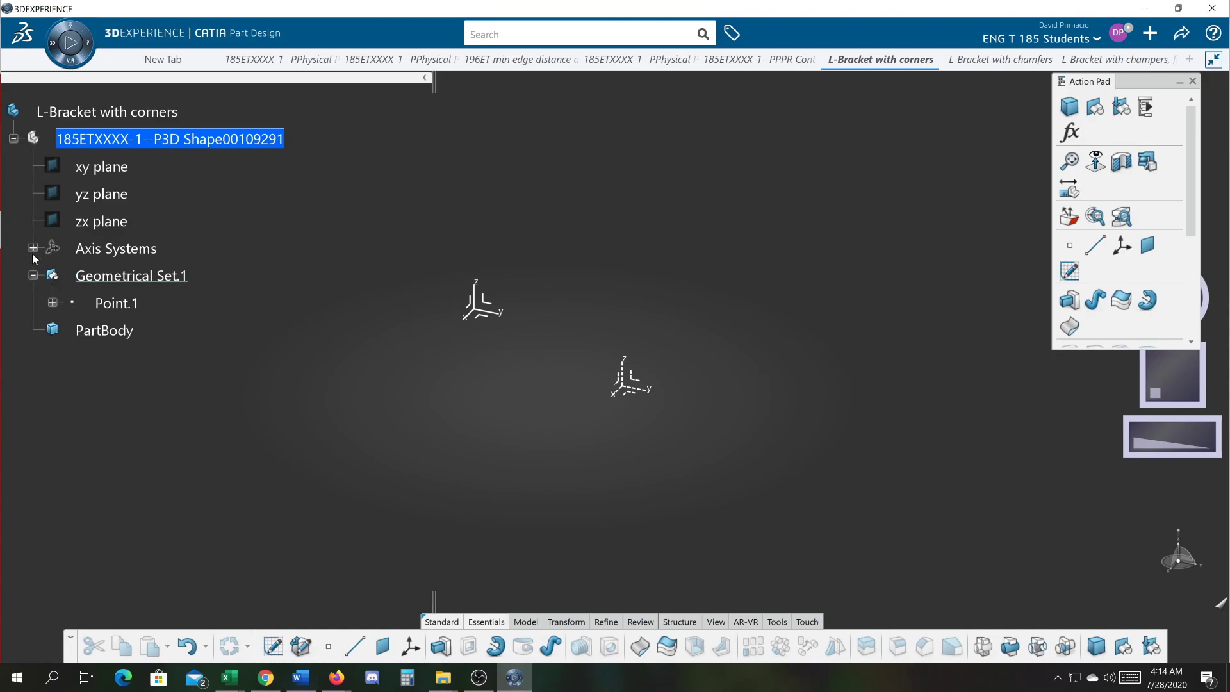
# Expand Axis Systems to show Absolute Axis System and Axis System.2, then Fit All In
pyautogui.click(33, 248)
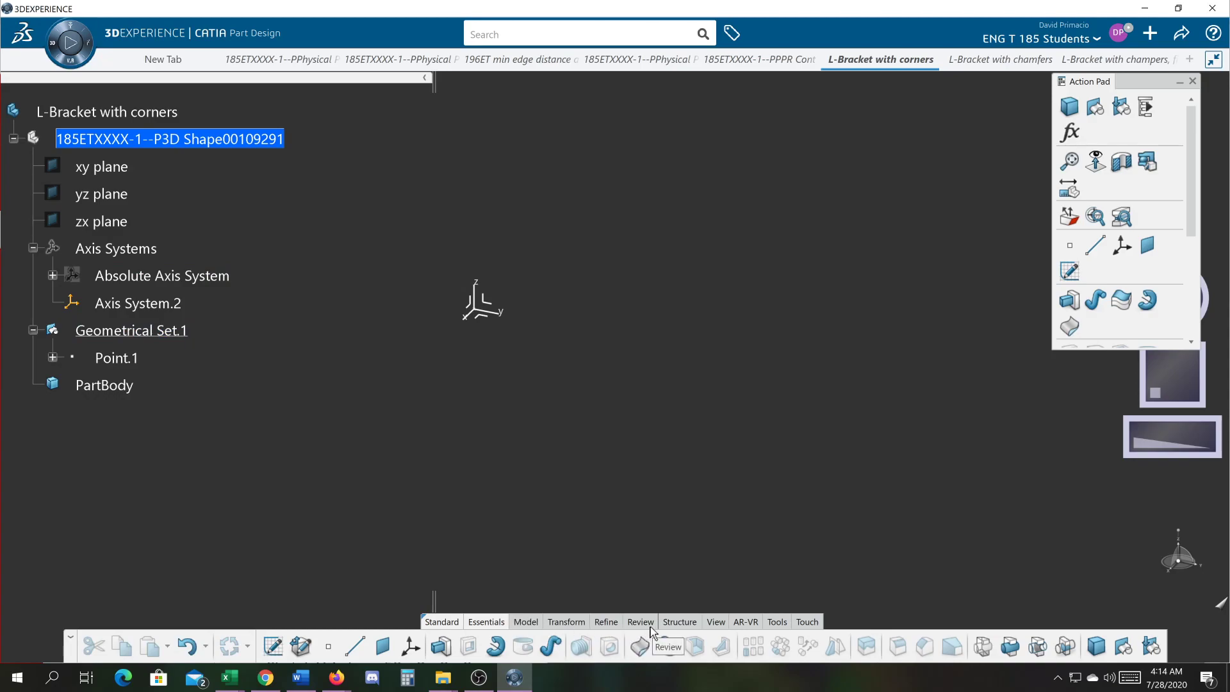
pyautogui.click(715, 621)
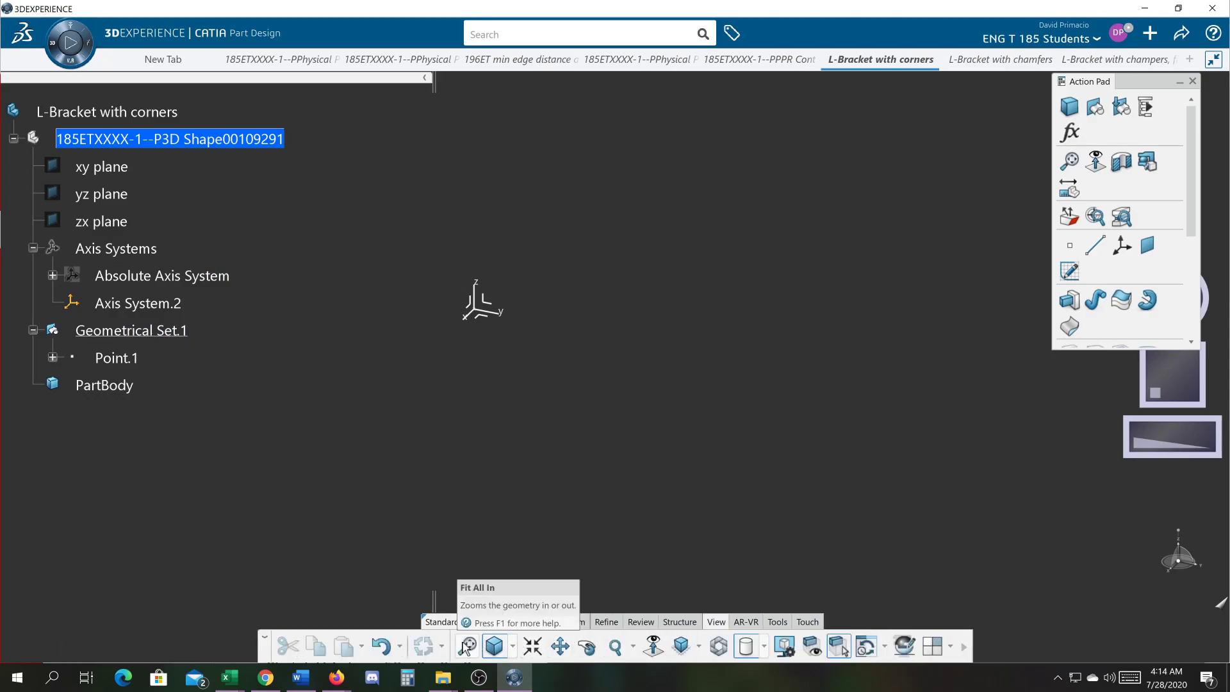
pyautogui.click(465, 646)
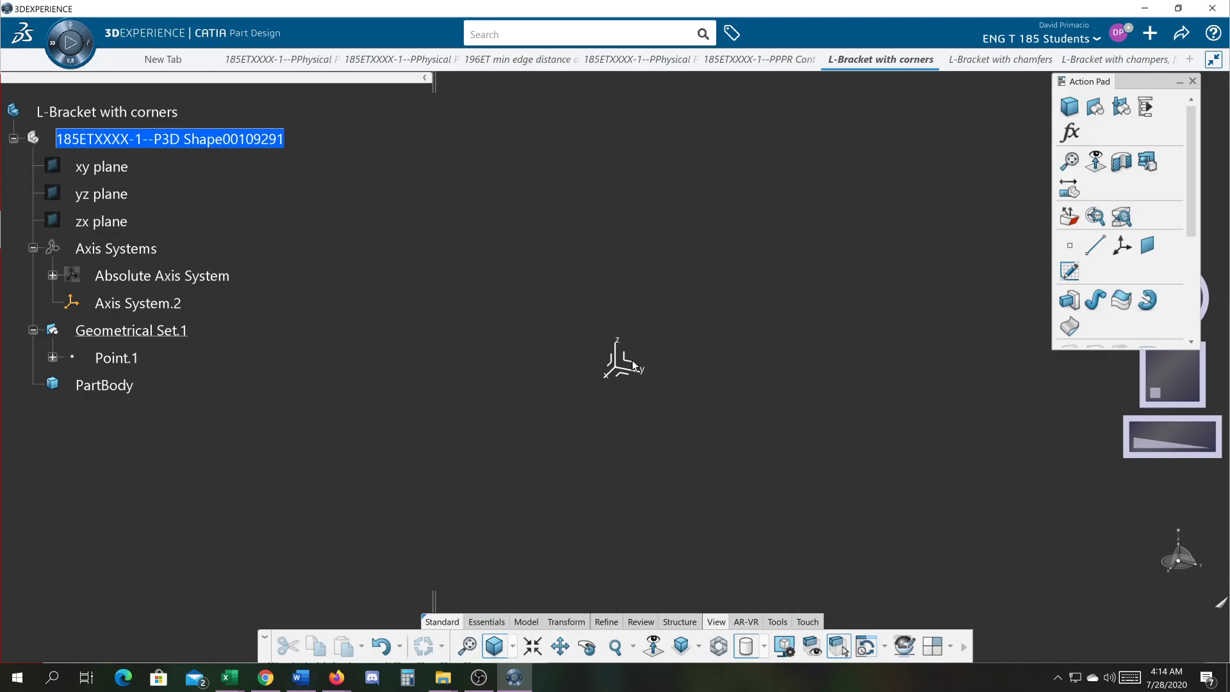
# Start Sketch.1 on Axis System.2
pyautogui.click(138, 303)
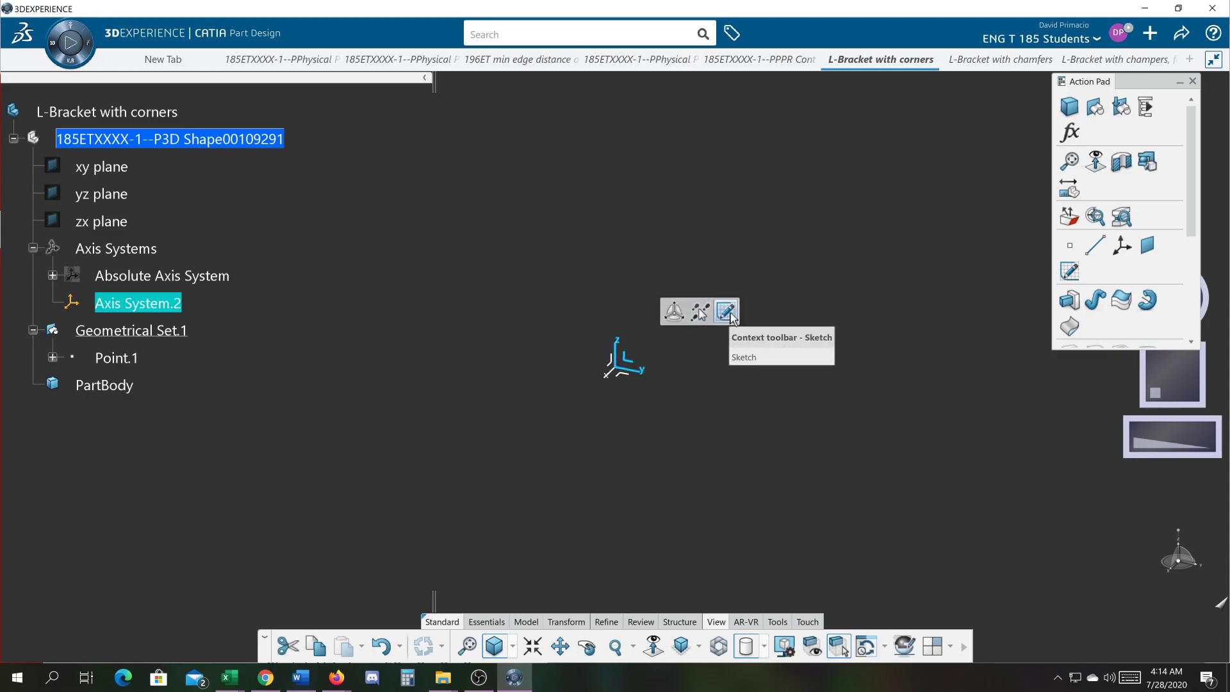
pyautogui.click(724, 310)
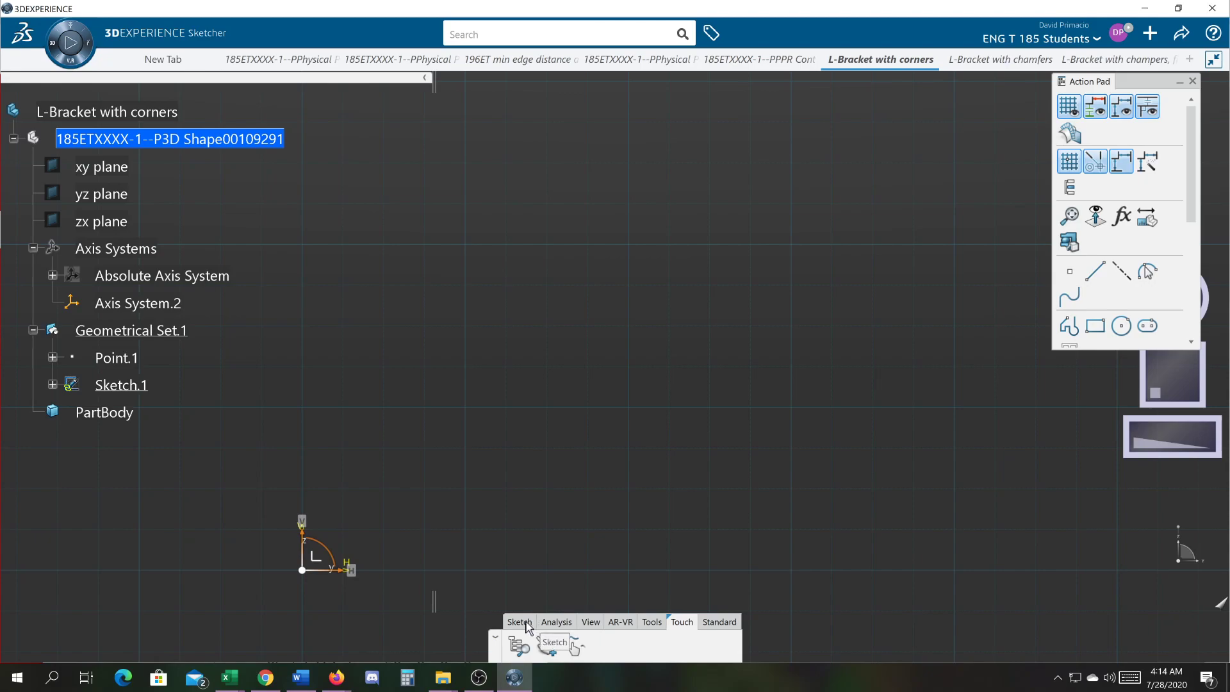
# Trace a closed six-edge L-shaped profile starting at H 1, V 1
pyautogui.click(520, 622)
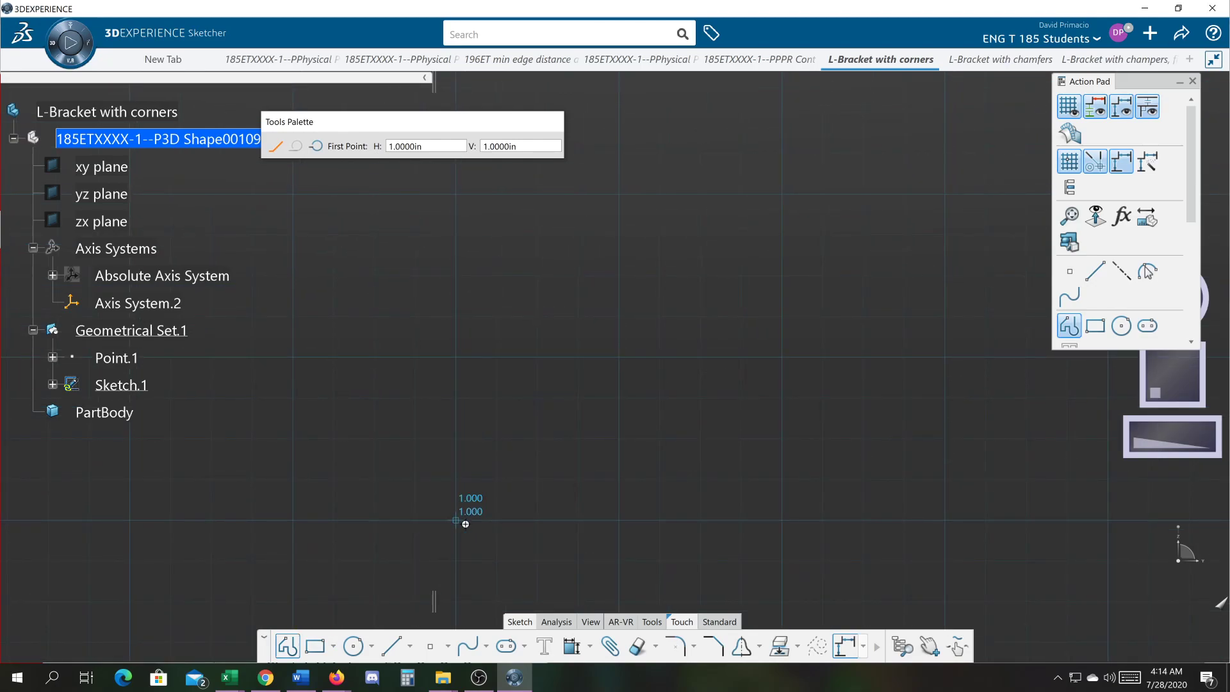
pyautogui.click(457, 195)
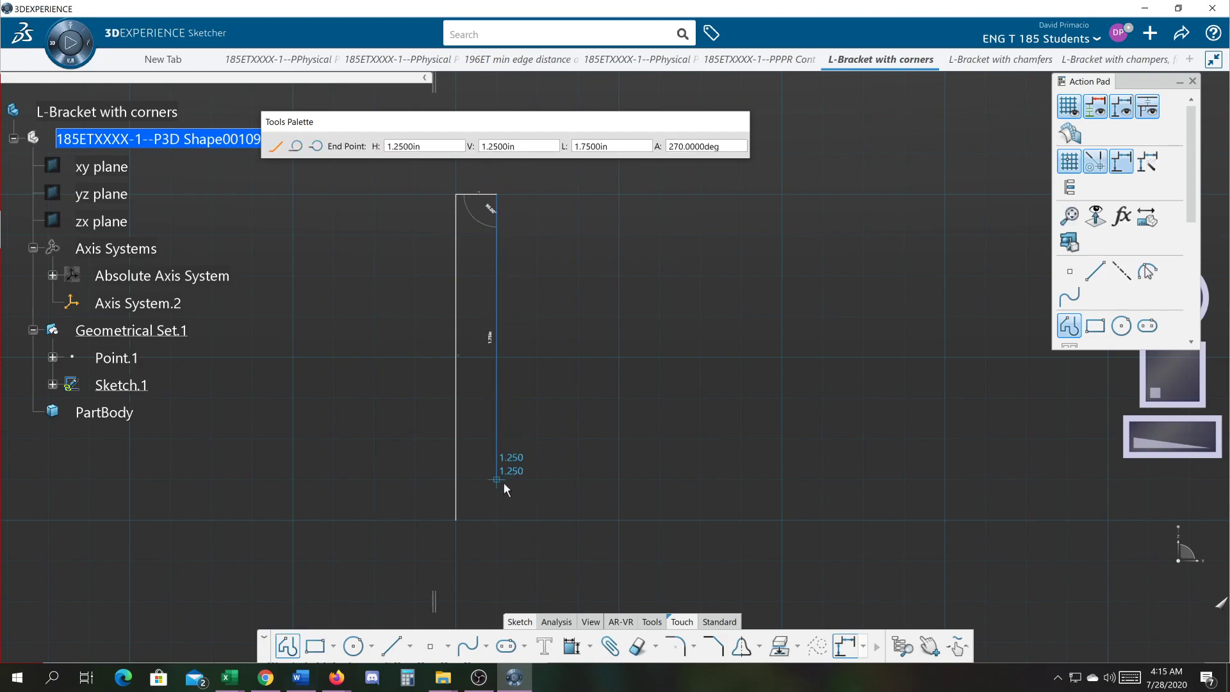
pyautogui.moveTo(476, 191); pyautogui.dragTo(455, 194)
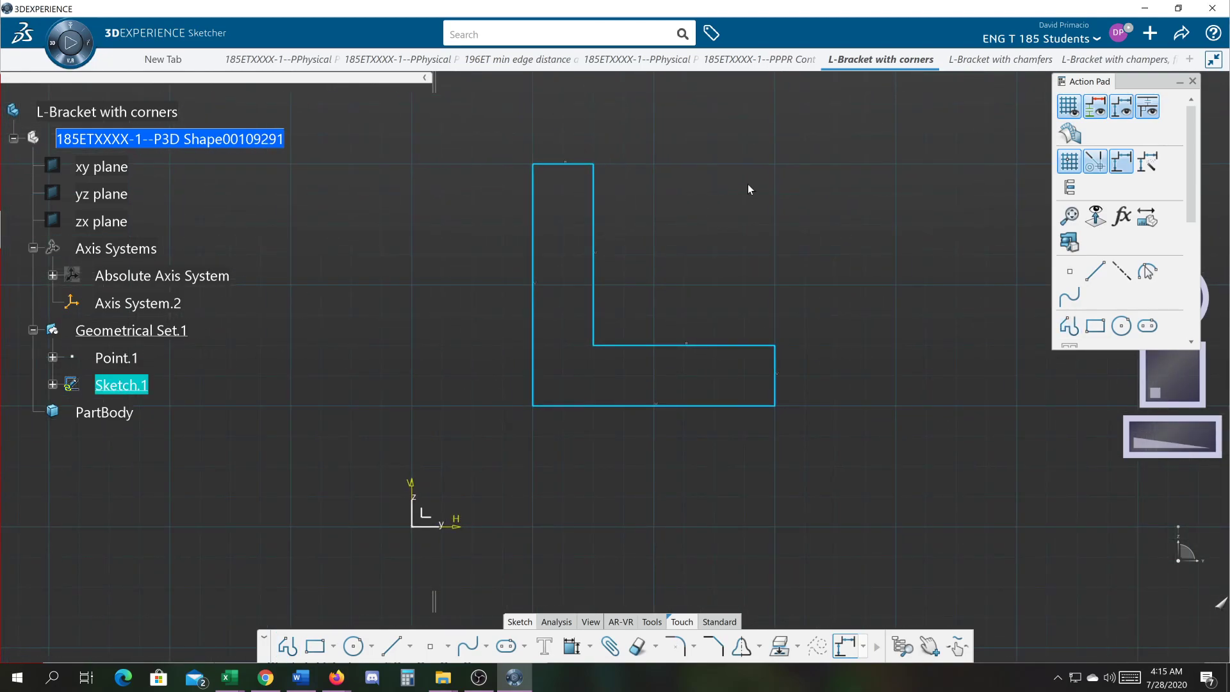
pyautogui.moveTo(717, 336)
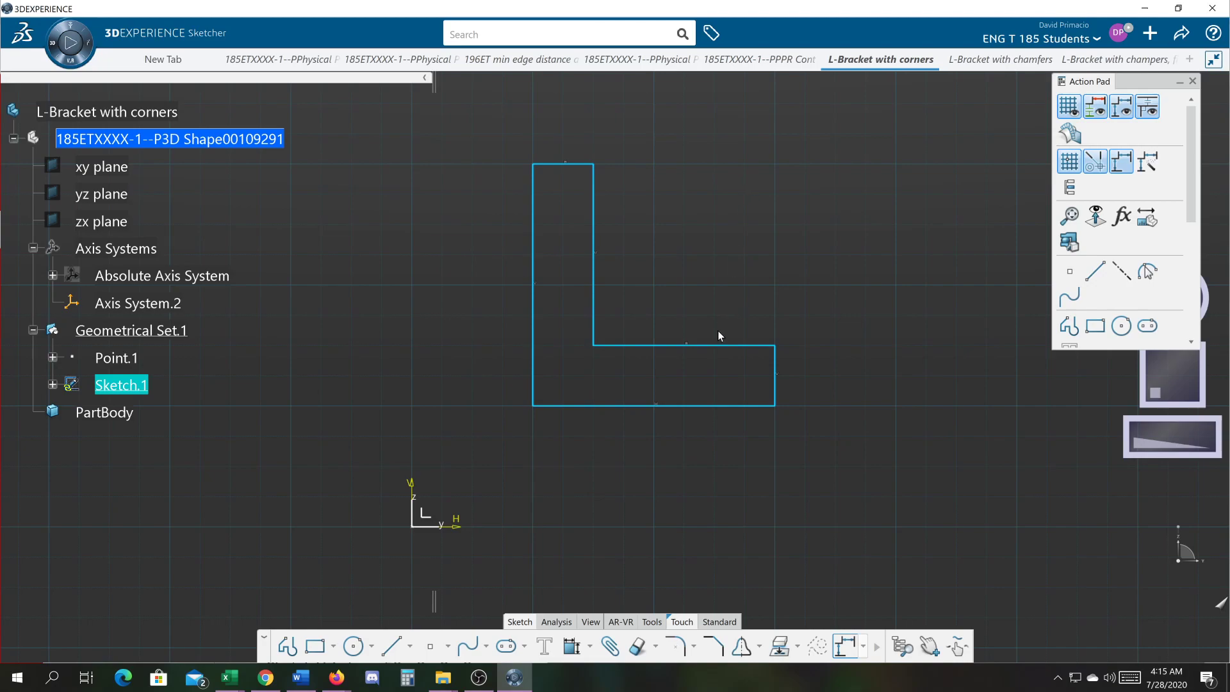
# Apply Auto Constraint to the six L-profile edges and confirm
pyautogui.click(585, 647)
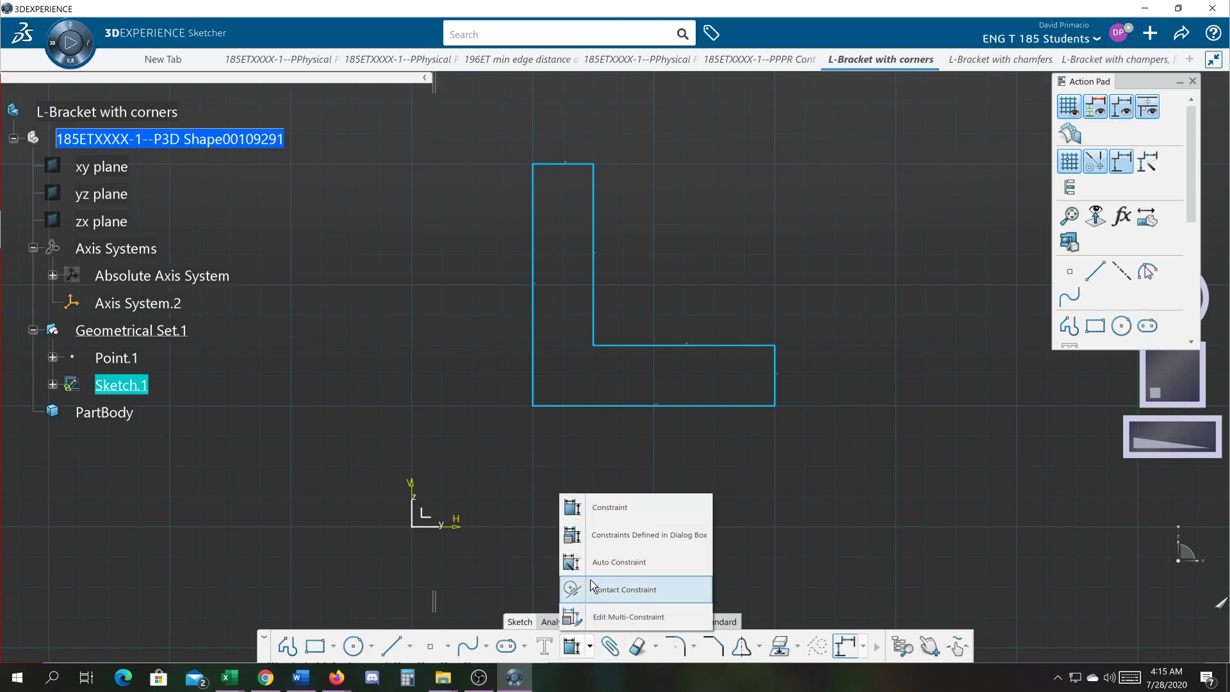
pyautogui.click(618, 562)
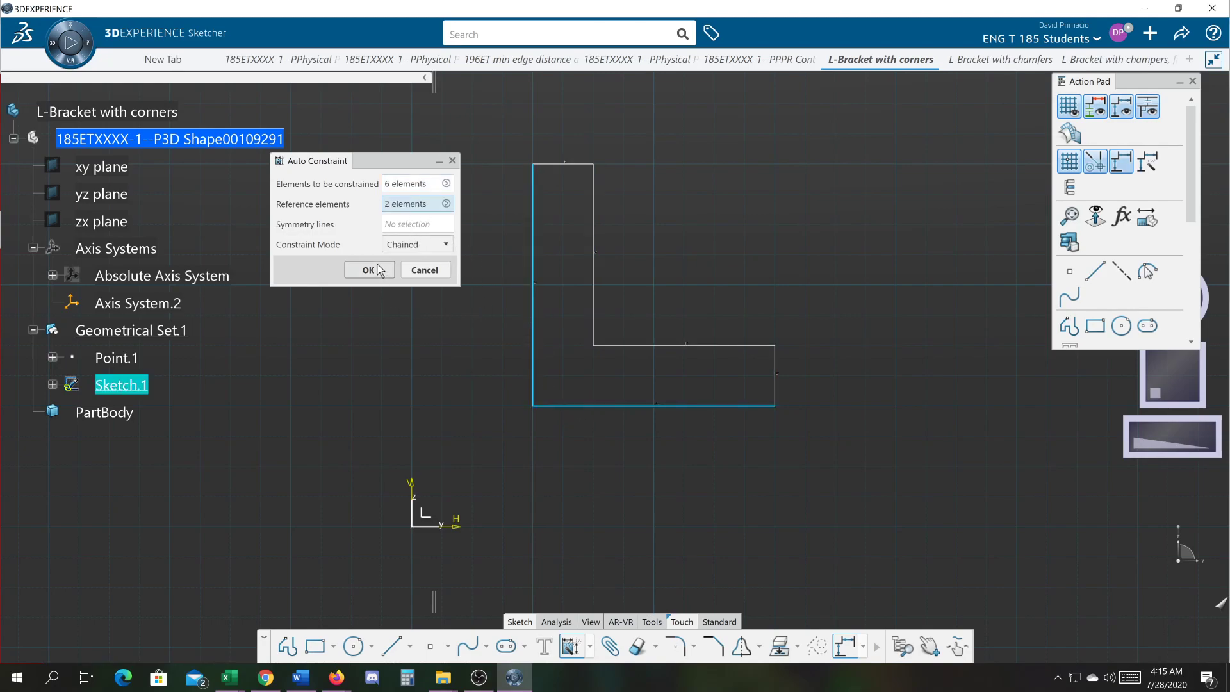
pyautogui.click(369, 269)
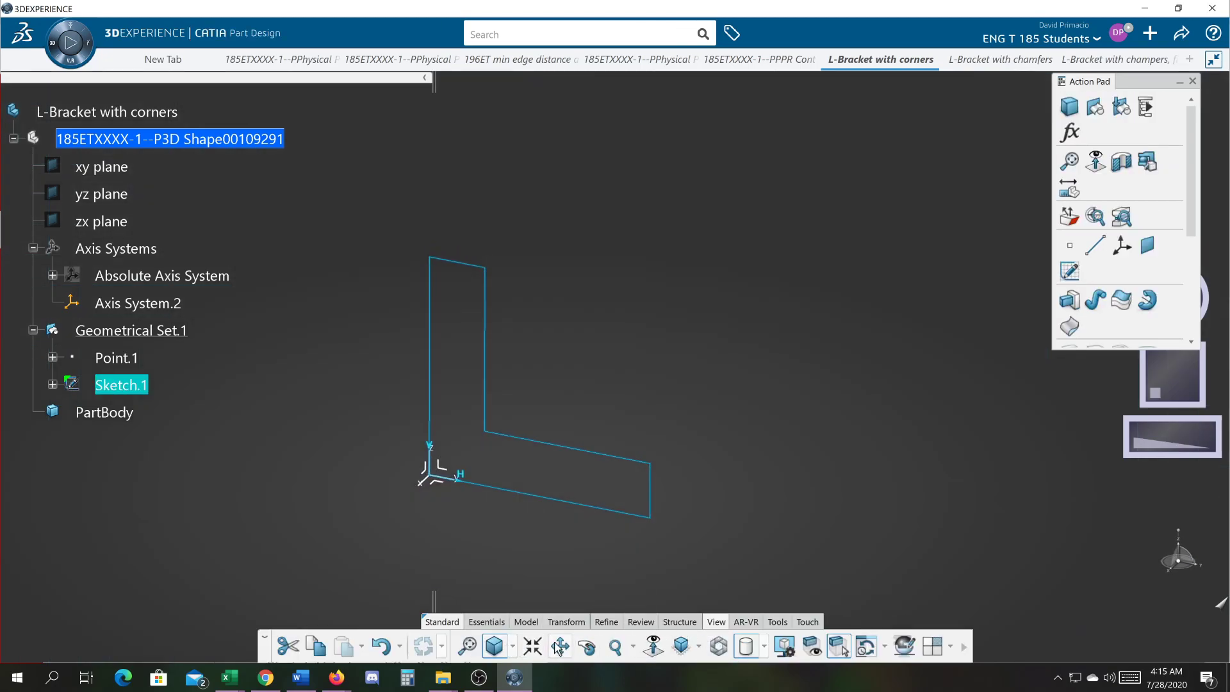
# Pad Sketch.1 to 3 in, creating the solid L-bracket Pad.1
pyautogui.click(485, 622)
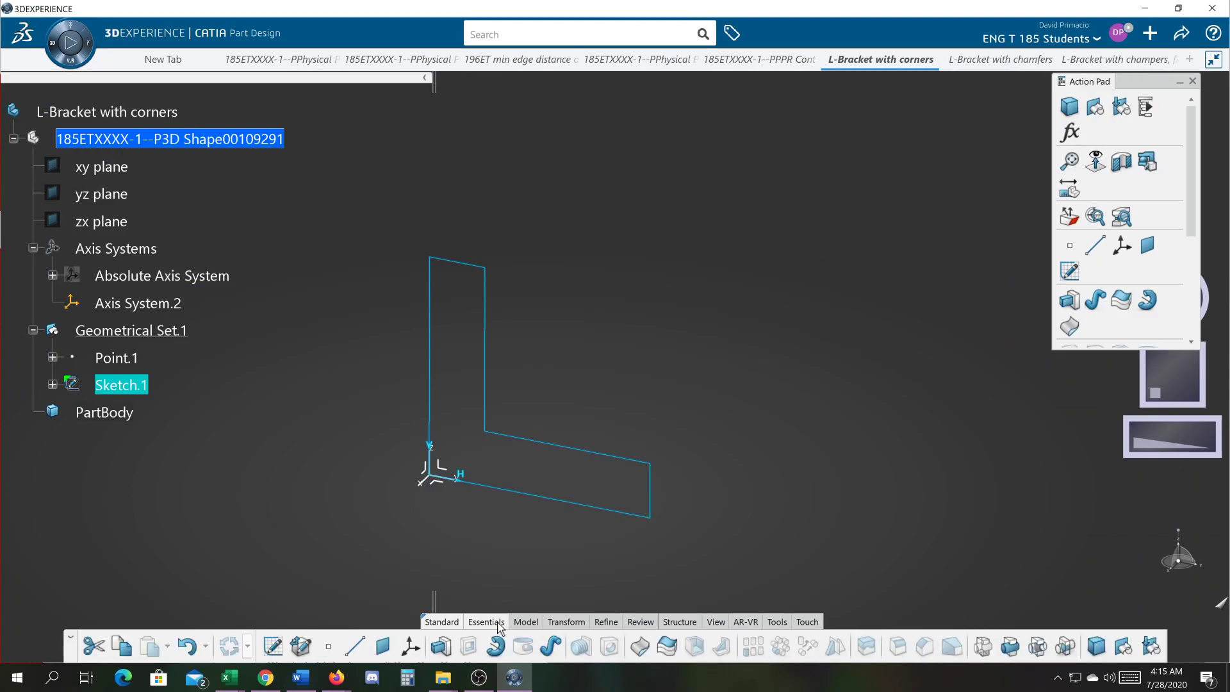
pyautogui.click(440, 646)
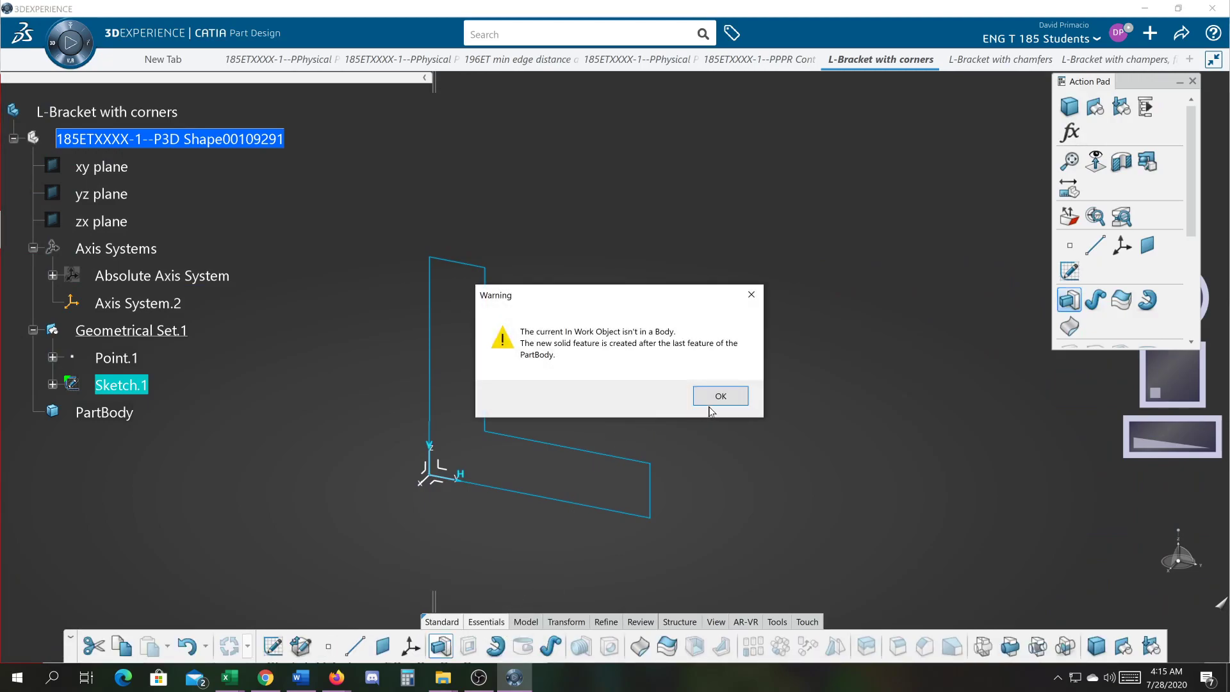
pyautogui.click(719, 395)
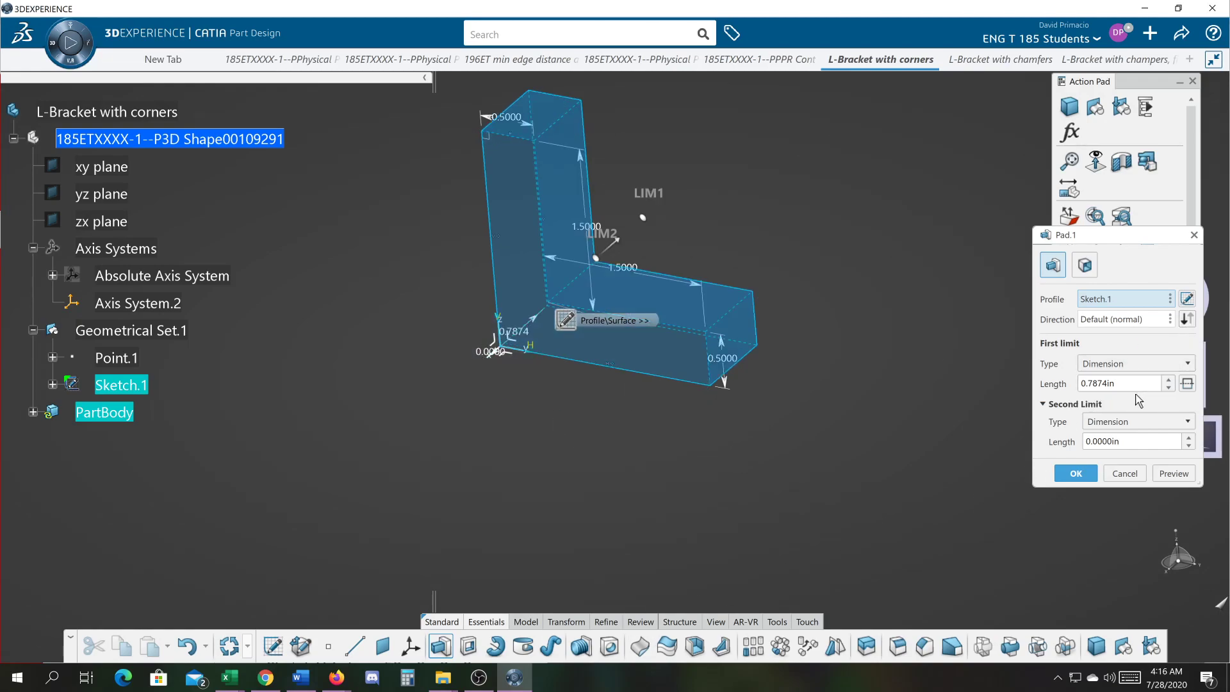
pyautogui.write('3.0000in')
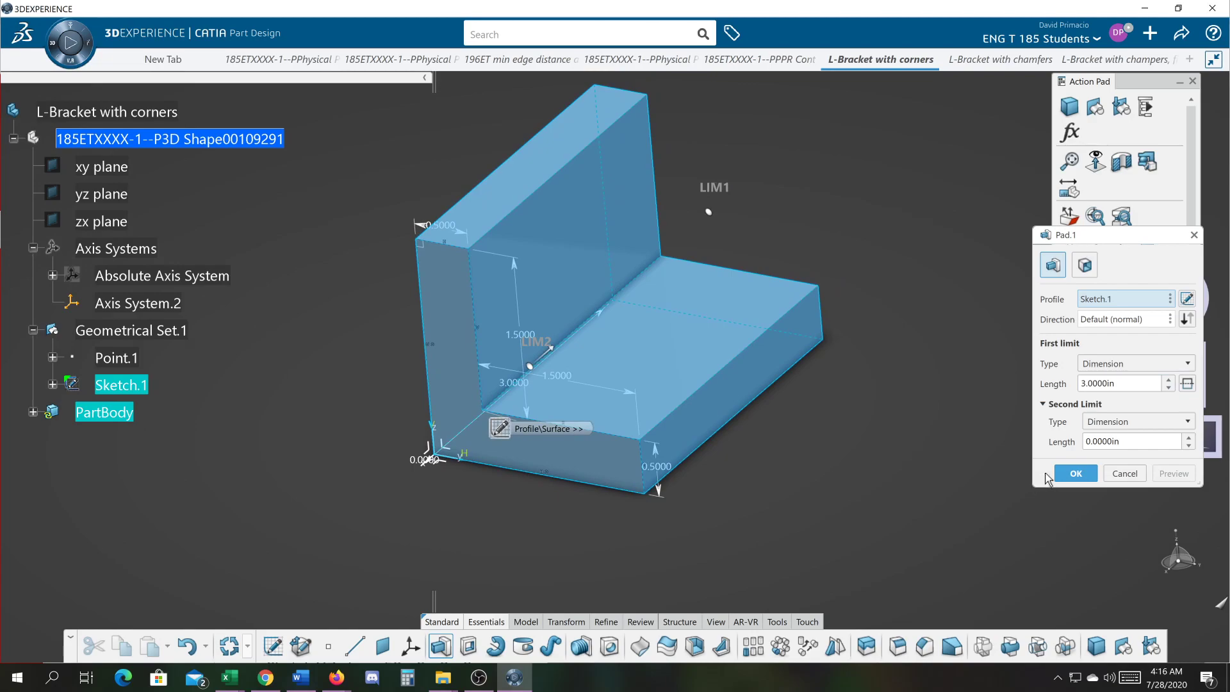
pyautogui.click(1076, 473)
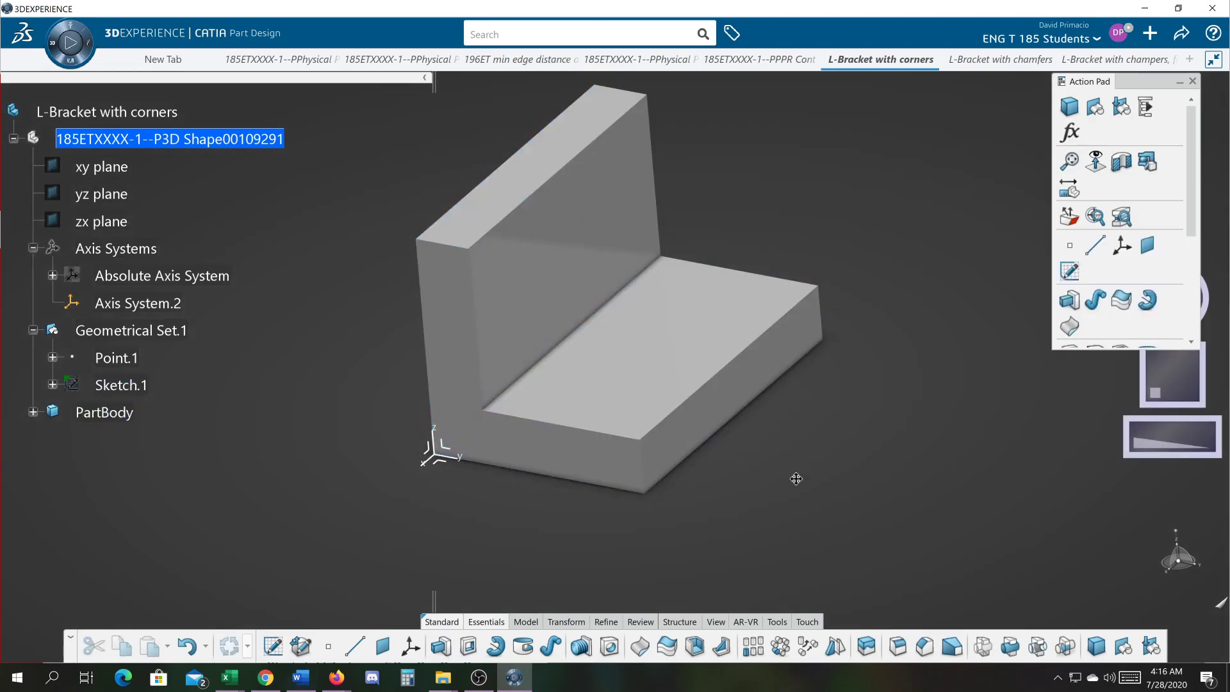
pyautogui.moveTo(796, 479); pyautogui.dragTo(726, 469)
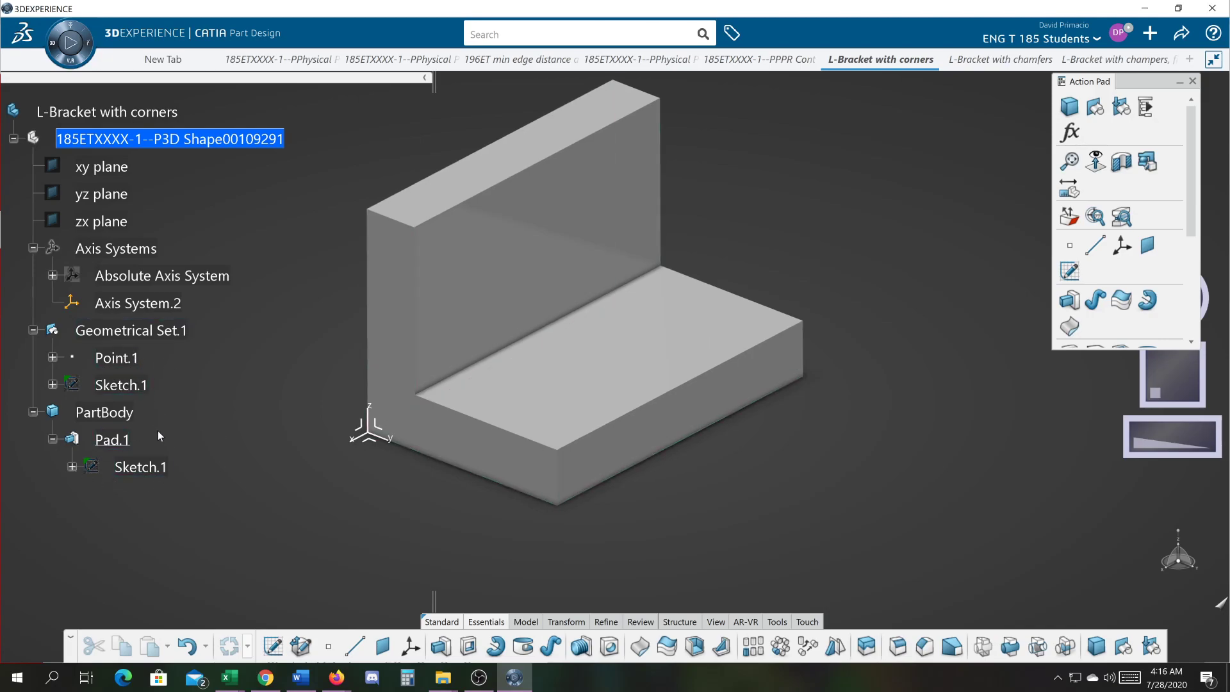
pyautogui.moveTo(149, 404)
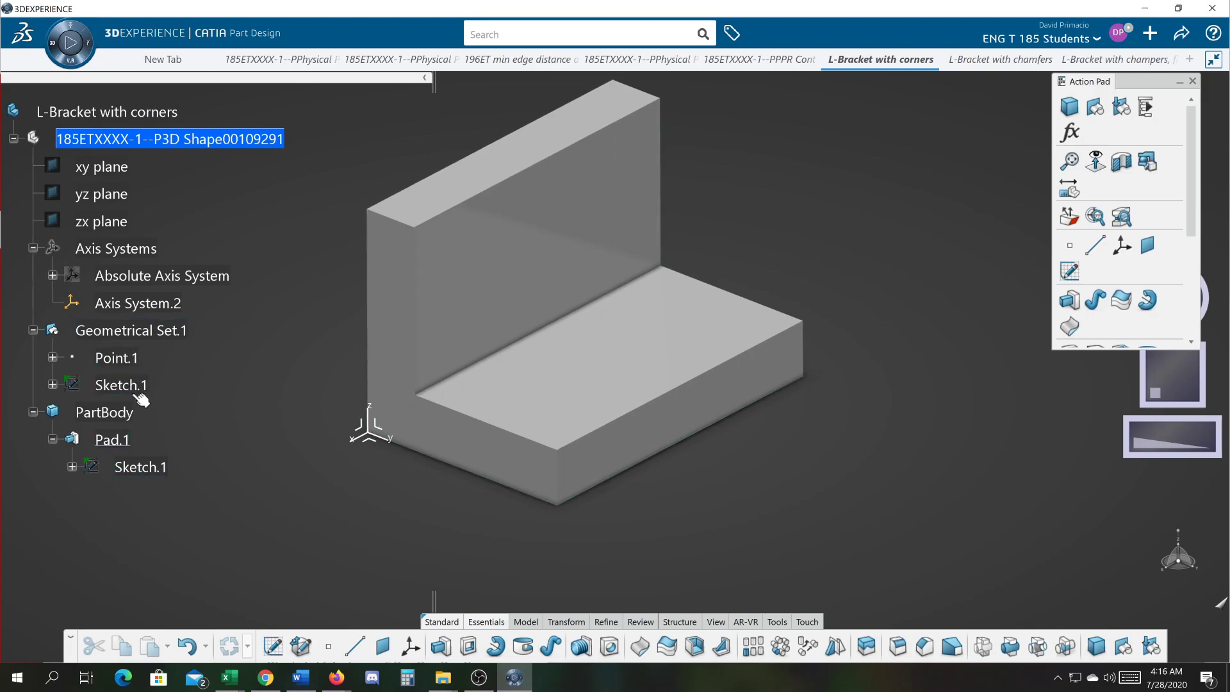
# Move Sketch.1 out of Geometrical Set.1 so it lists only under Pad.1
pyautogui.click(121, 385)
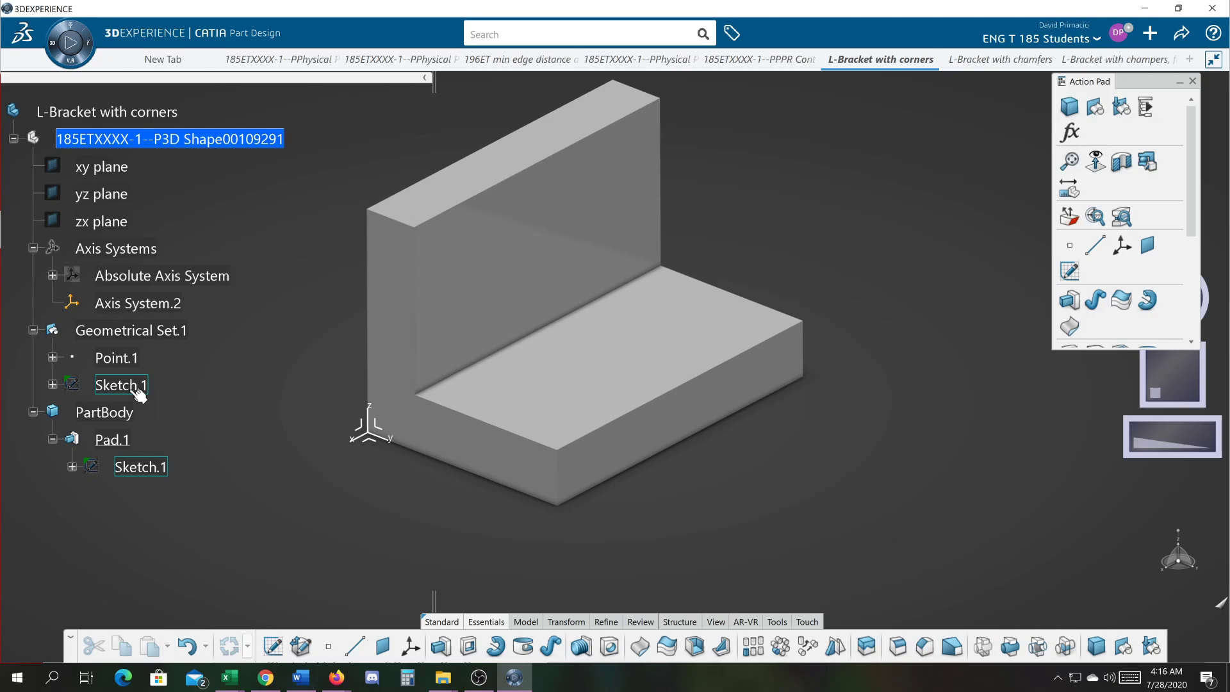
pyautogui.click(121, 384)
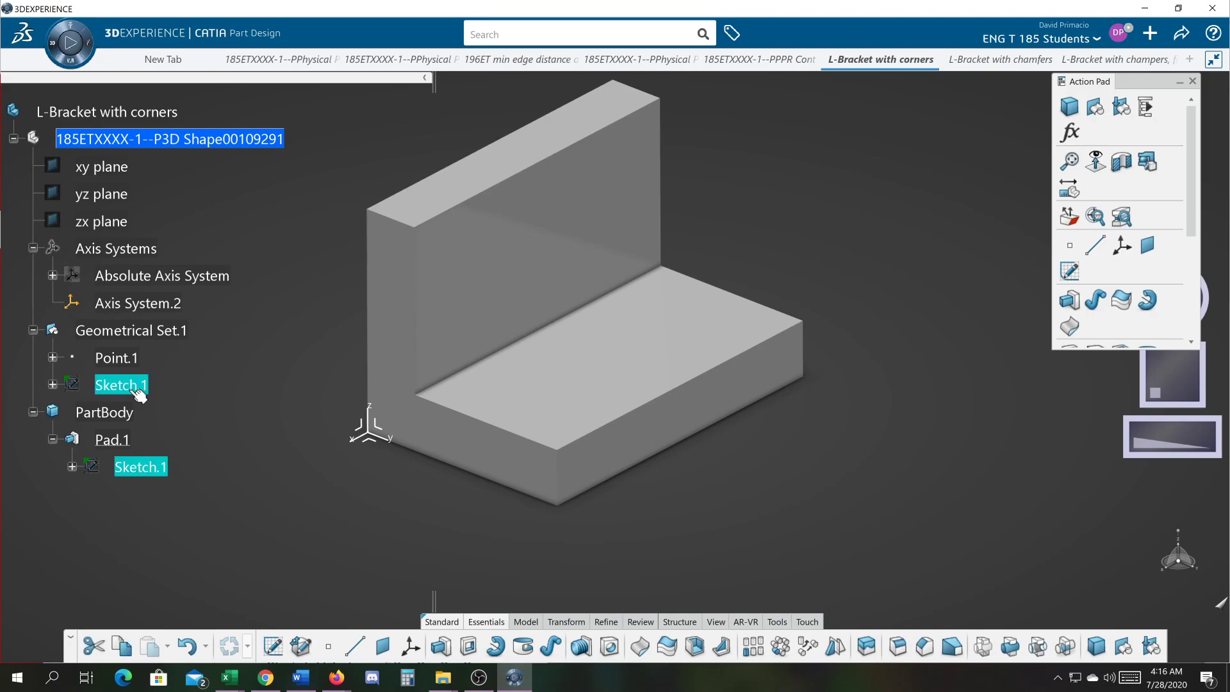
pyautogui.click(105, 412)
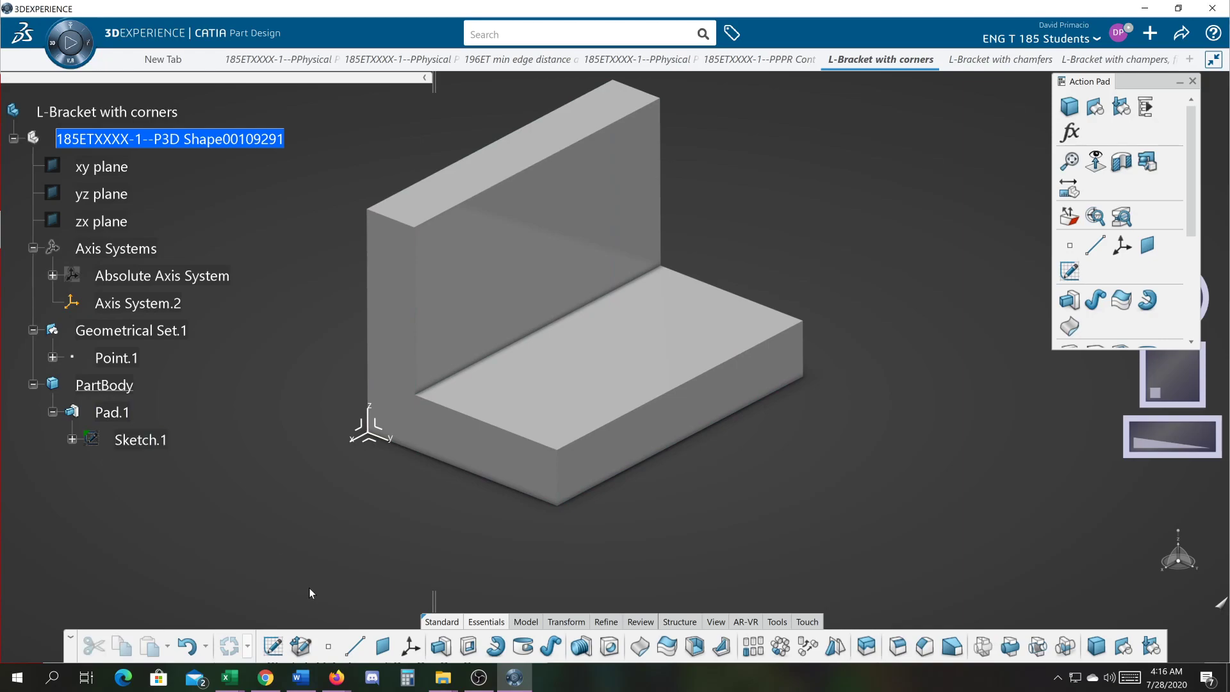
pyautogui.moveTo(471, 588)
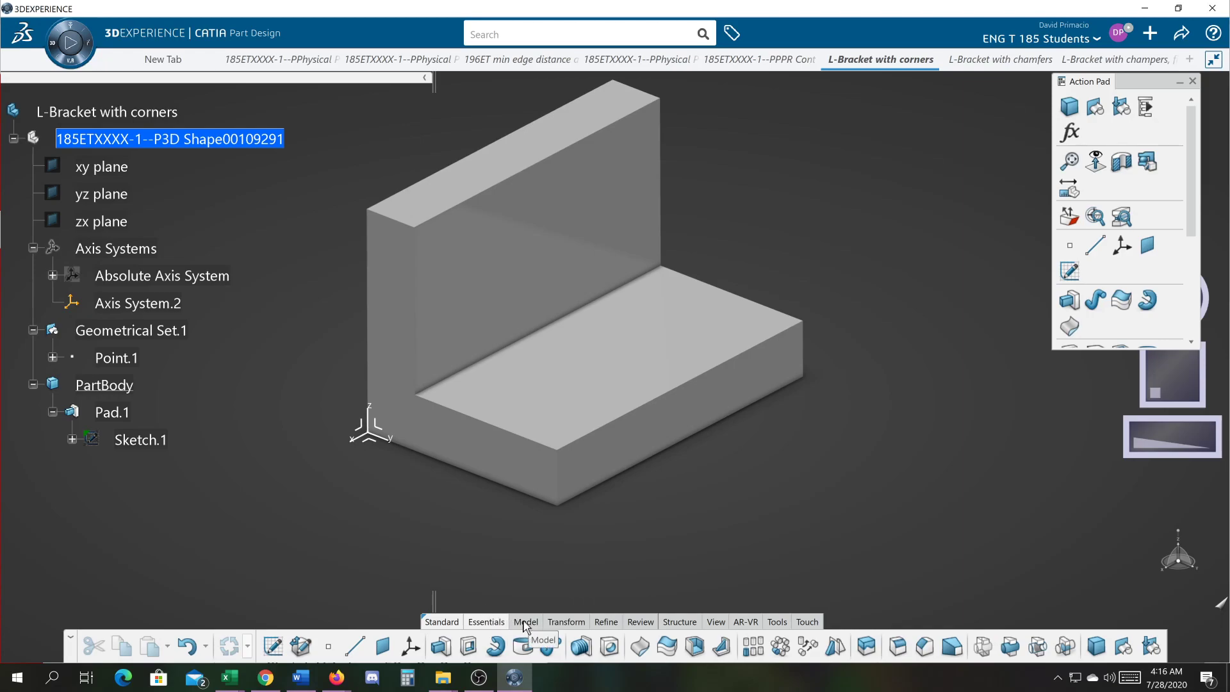
# Round the upright wall's top edge with a new edge fillet, EdgeFillet.1
pyautogui.click(565, 622)
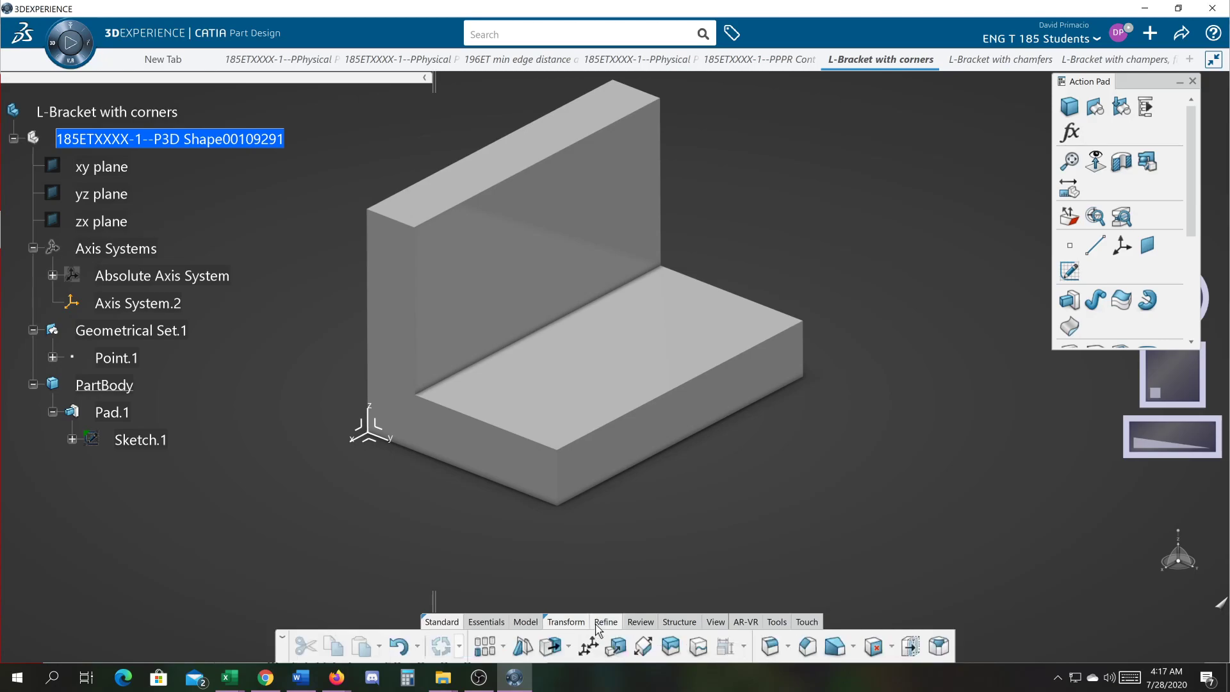
pyautogui.moveTo(772, 646)
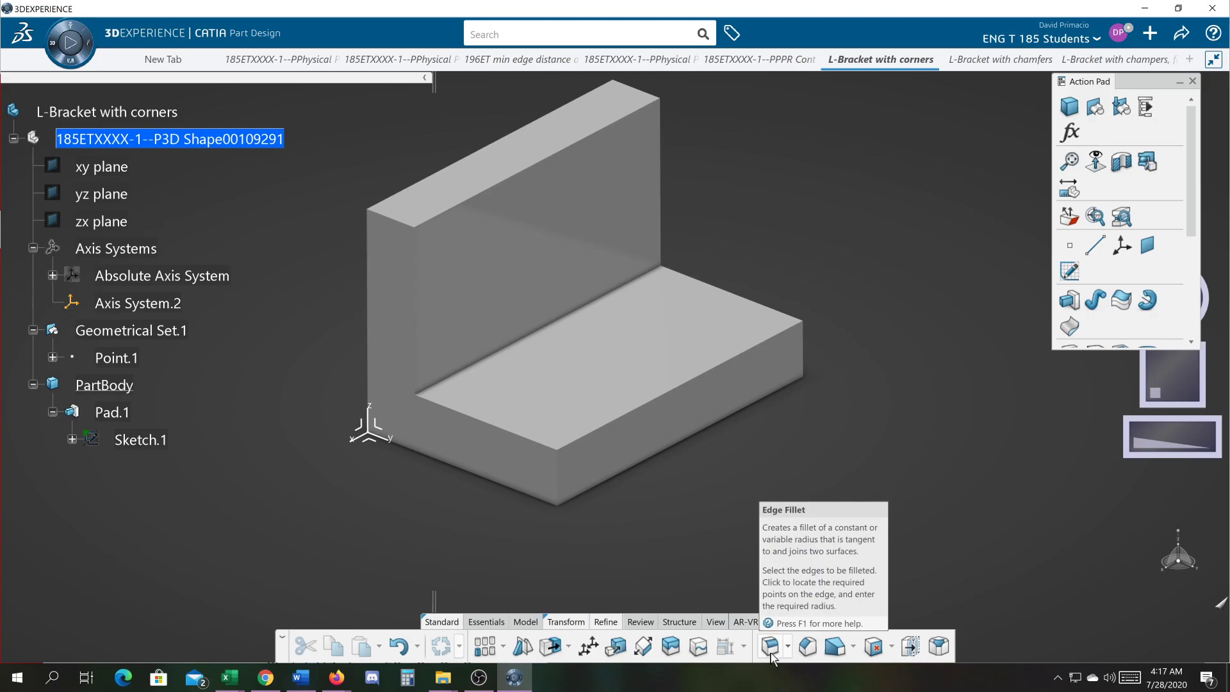
pyautogui.click(769, 646)
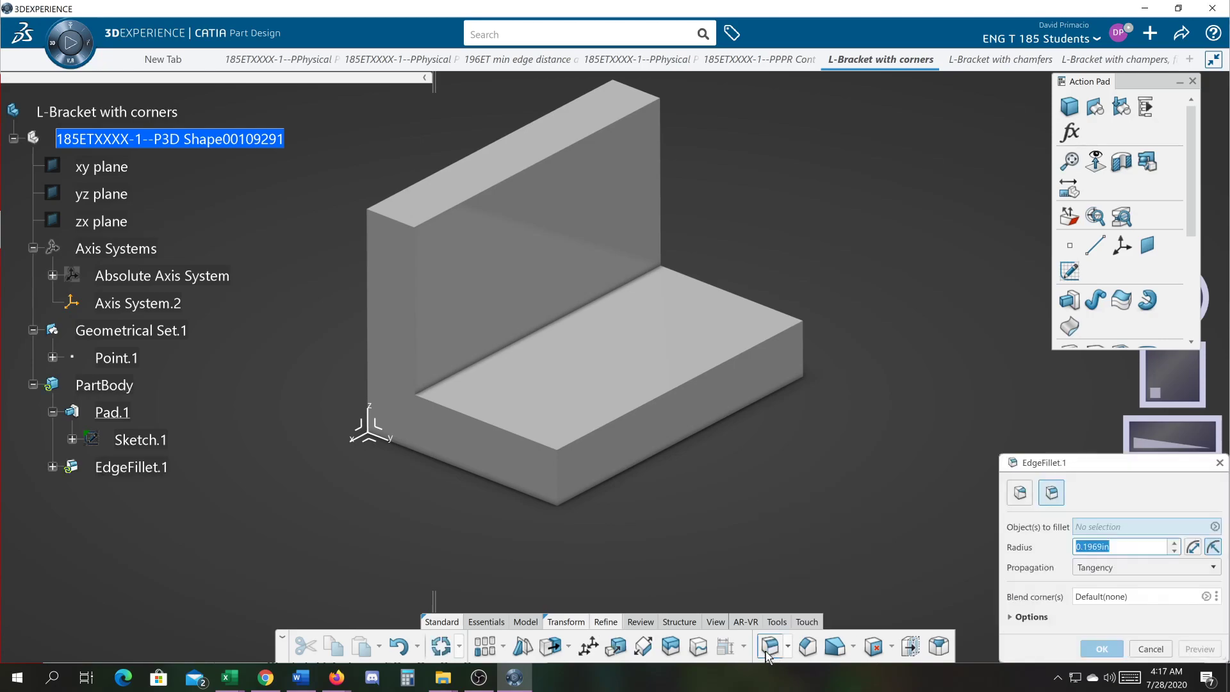
pyautogui.moveTo(487, 195)
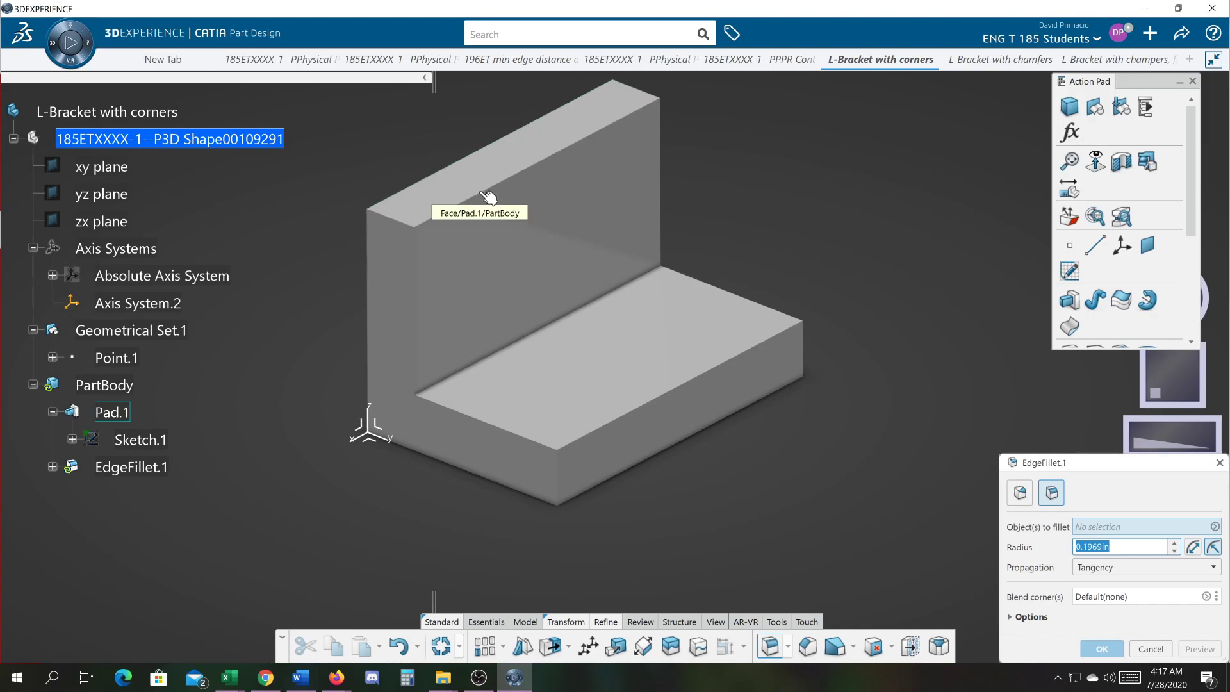
pyautogui.click(483, 196)
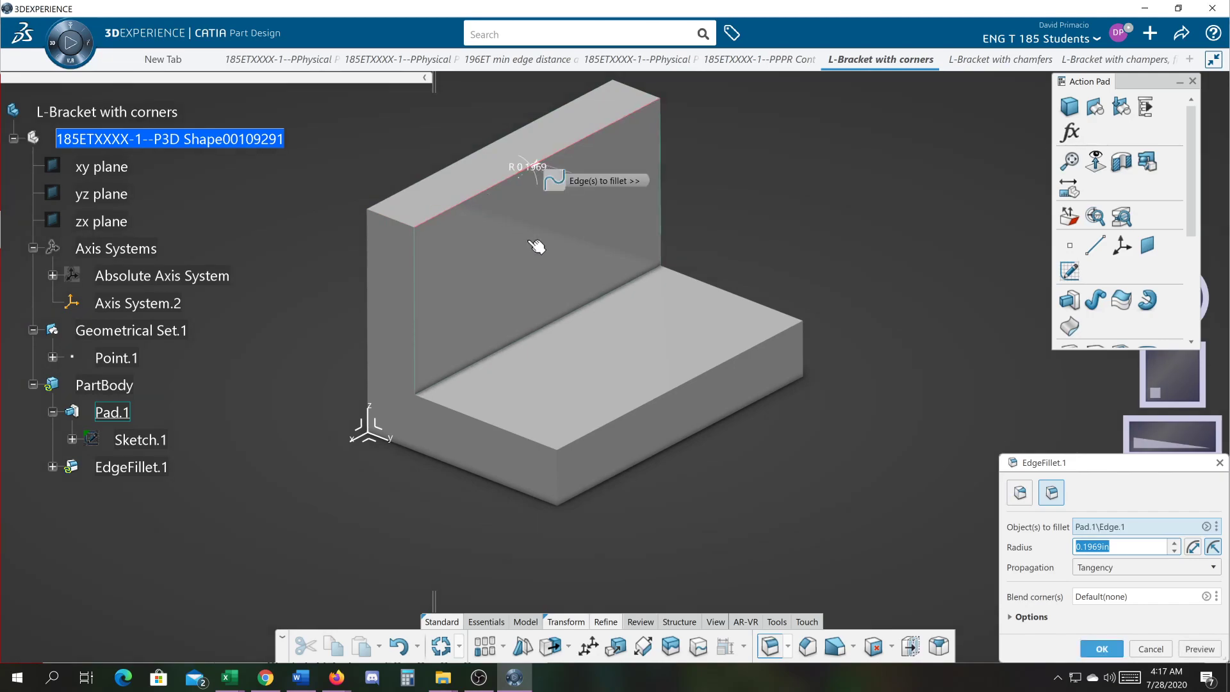
pyautogui.moveTo(562, 328)
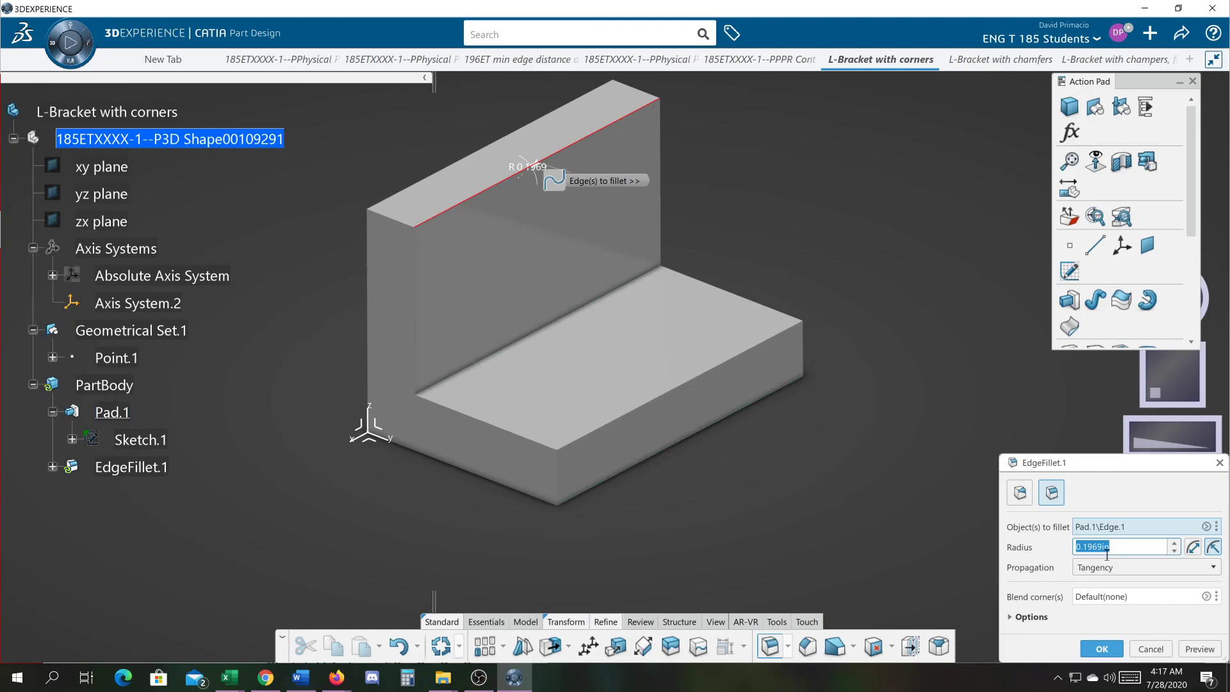
pyautogui.click(1100, 649)
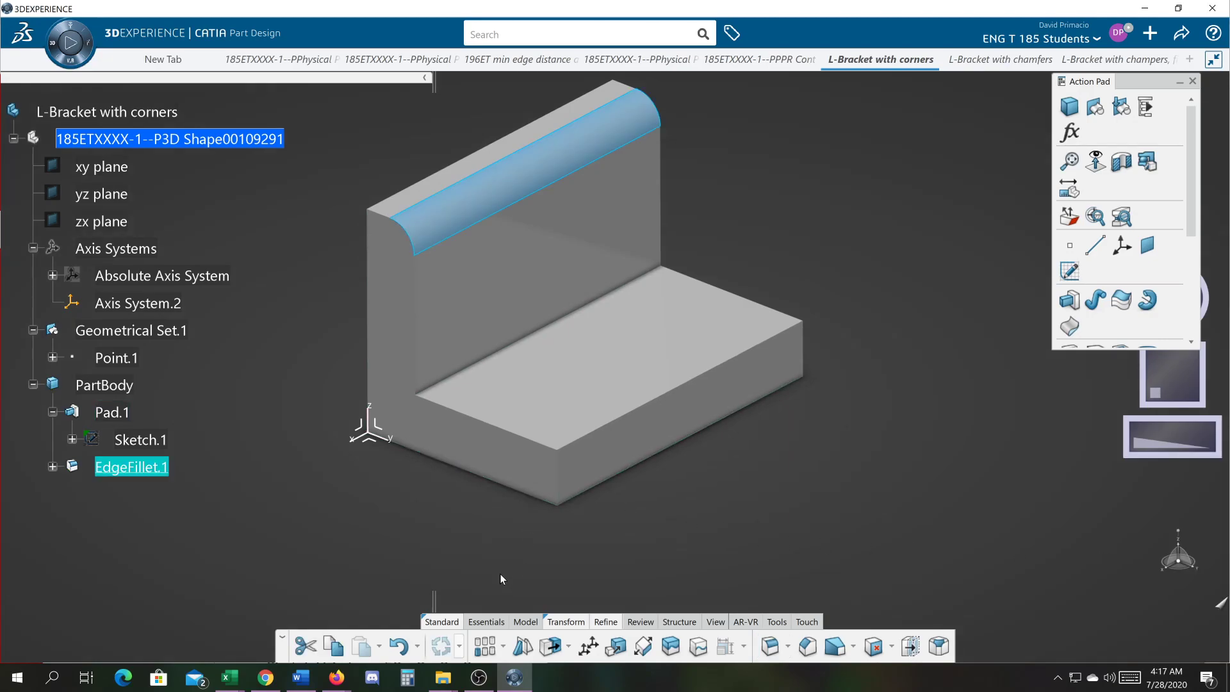
pyautogui.moveTo(772, 645)
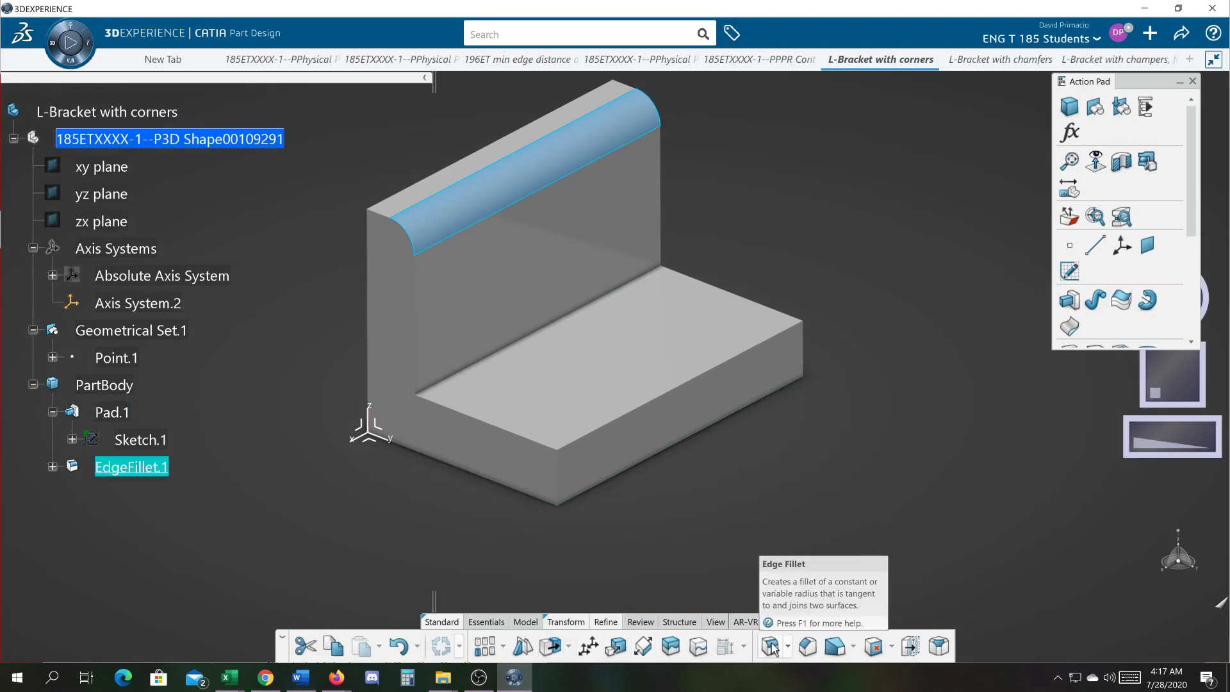
# Add 0.25 in rounds EdgeFillet.2 on the base front top edge and EdgeFillet.3 on the inner corner
pyautogui.click(772, 646)
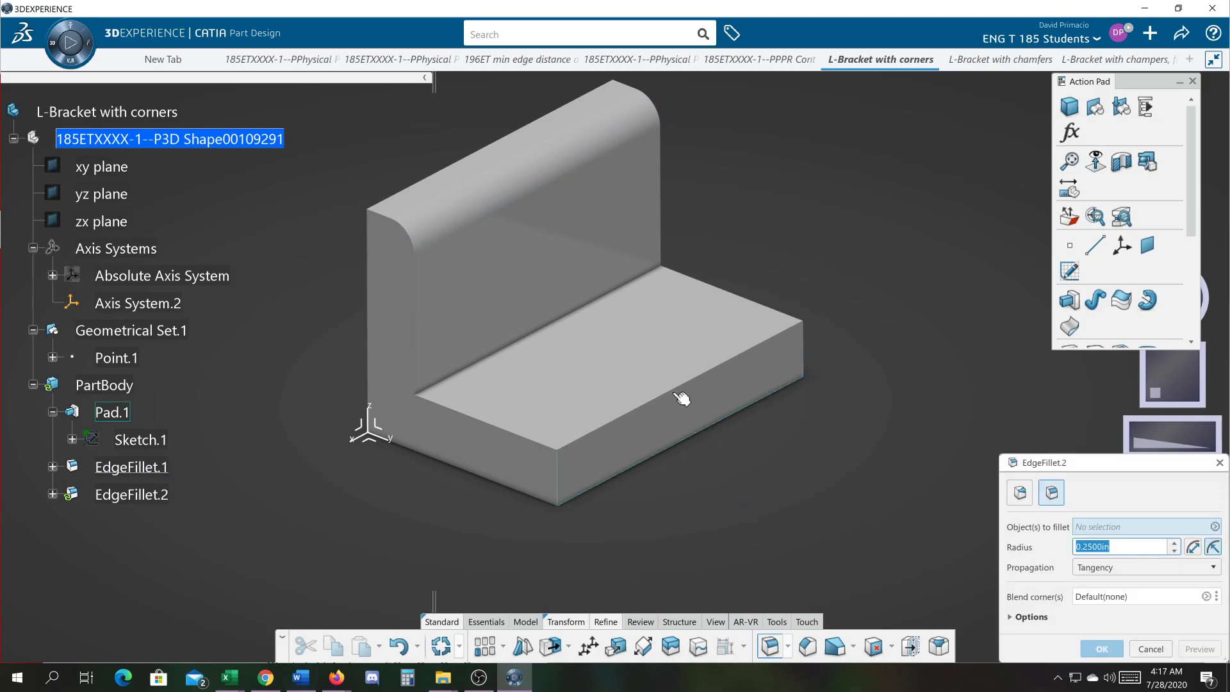
pyautogui.click(678, 381)
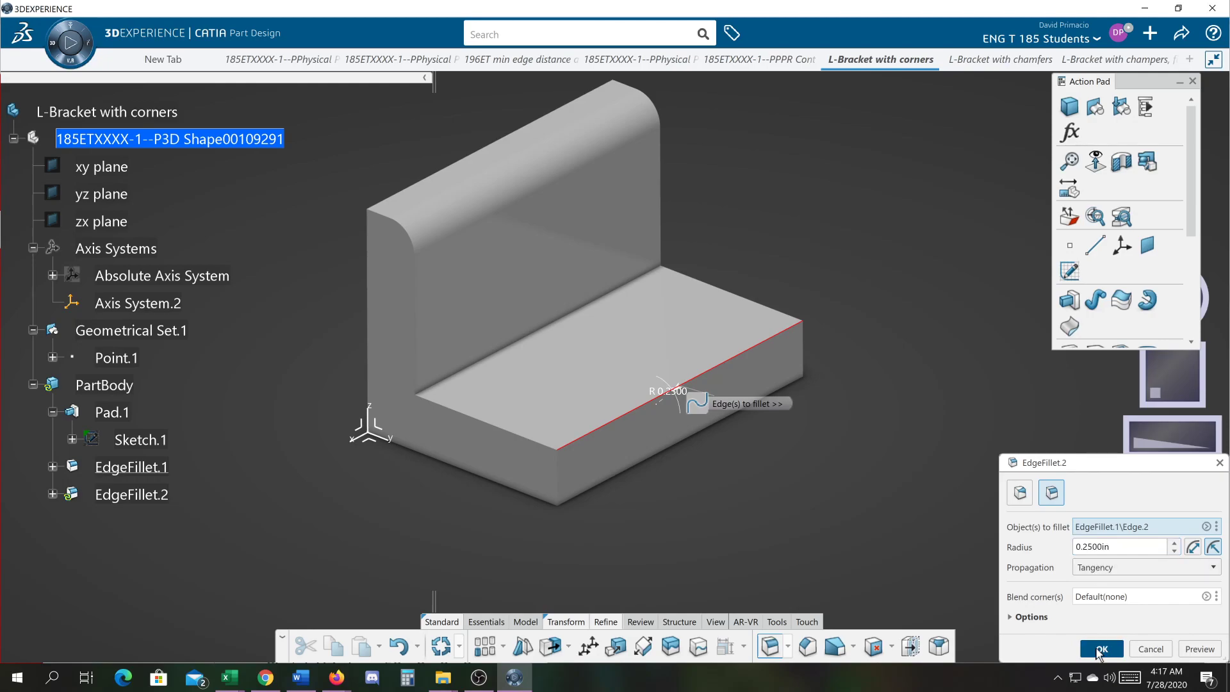
pyautogui.click(1100, 649)
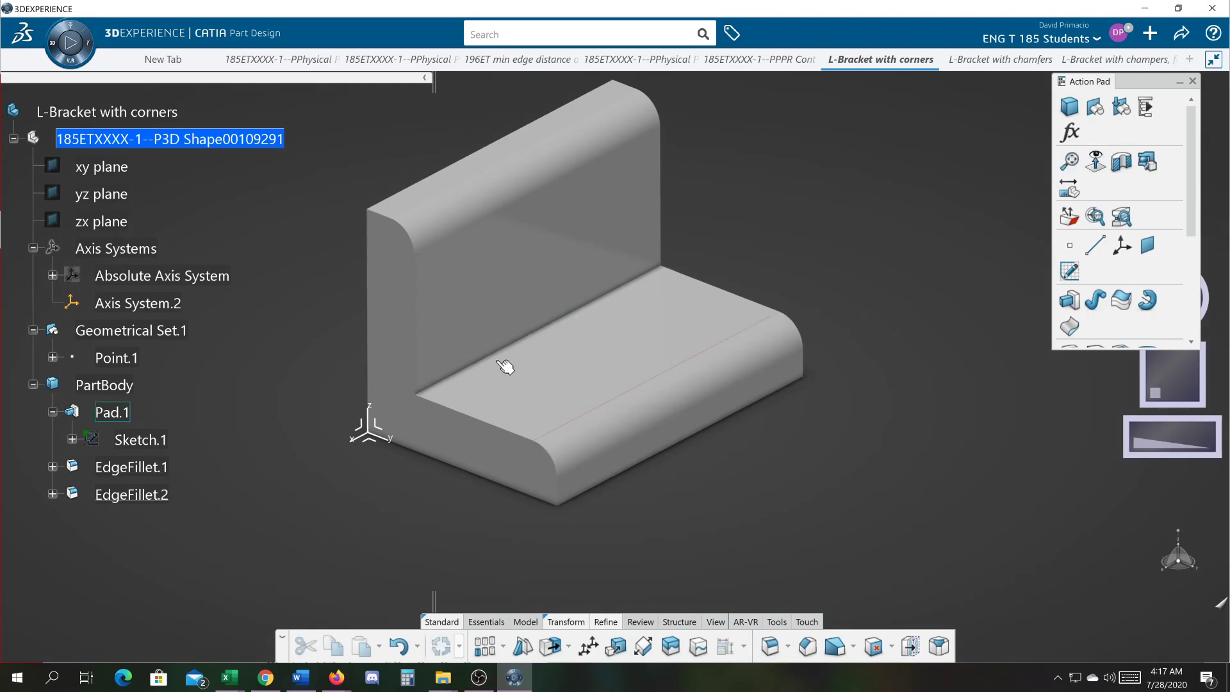
pyautogui.moveTo(506, 357)
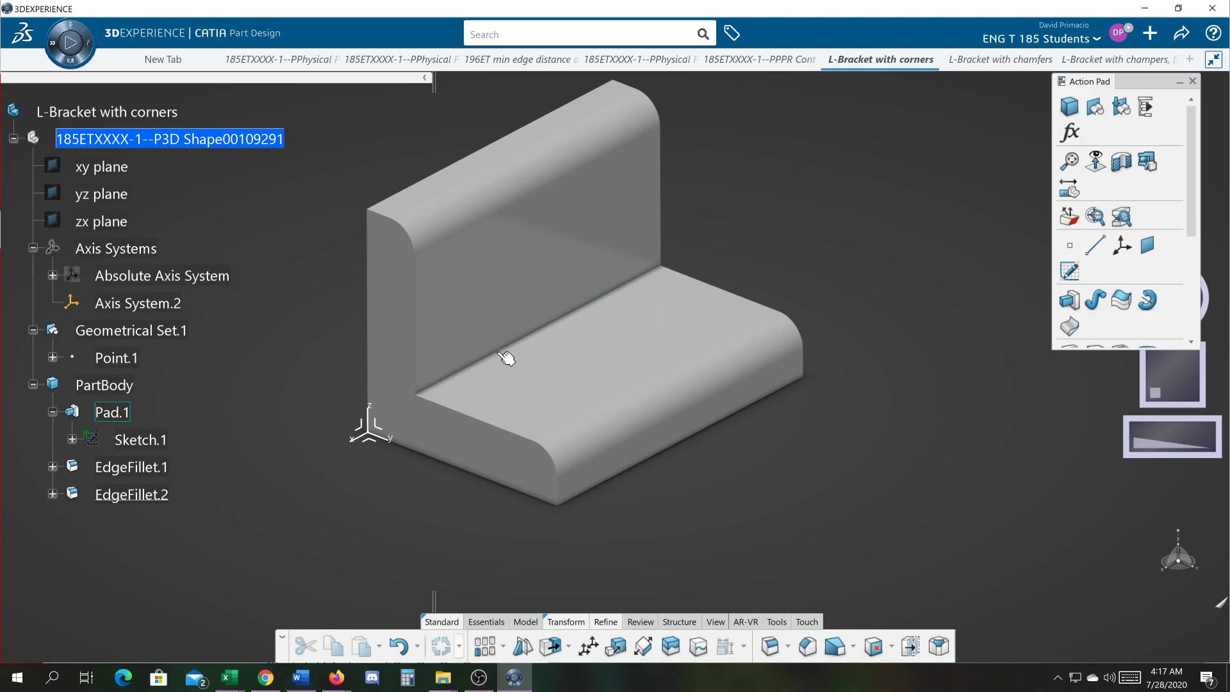
pyautogui.click(506, 358)
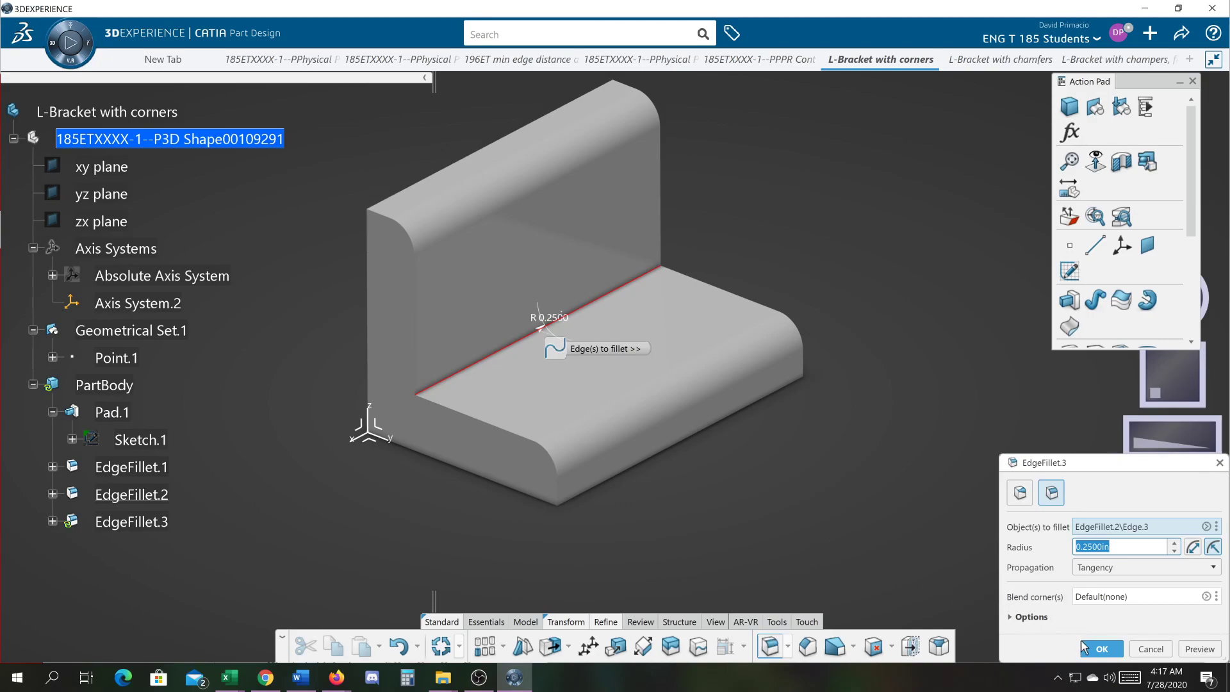
pyautogui.click(1100, 649)
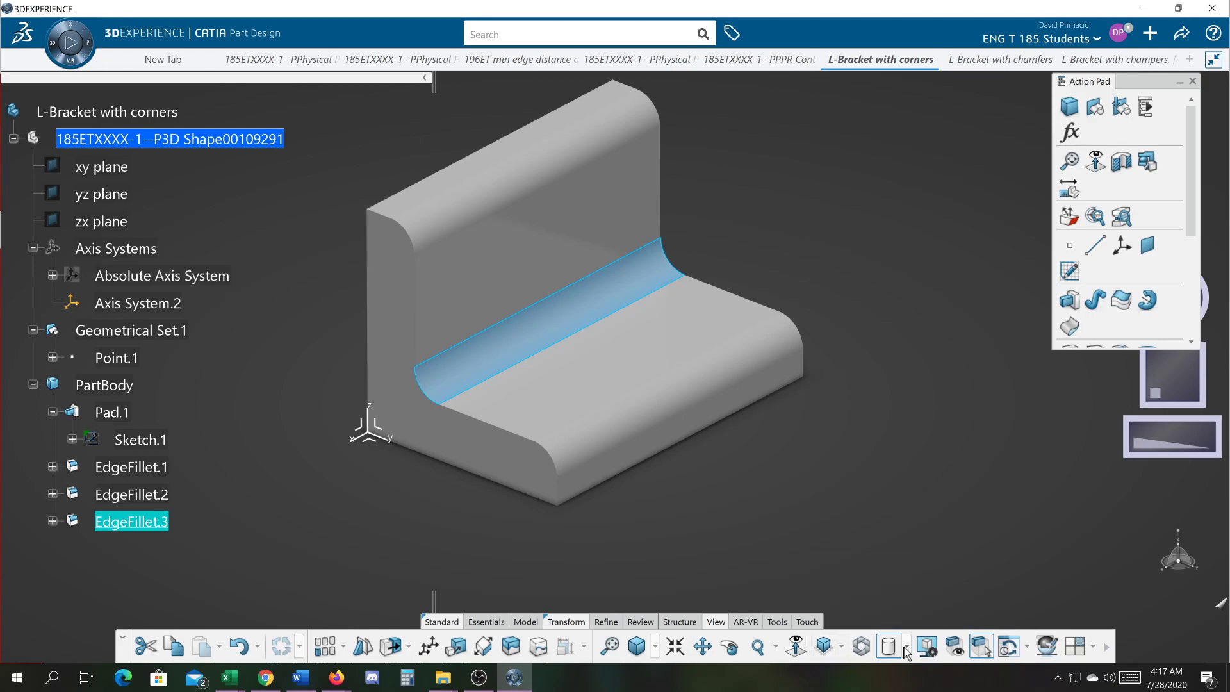
# Switch the render style to Wireframe so only the bracket's edges show
pyautogui.click(888, 646)
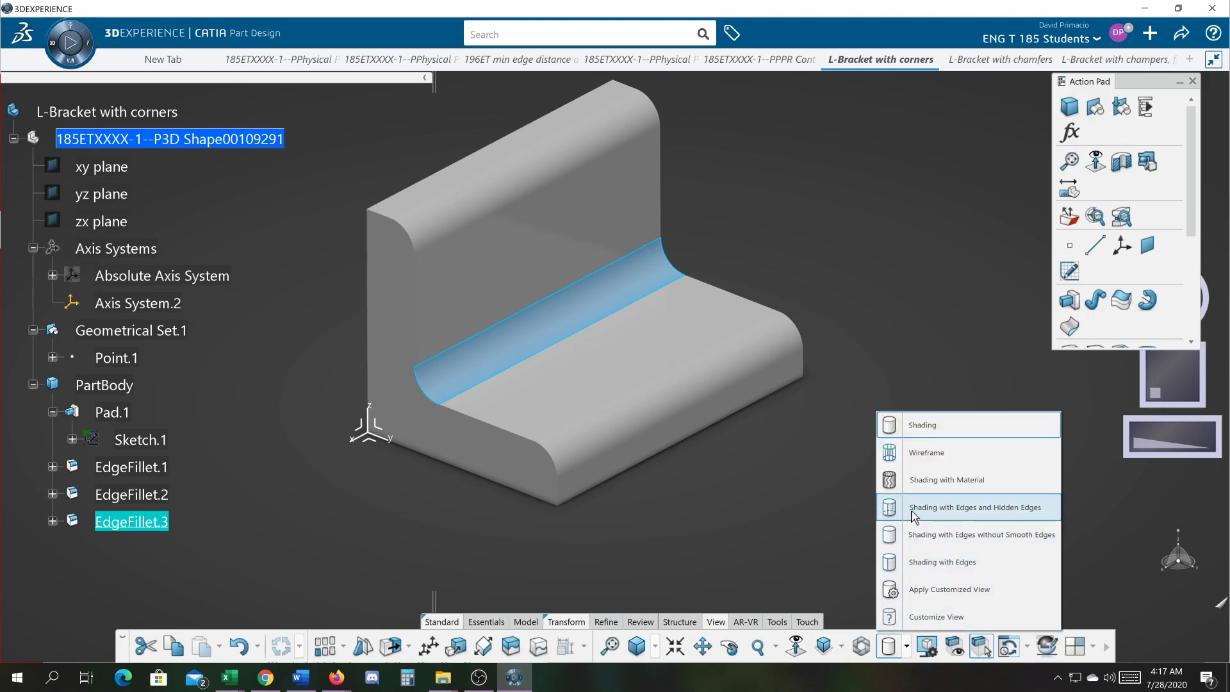
pyautogui.moveTo(946, 480)
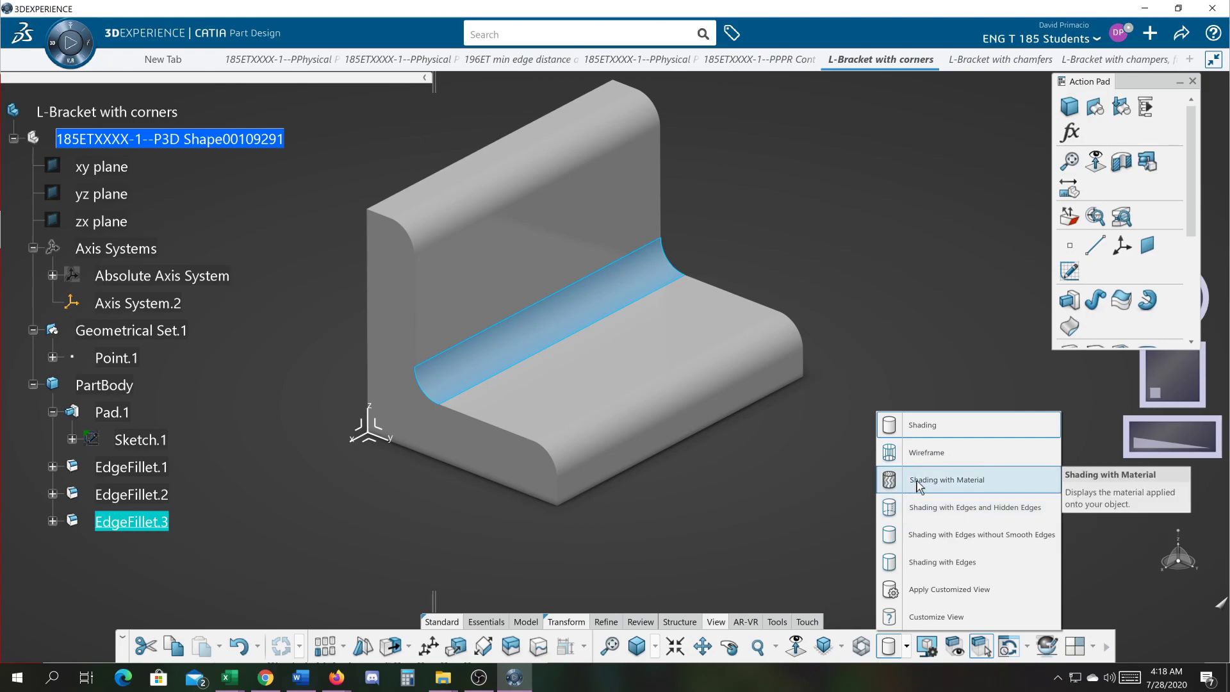
pyautogui.moveTo(926, 452)
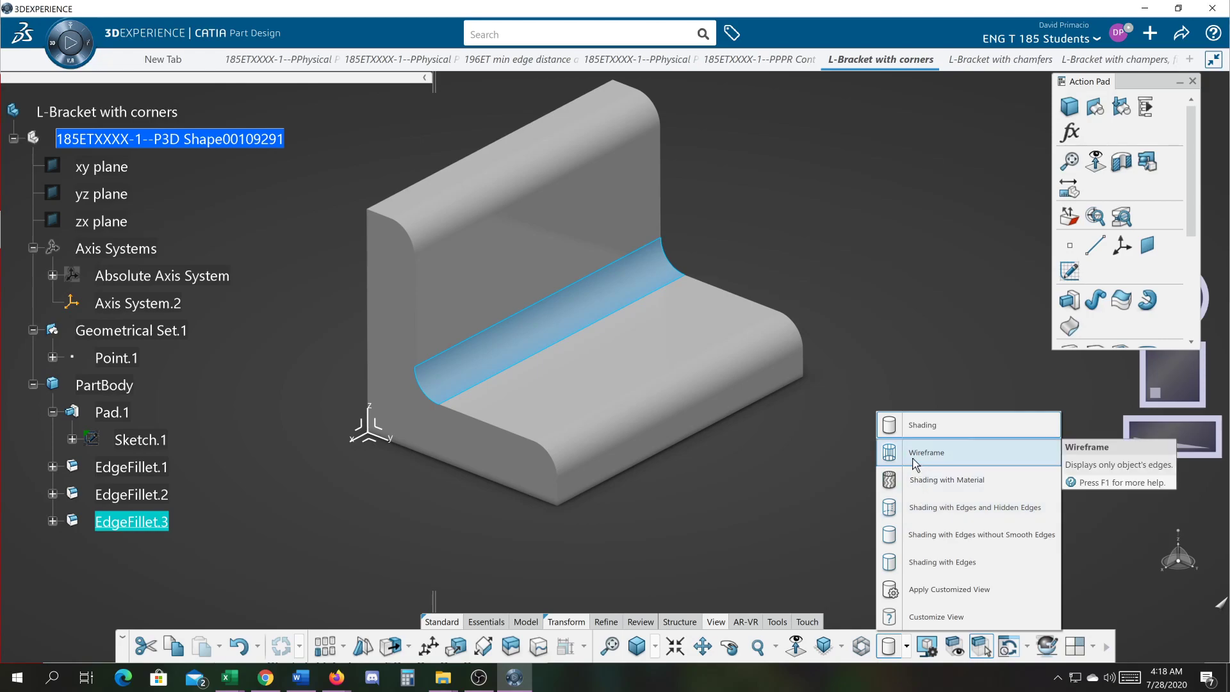
pyautogui.click(926, 453)
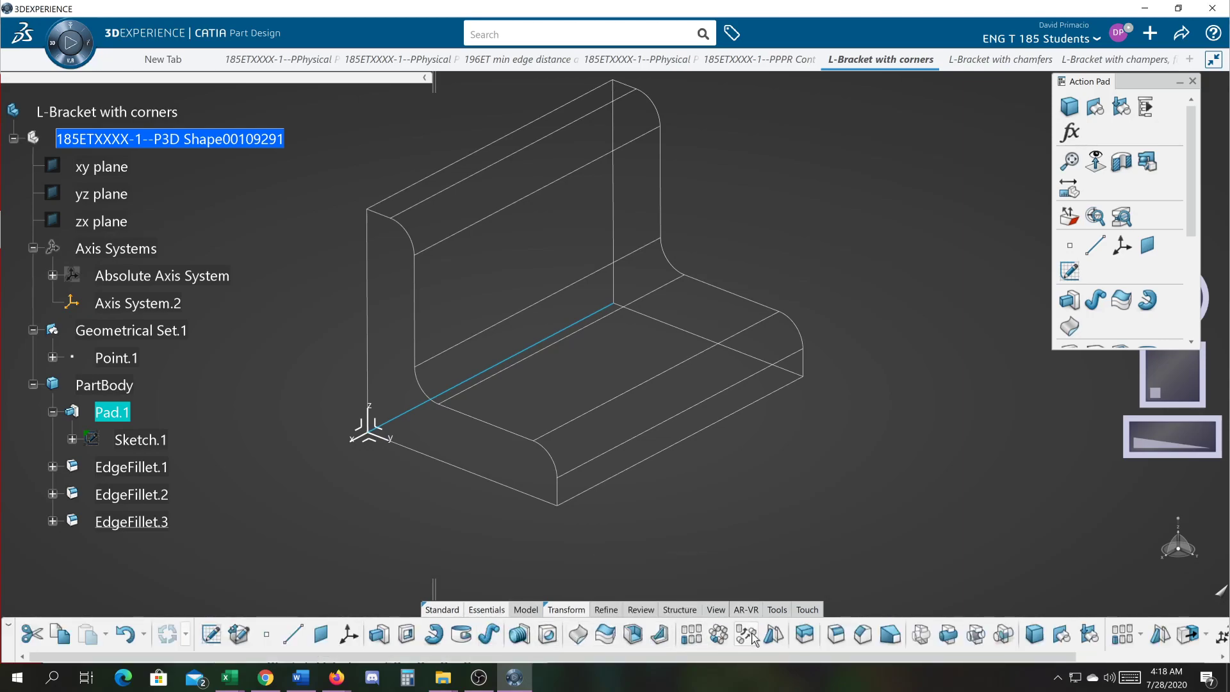
# Add EdgeFillet.4 on the outer corner edge, then delete the earlier fillets from the tree
pyautogui.click(834, 635)
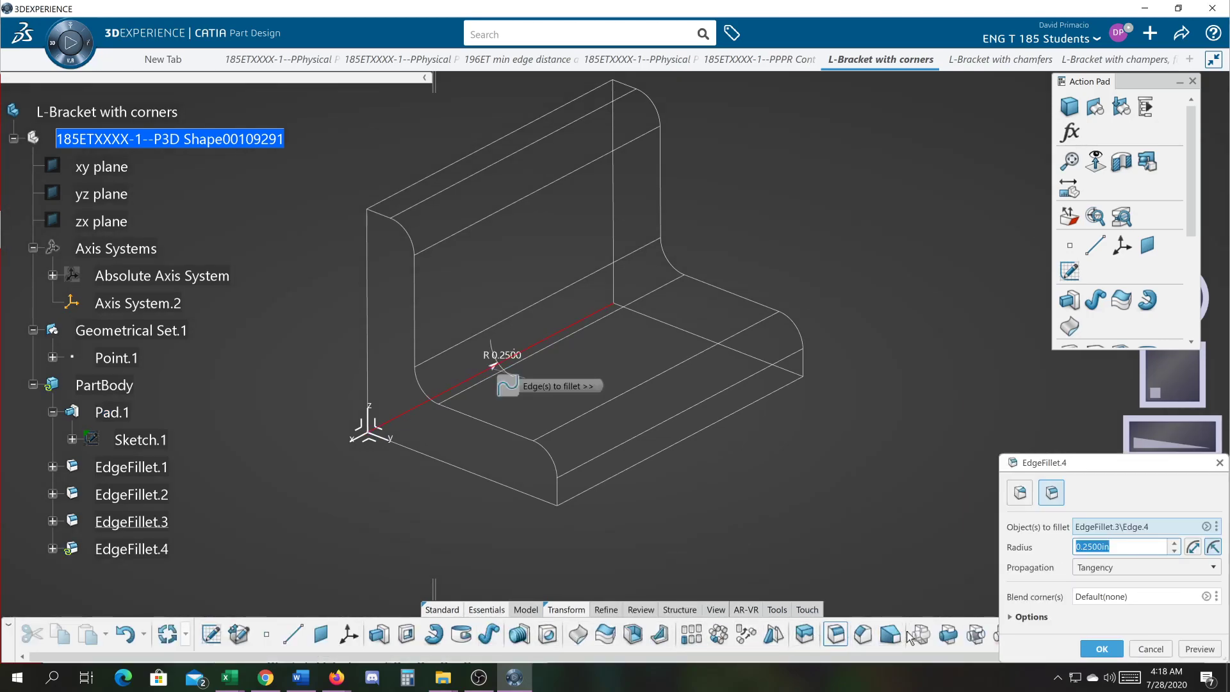
pyautogui.click(1100, 649)
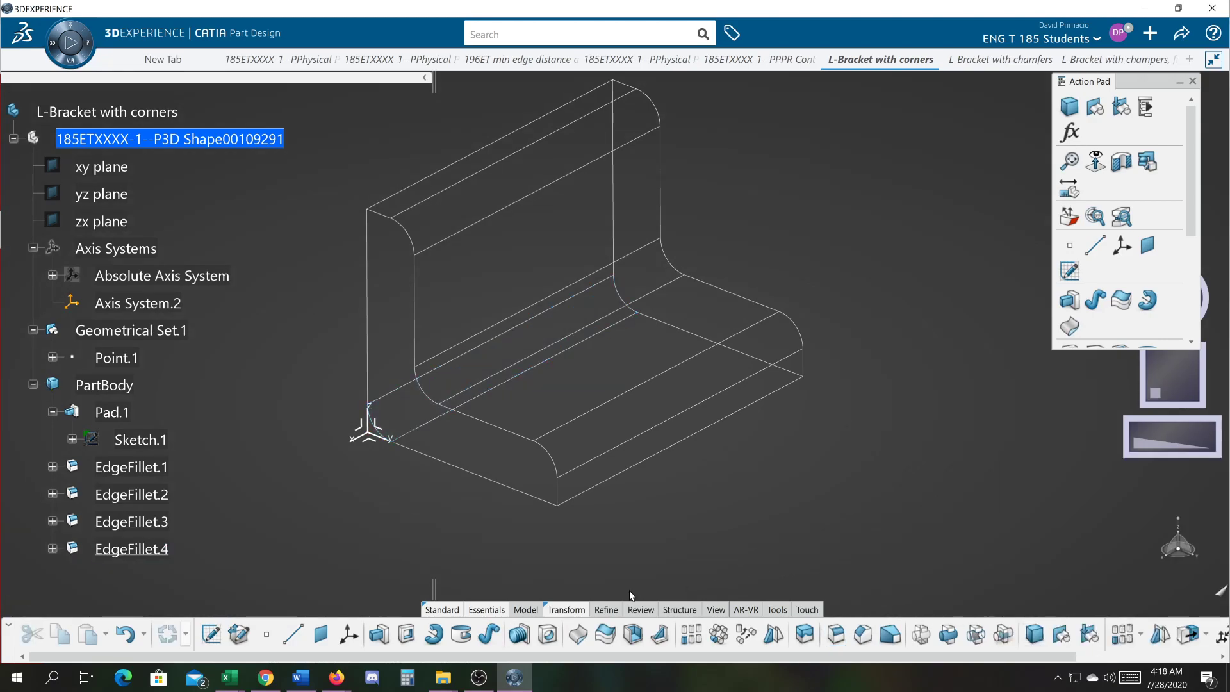
pyautogui.moveTo(263, 569)
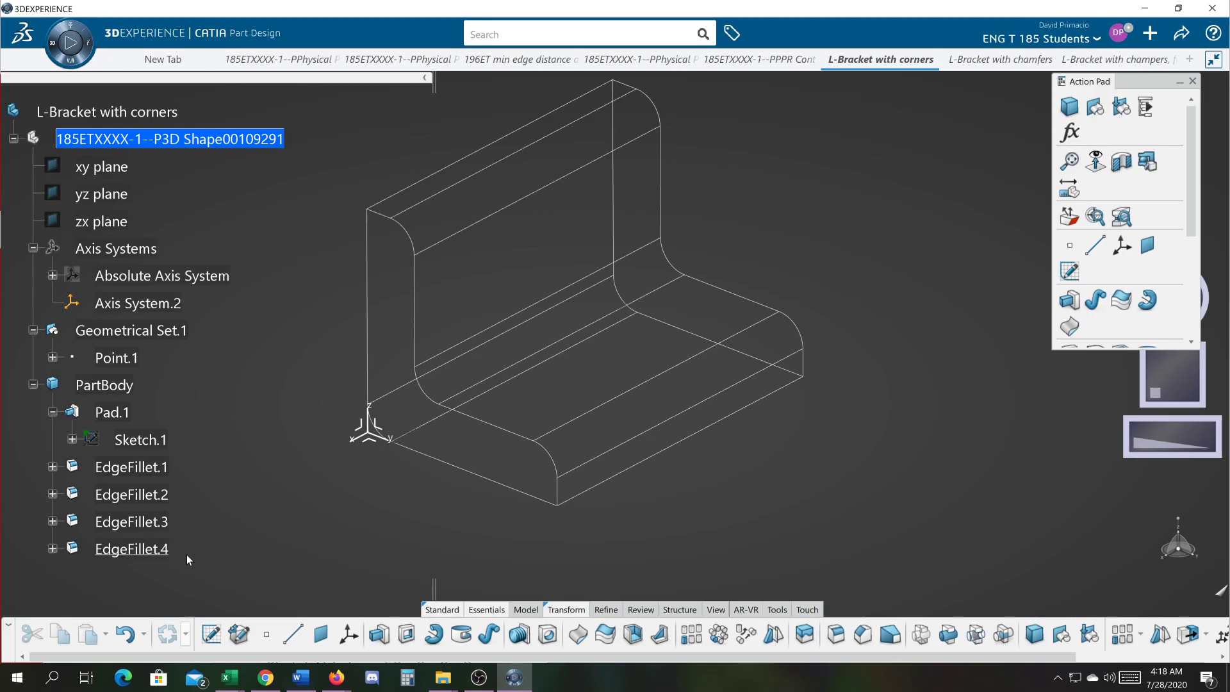
pyautogui.click(131, 494)
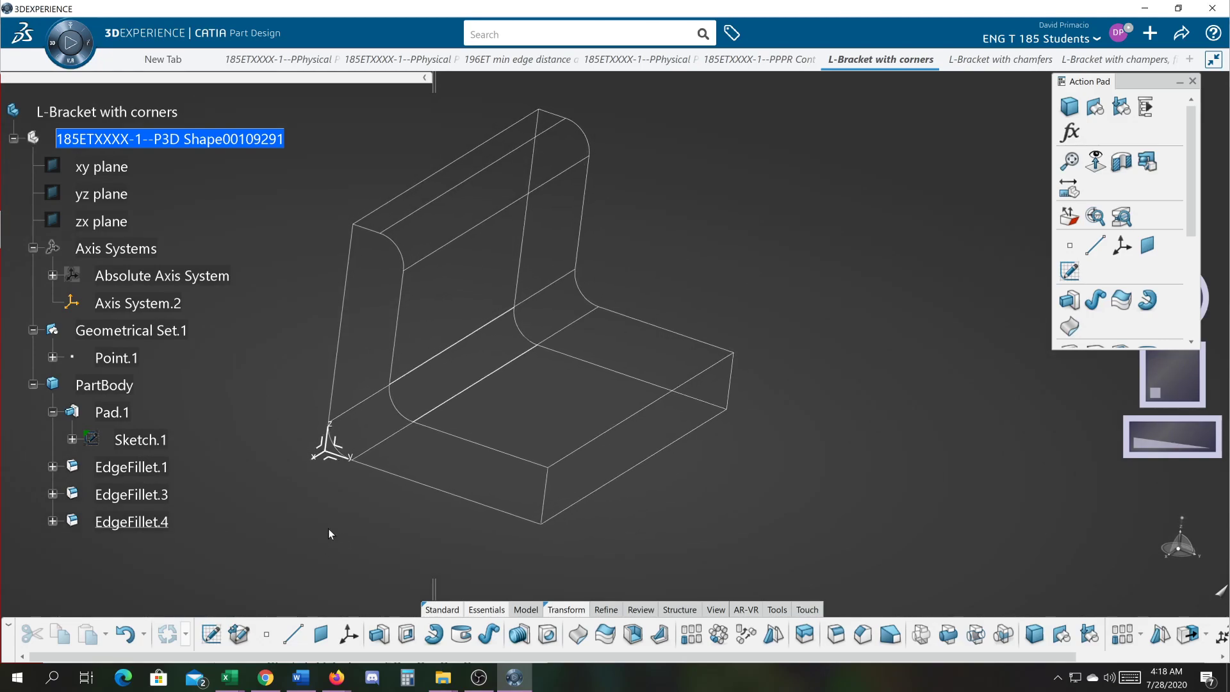
pyautogui.moveTo(328, 534); pyautogui.dragTo(423, 499)
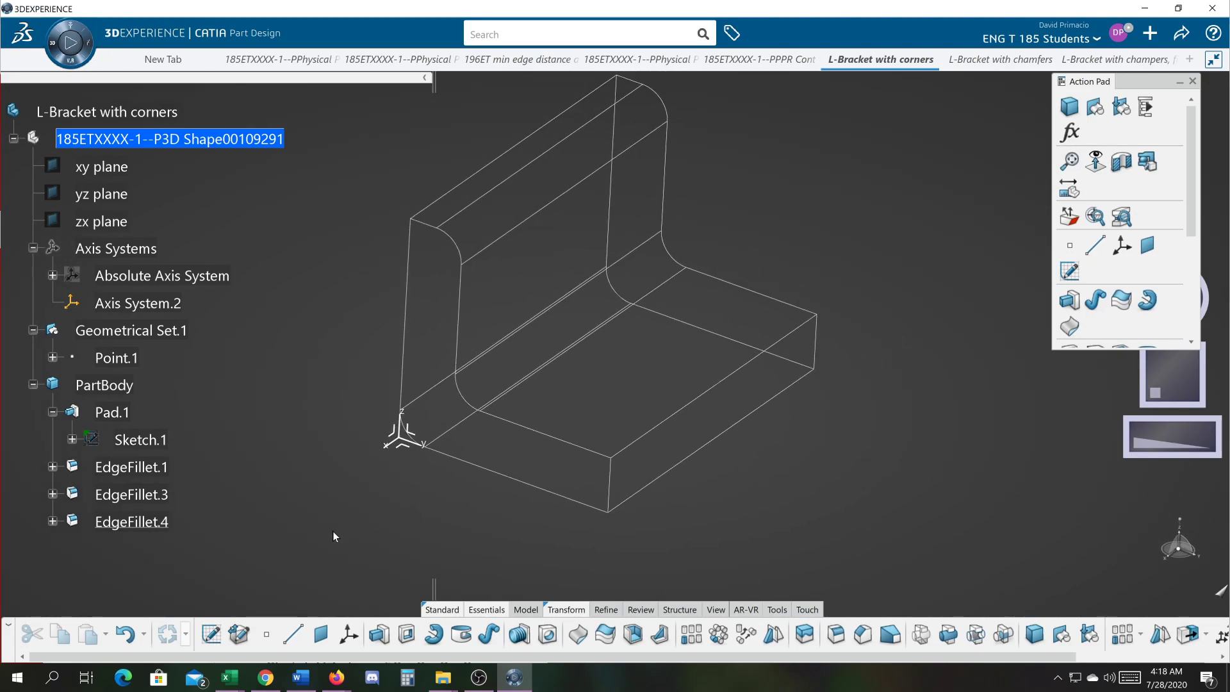
pyautogui.click(131, 521)
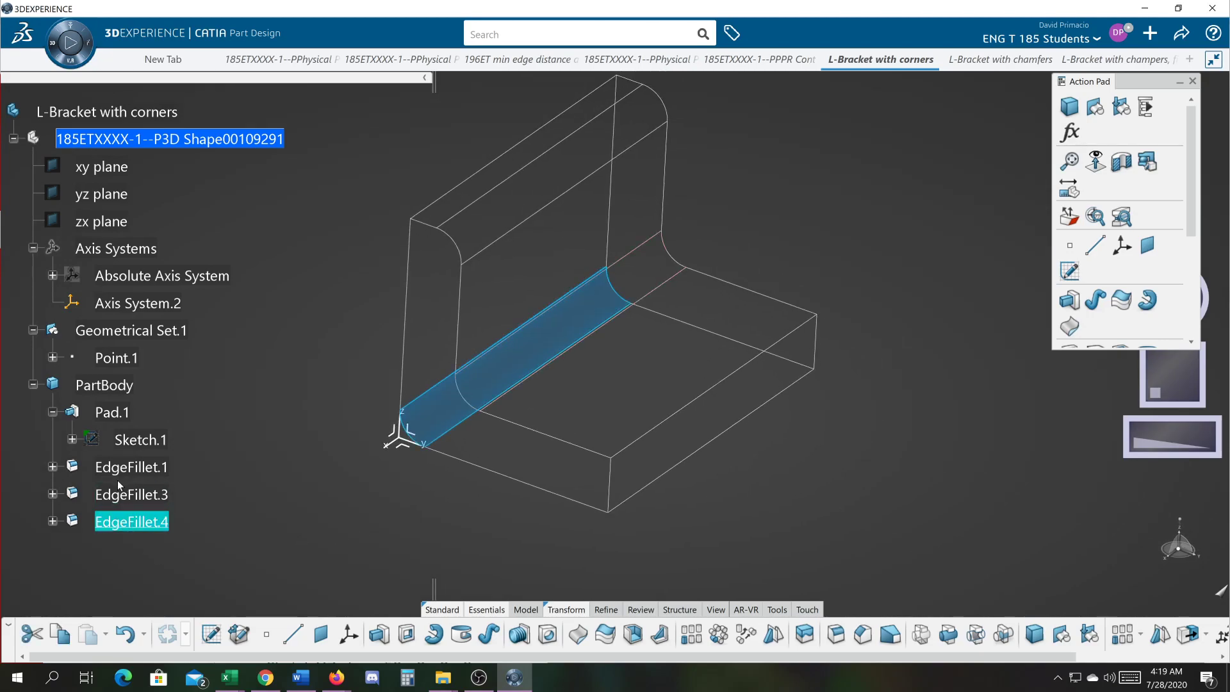
pyautogui.click(130, 467)
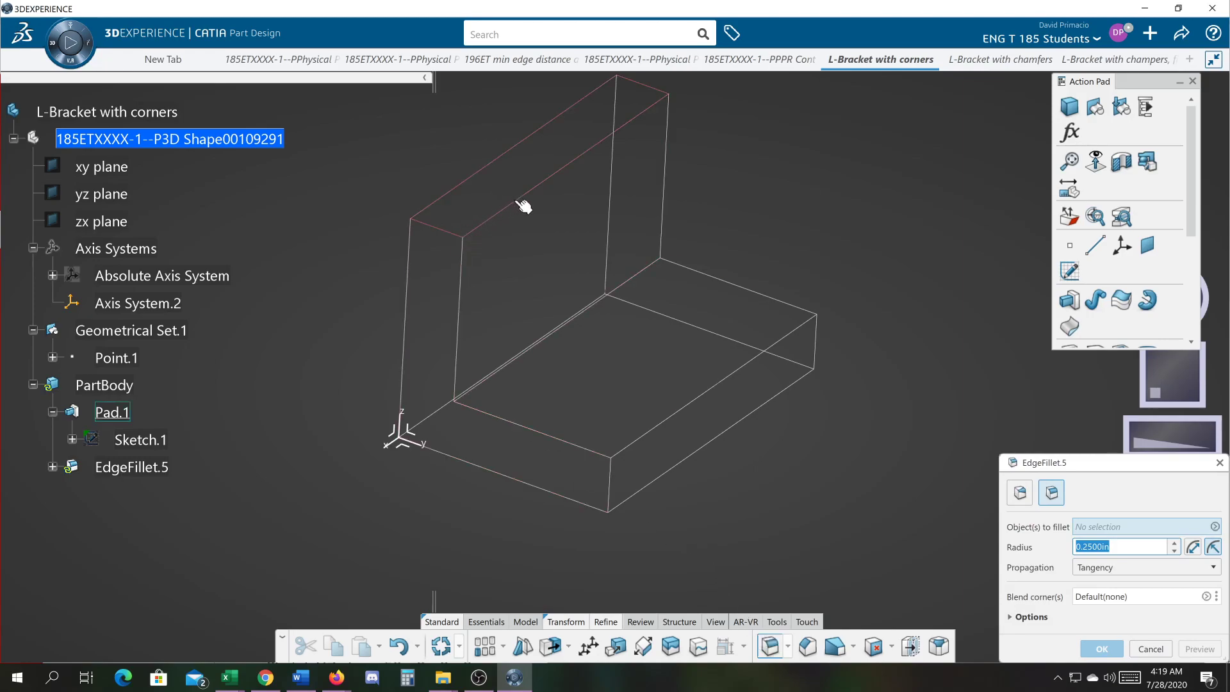
pyautogui.moveTo(525, 205)
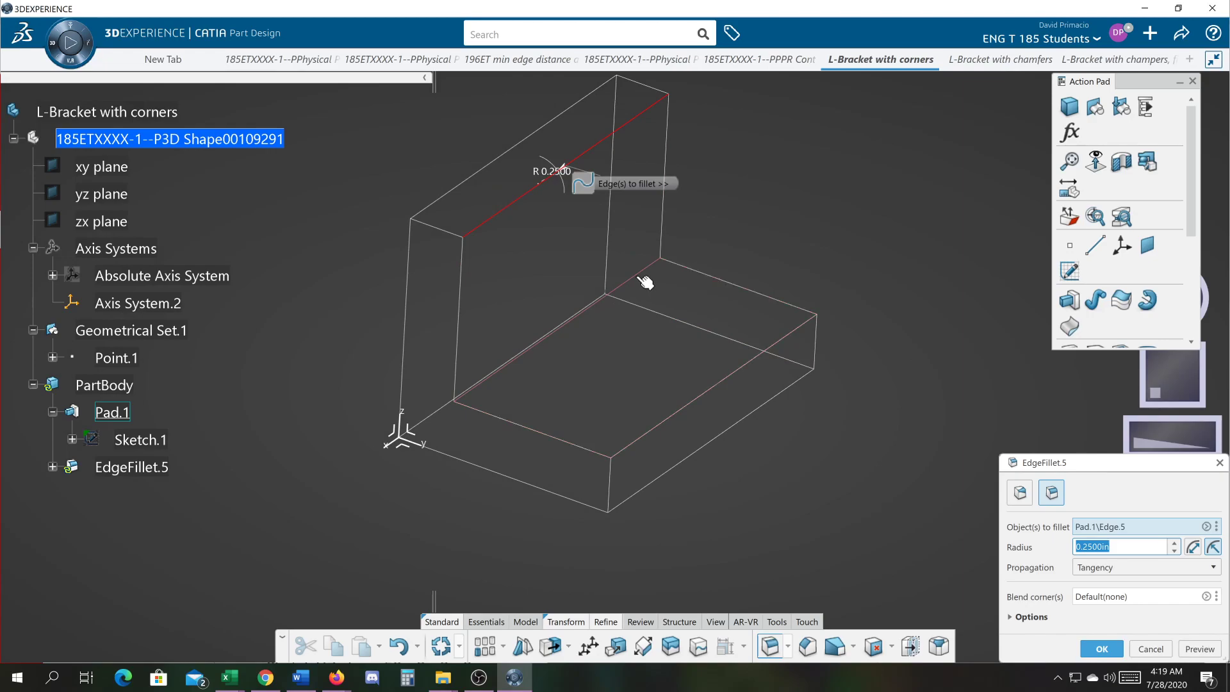
# Finish EdgeFillet.5 at 0.25 in on the wall top, inner corner and base front edges
pyautogui.click(643, 283)
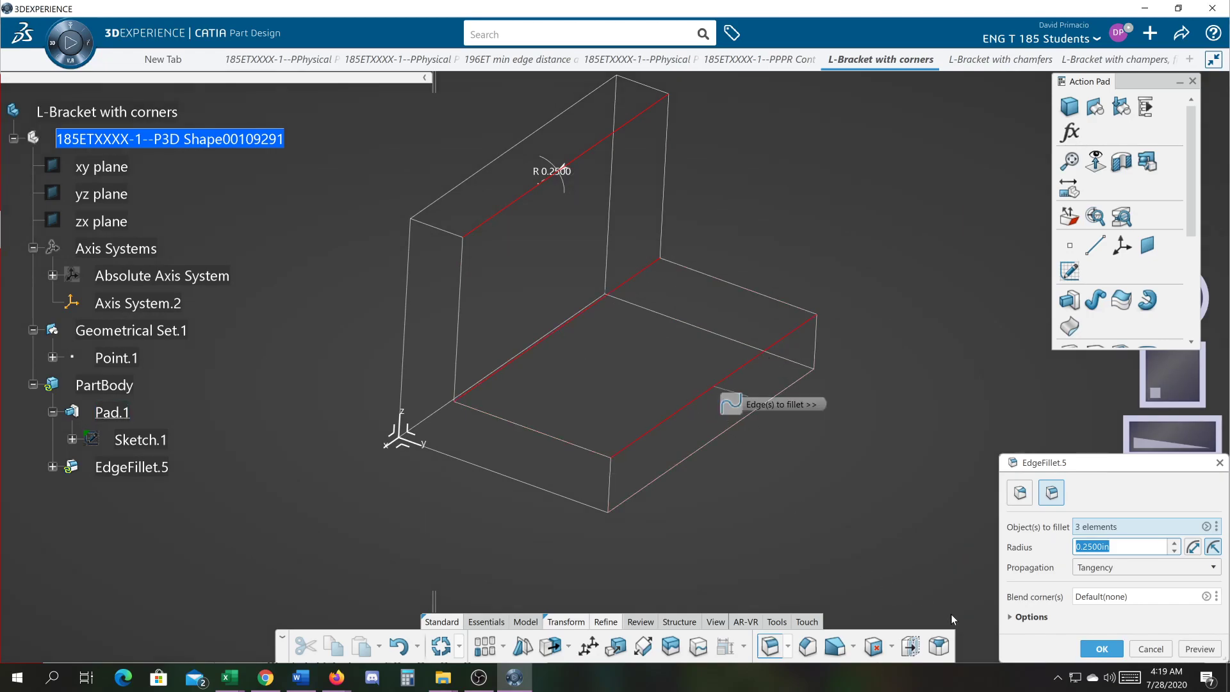
pyautogui.click(1100, 649)
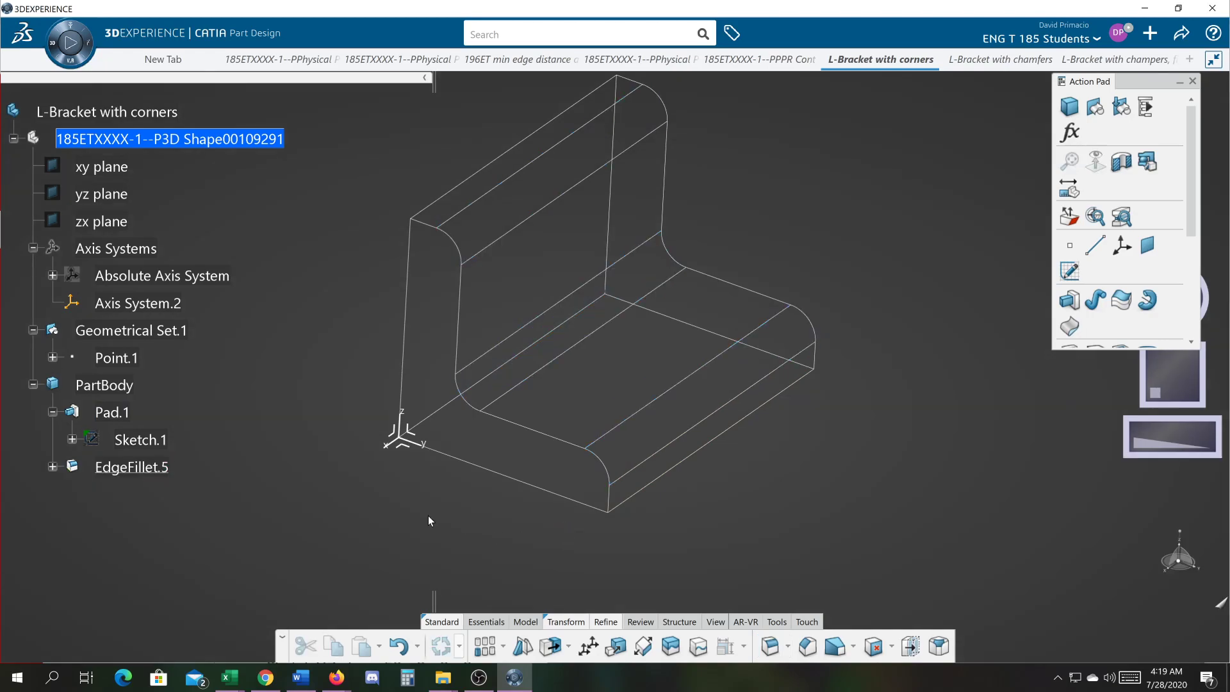
pyautogui.moveTo(406, 525)
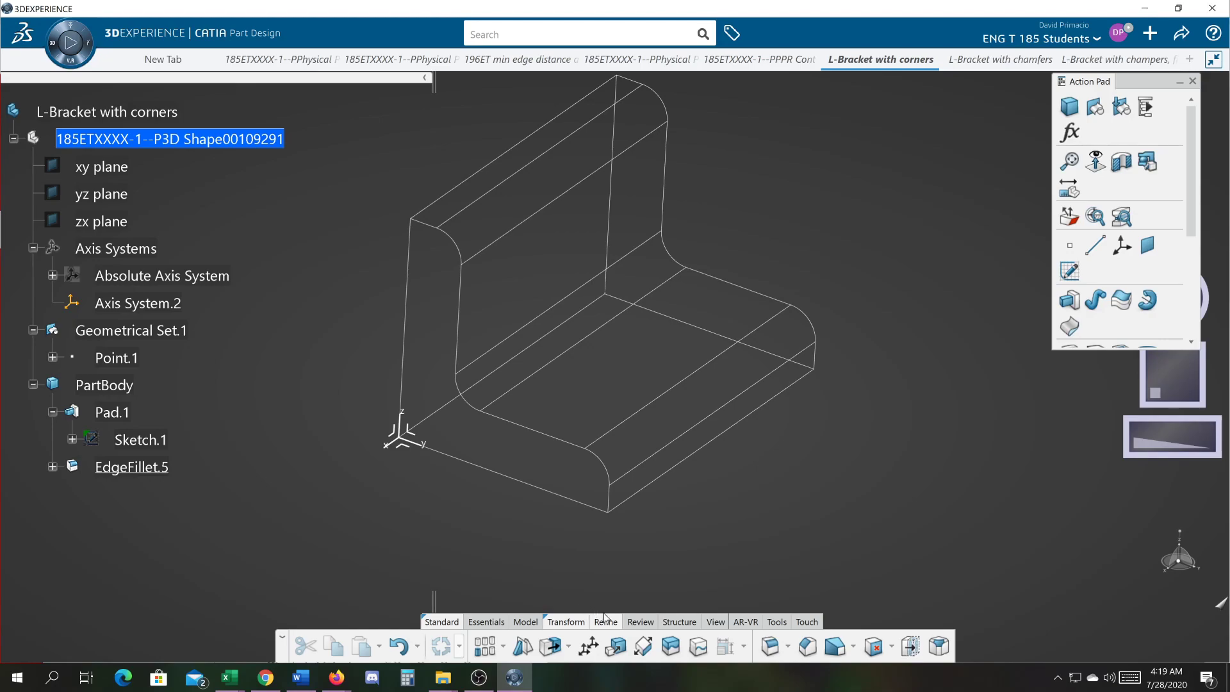
# Set the render style back to Shading to show the rounded bracket as a solid
pyautogui.click(714, 621)
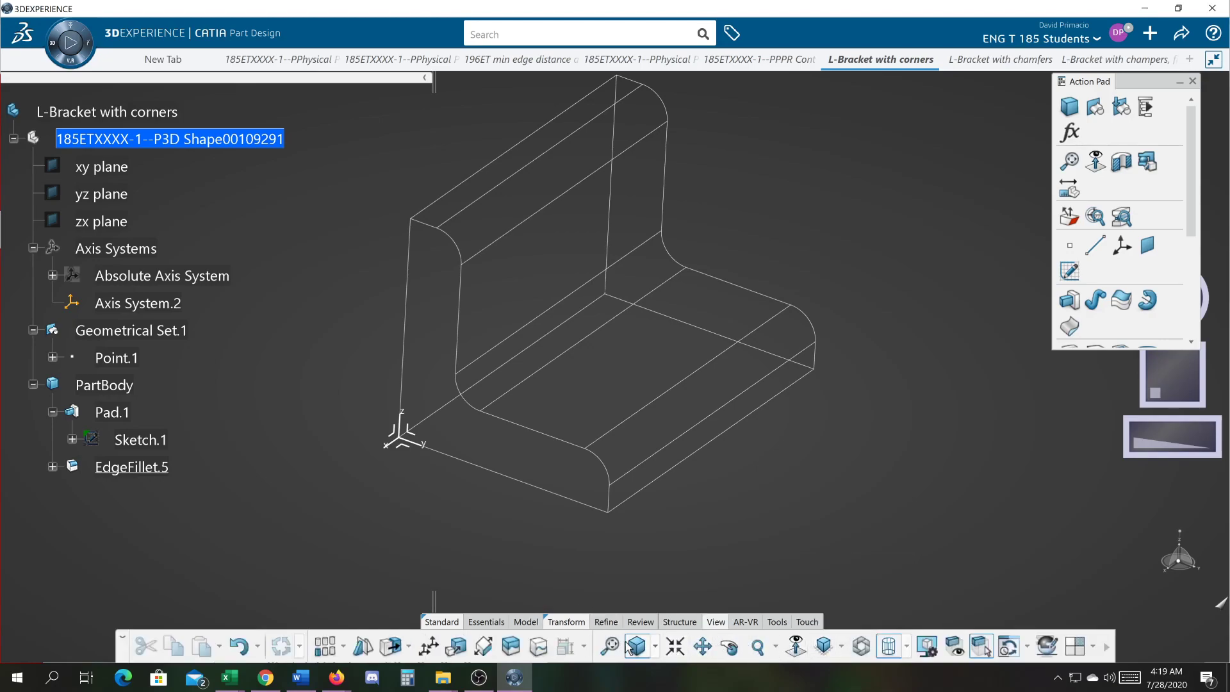
pyautogui.moveTo(630, 645)
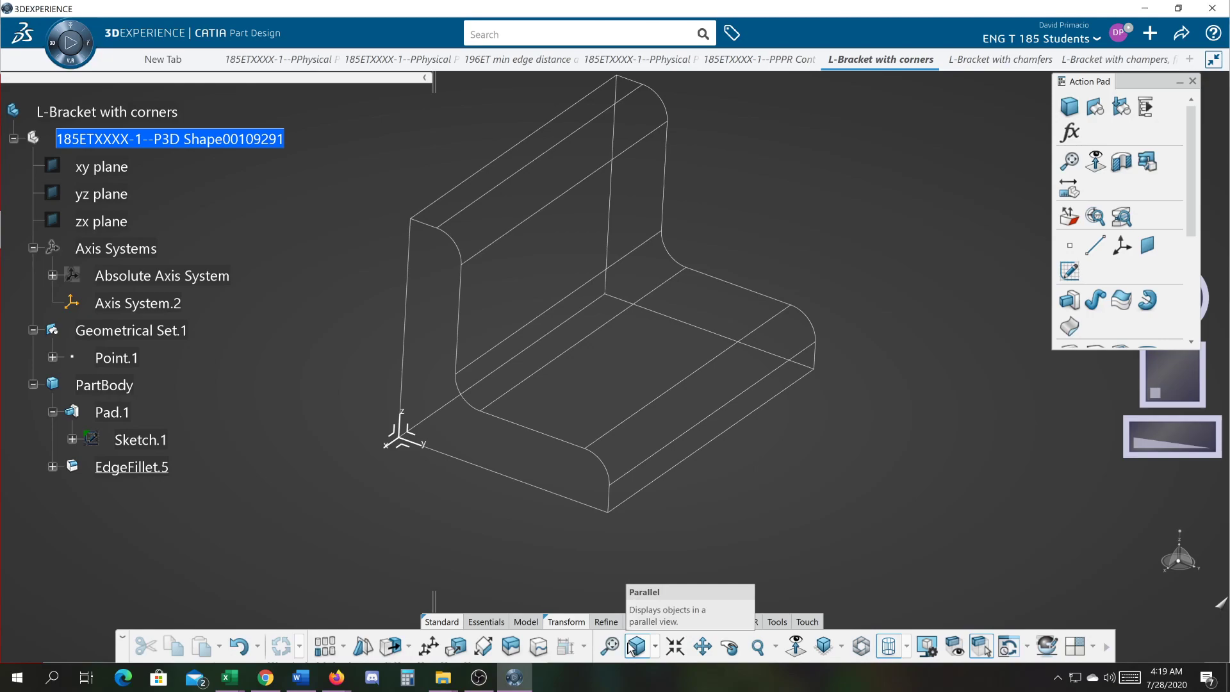
pyautogui.moveTo(632, 646)
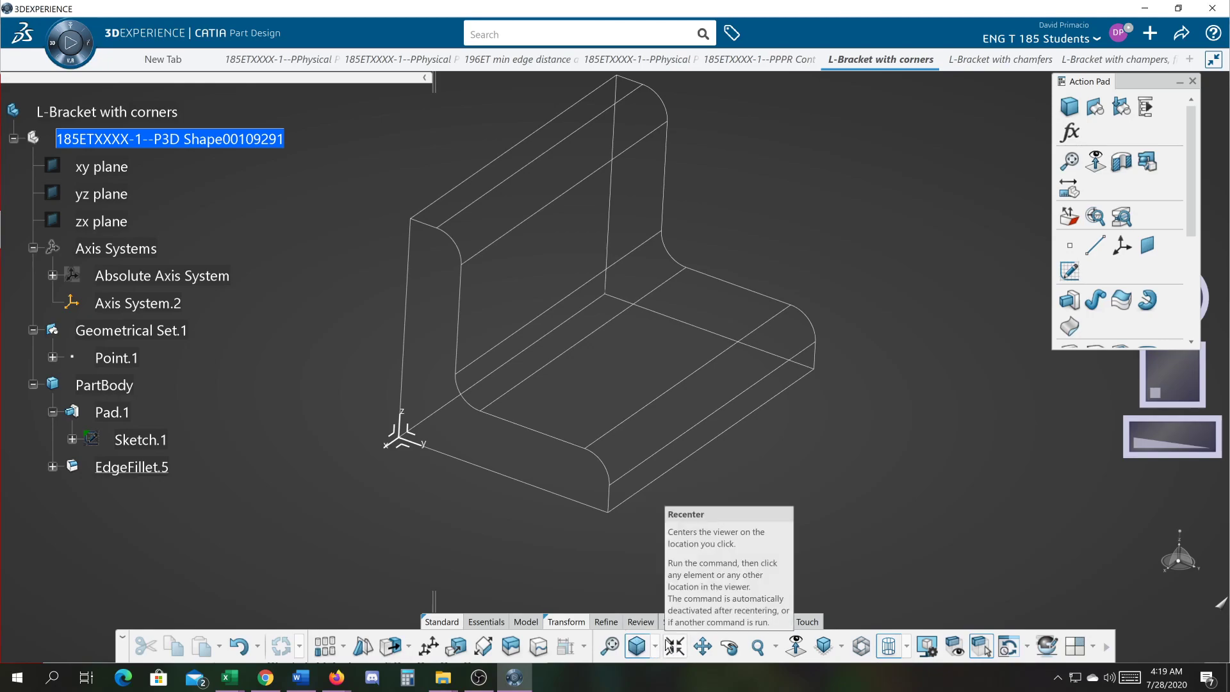
pyautogui.moveTo(633, 646)
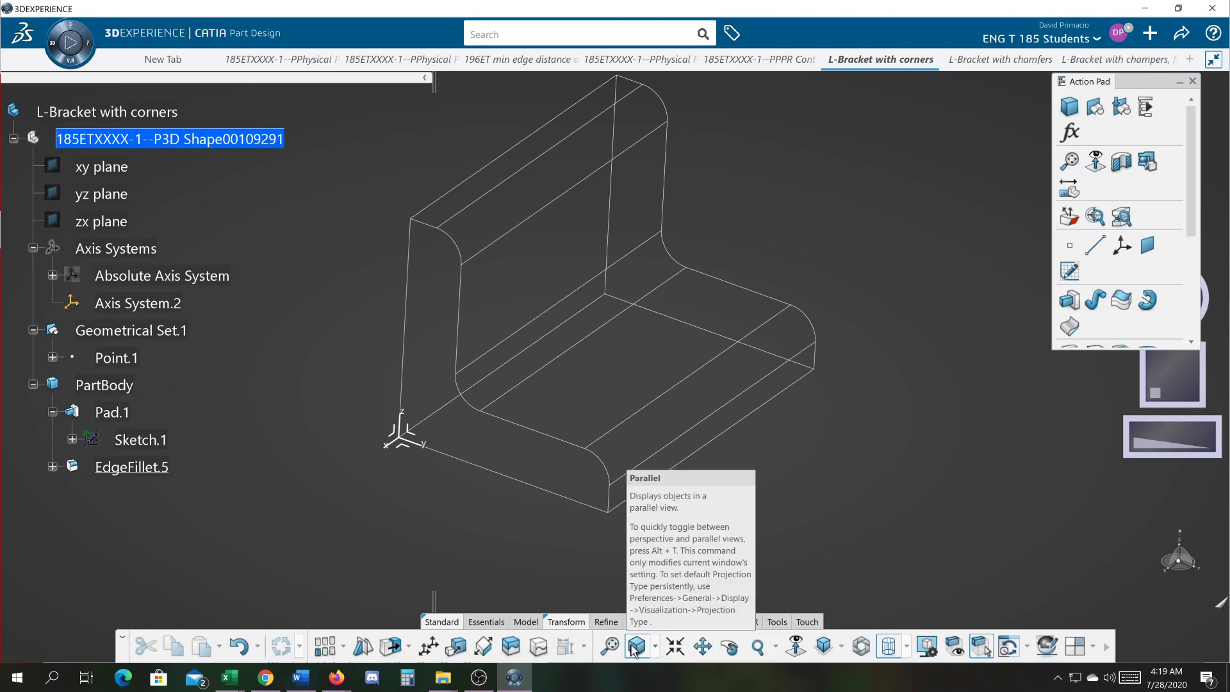
pyautogui.moveTo(796, 646)
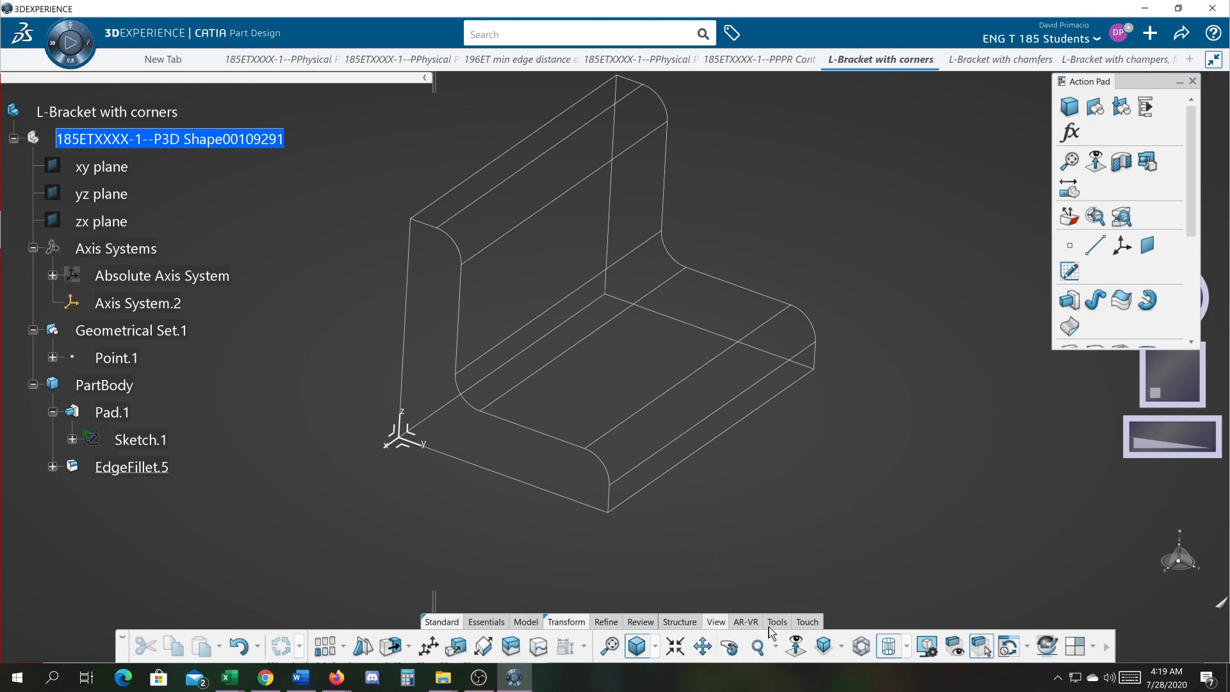
pyautogui.moveTo(780, 587)
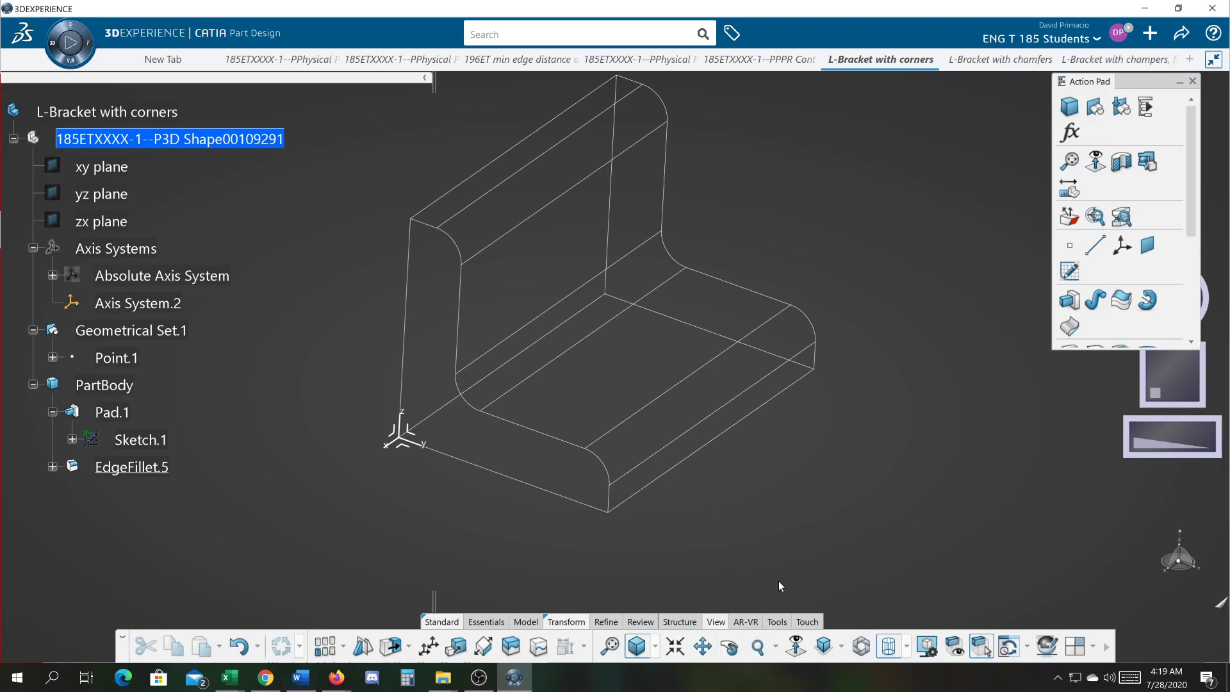
pyautogui.click(902, 646)
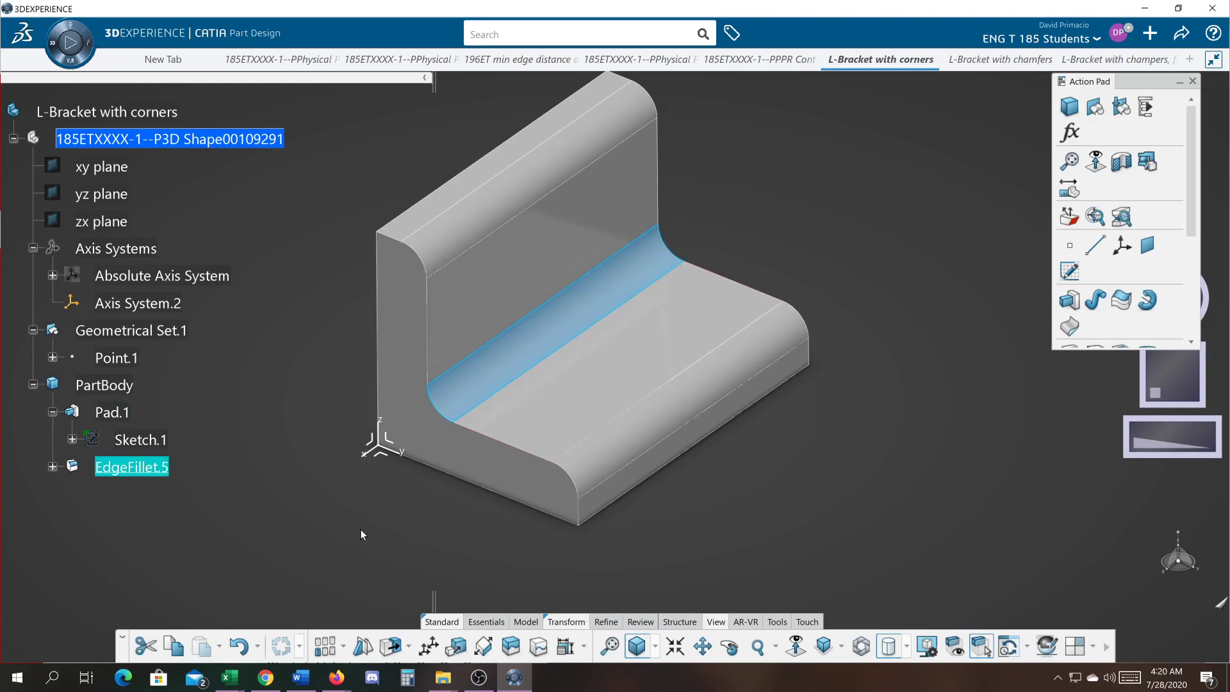
pyautogui.moveTo(240, 646)
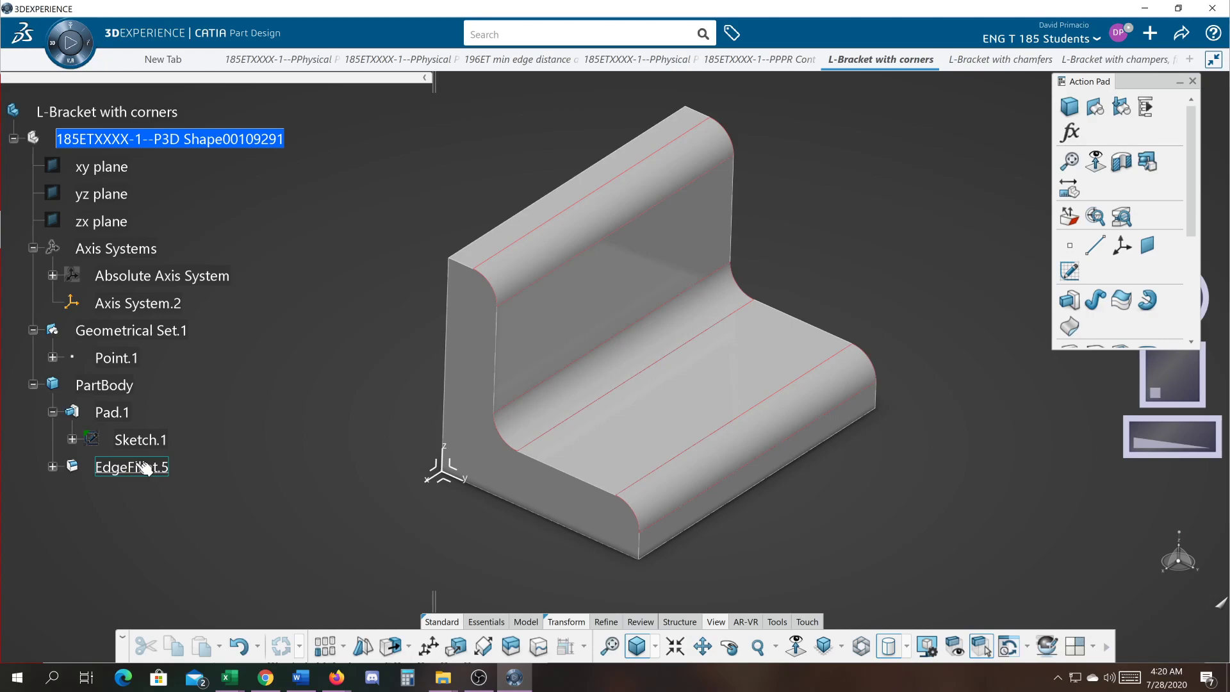
pyautogui.moveTo(144, 467)
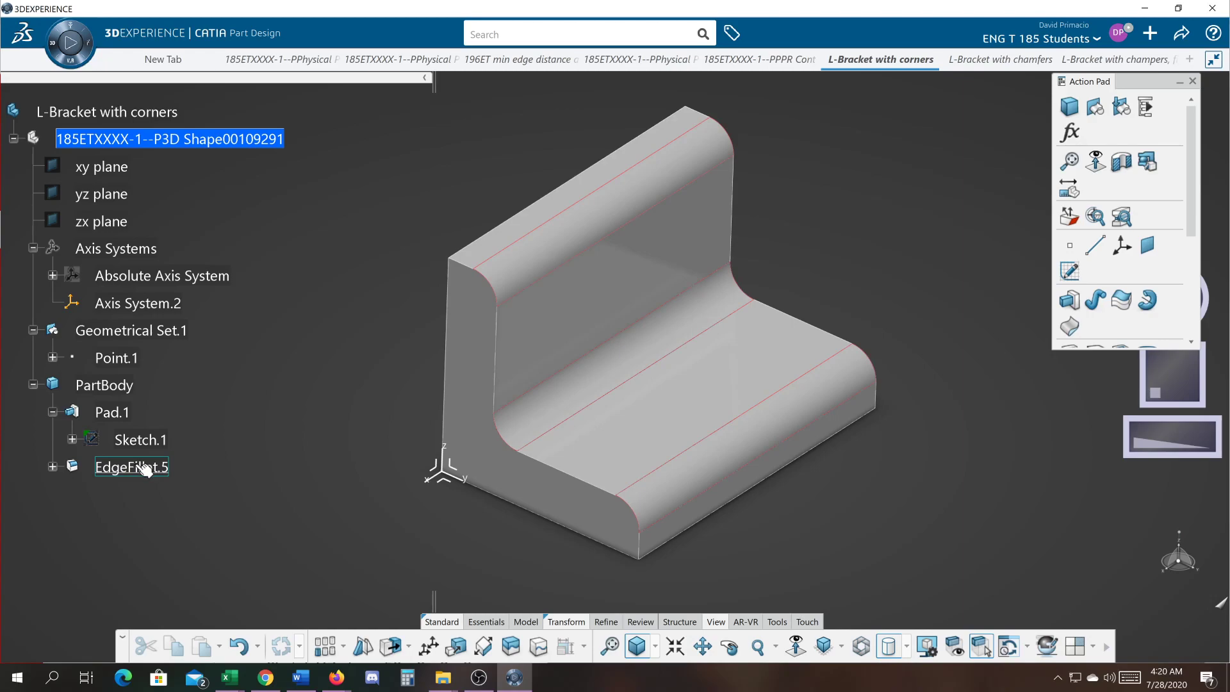
pyautogui.doubleClick(132, 467)
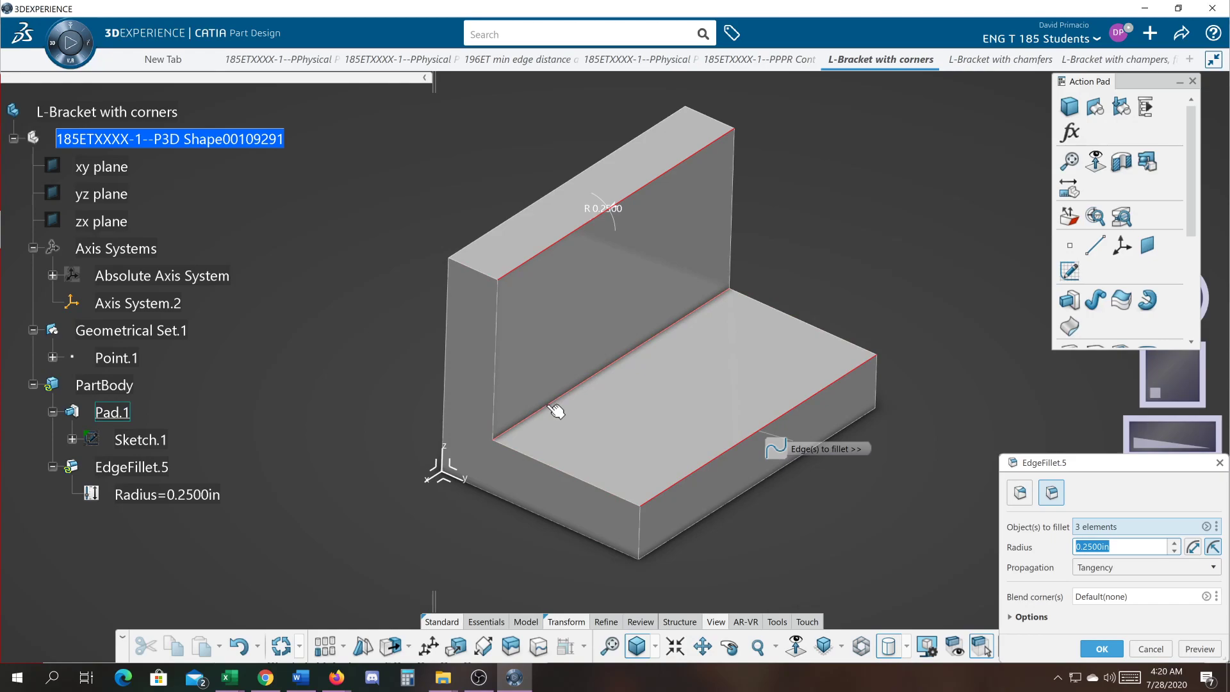
pyautogui.click(555, 411)
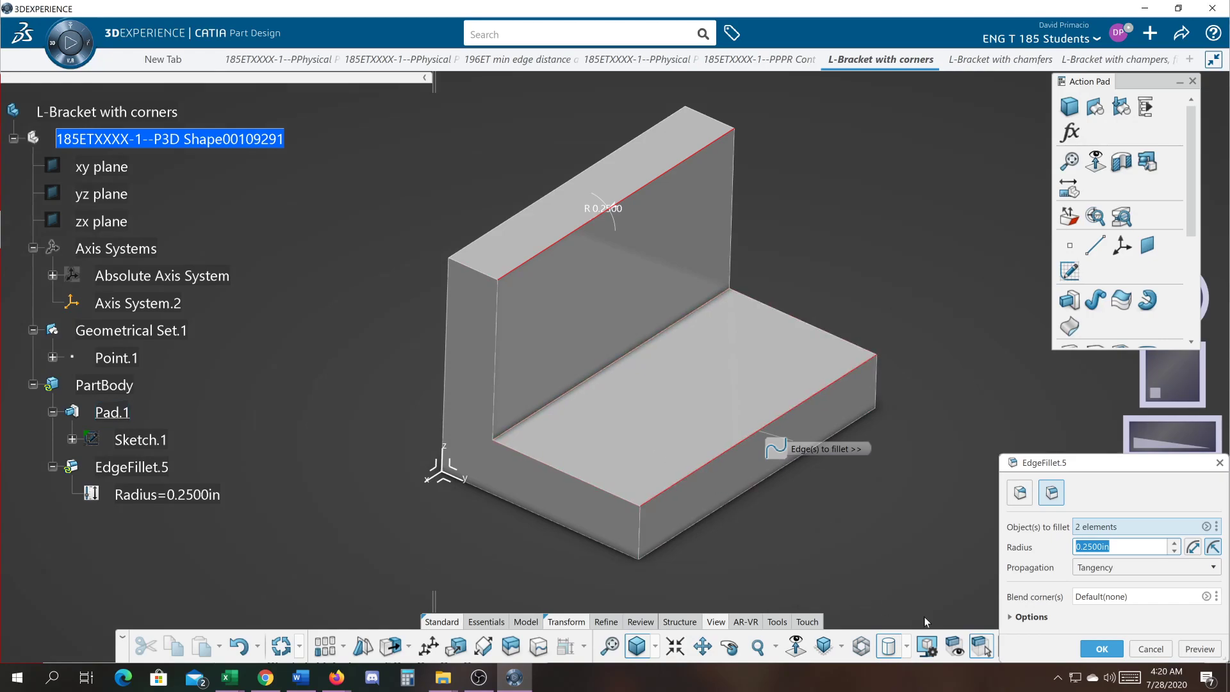
pyautogui.click(1100, 649)
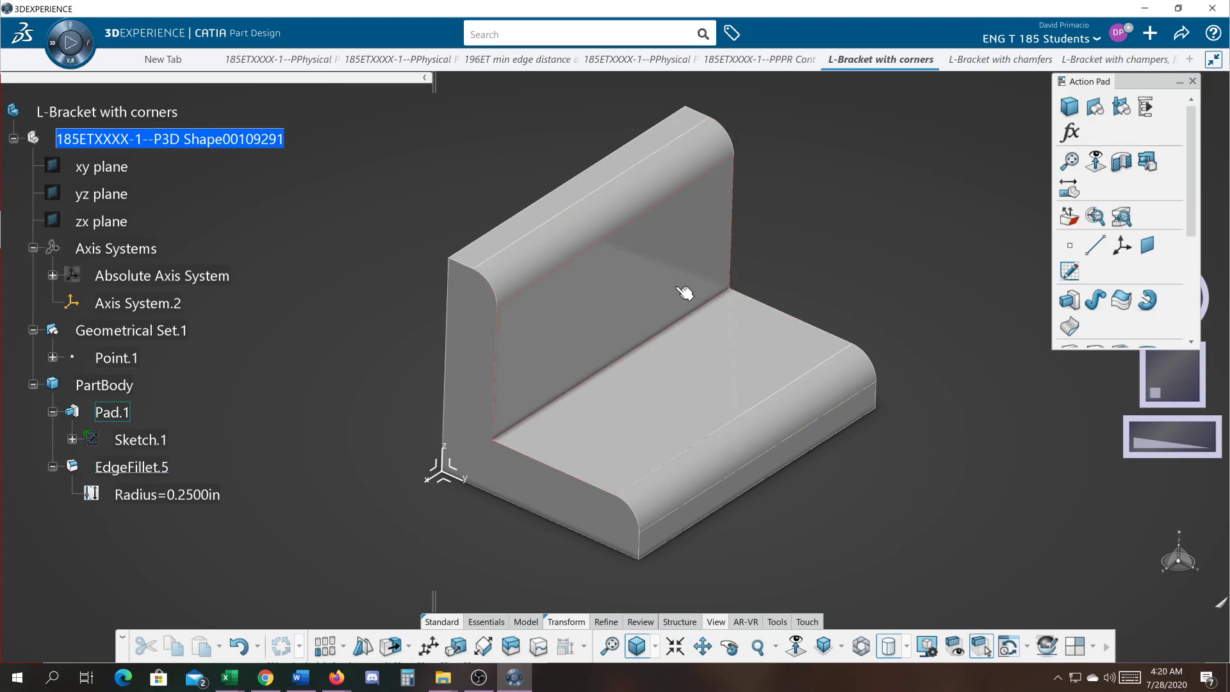
pyautogui.click(131, 467)
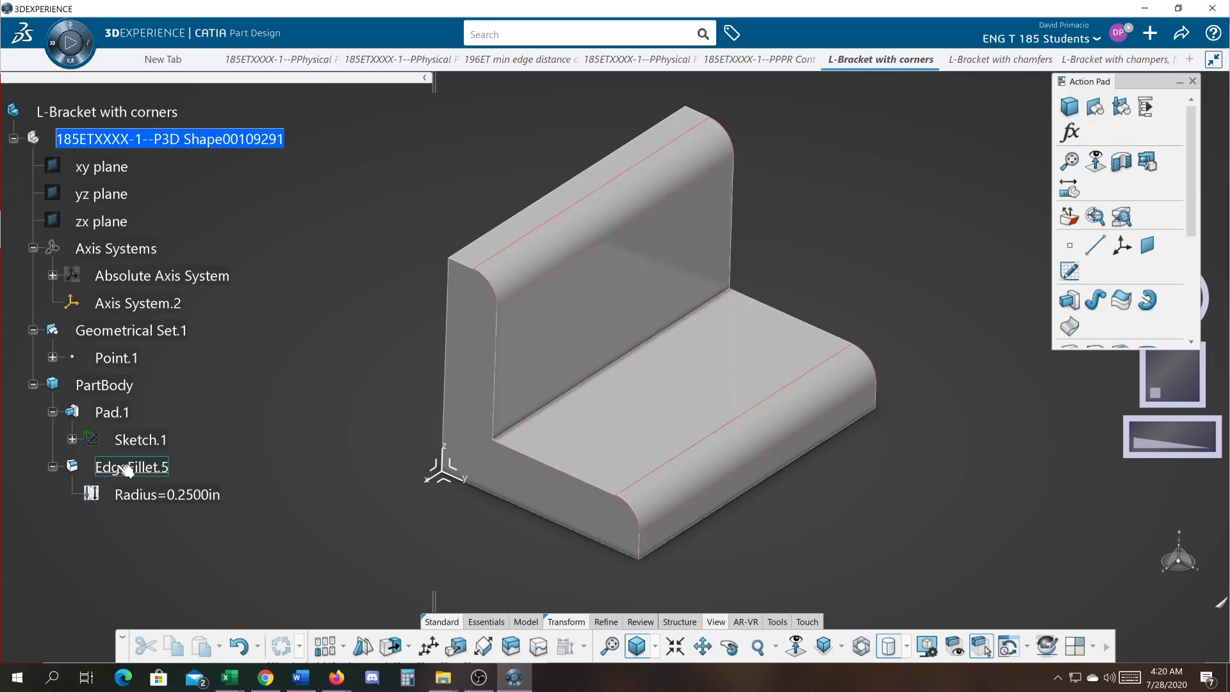
# Edit EdgeFillet.5 to add the outer bottom edge in Wireframe view, giving four 0.25 in rounds
pyautogui.doubleClick(130, 467)
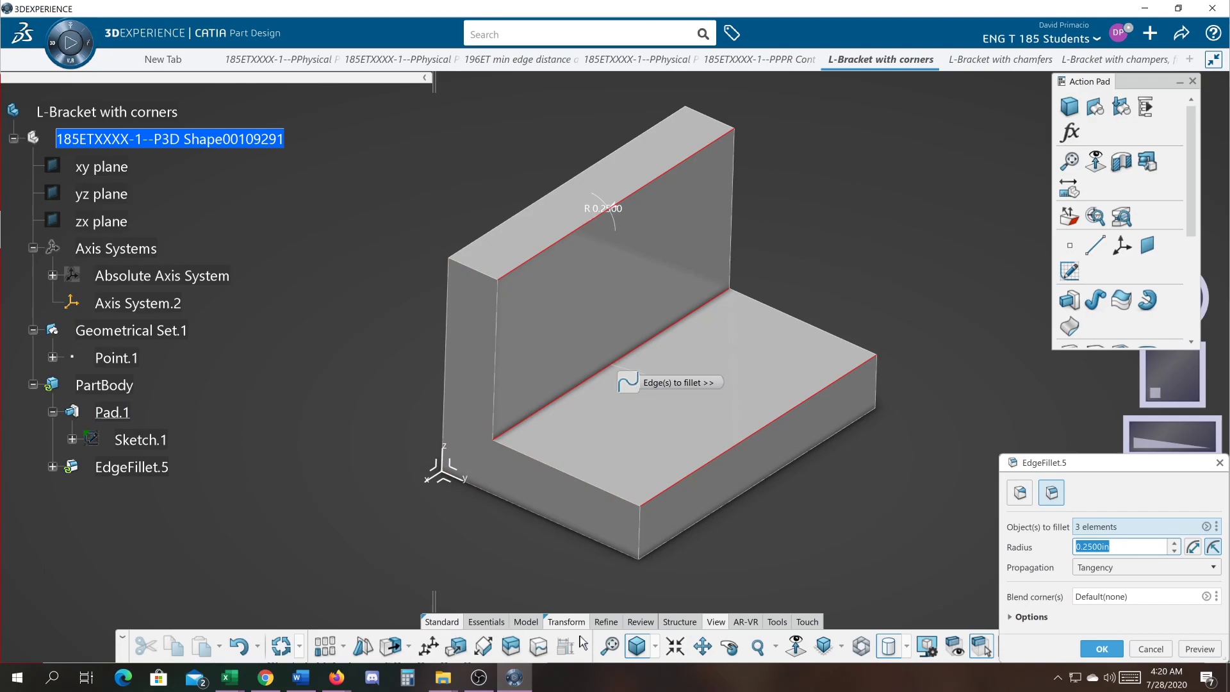
pyautogui.click(888, 646)
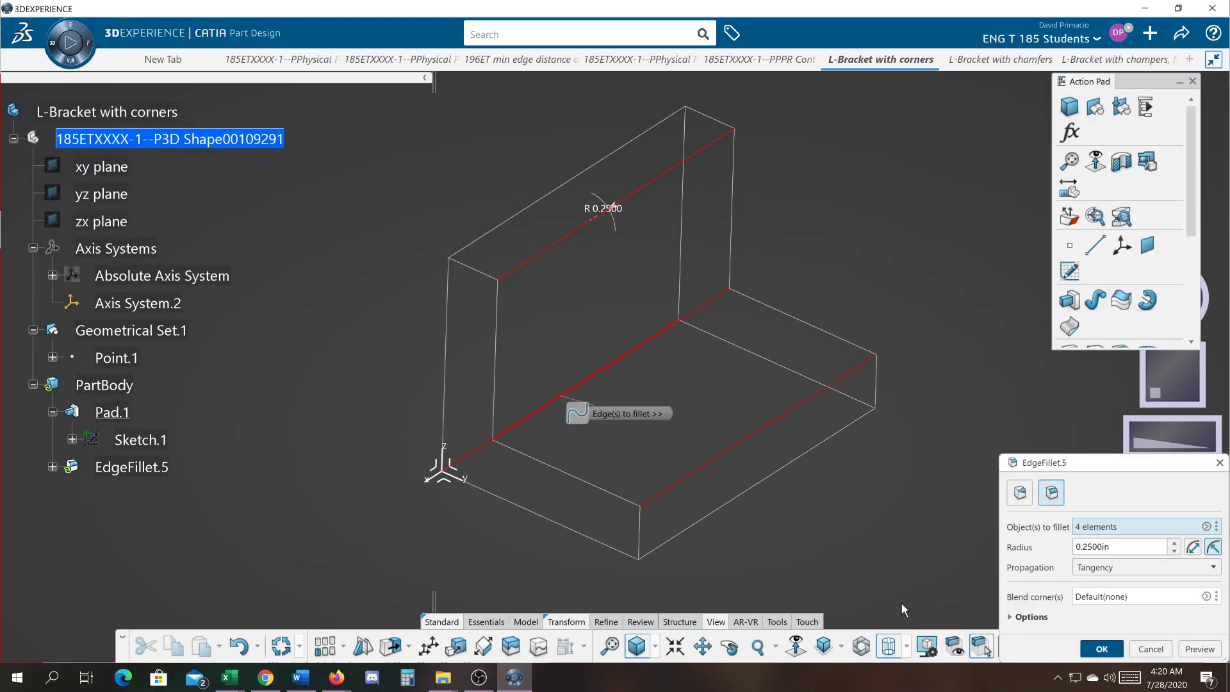
pyautogui.click(1100, 649)
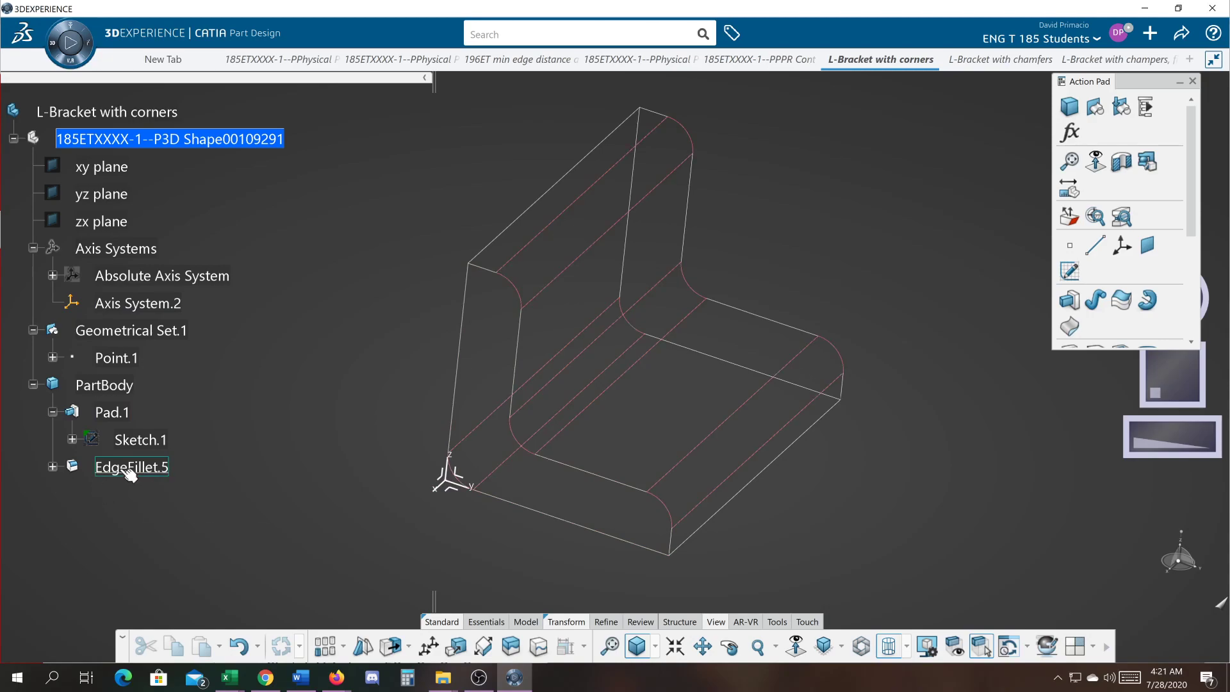
# Edit EdgeFillet.5 to drop the base front edge, keeping the wall top and inner corner
pyautogui.click(130, 467)
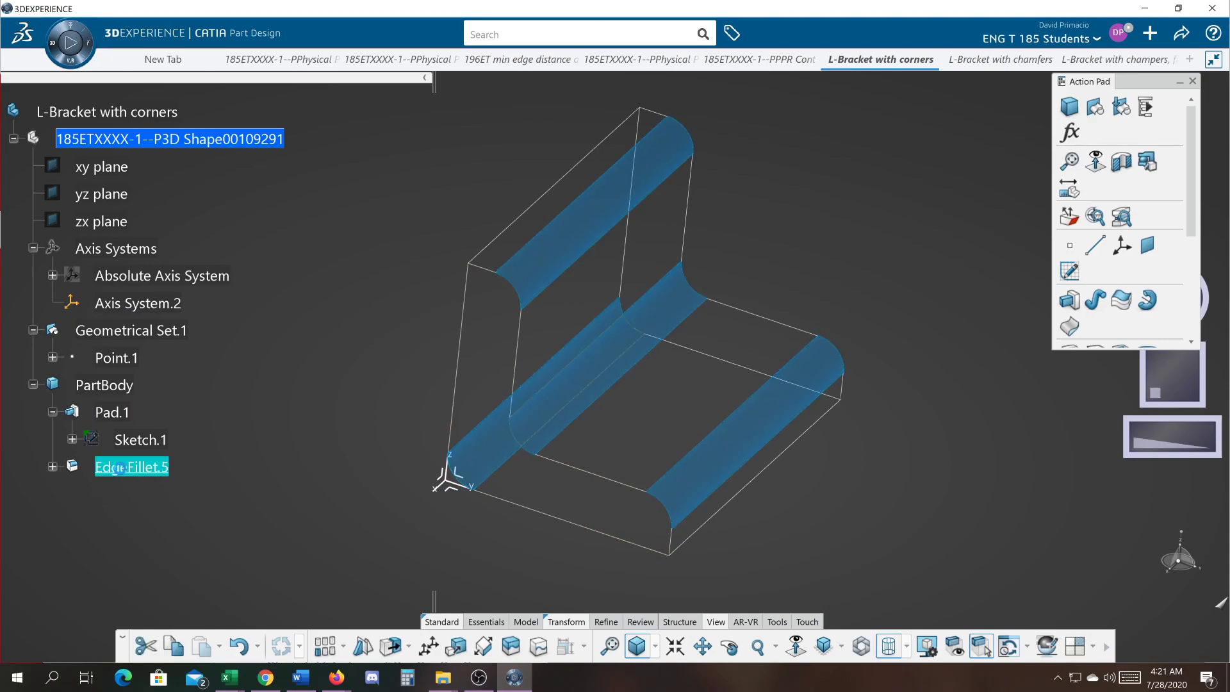
pyautogui.doubleClick(130, 467)
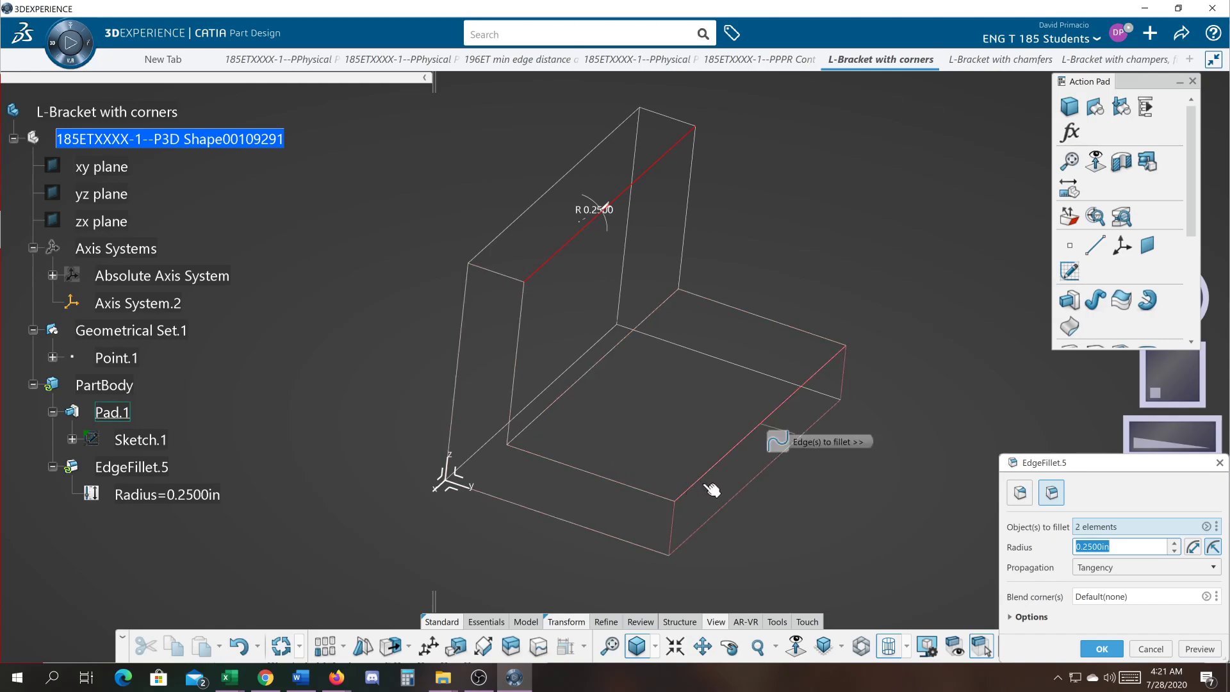
pyautogui.click(703, 485)
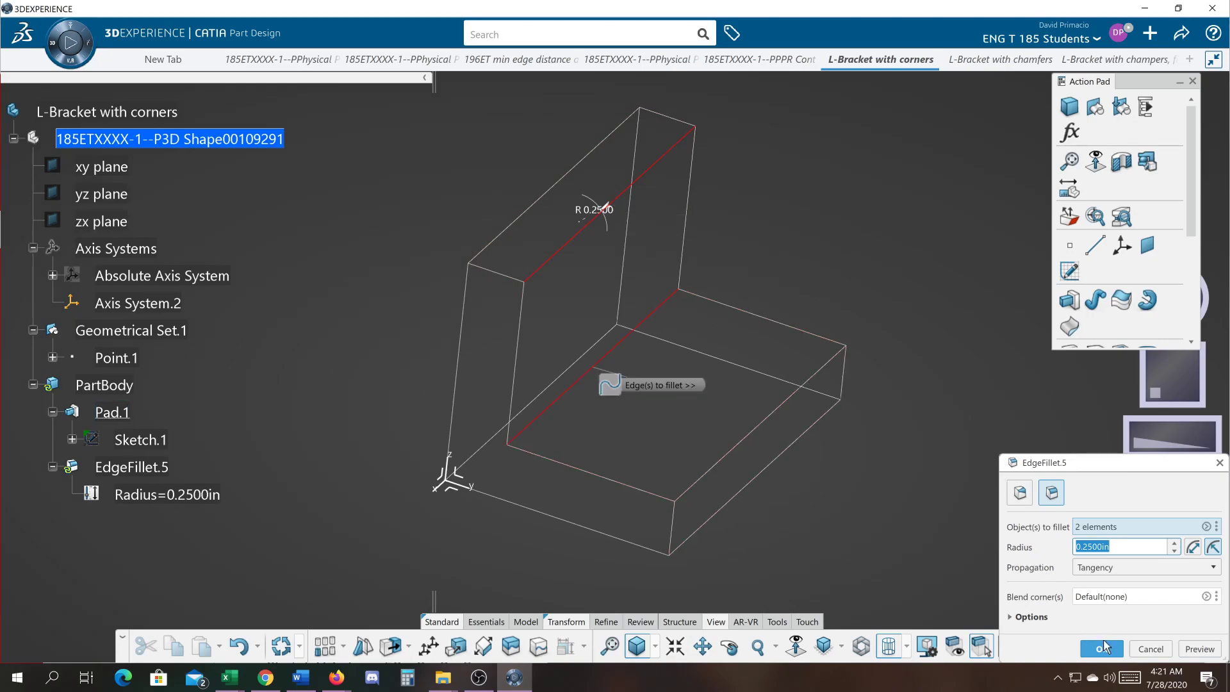
pyautogui.click(1101, 649)
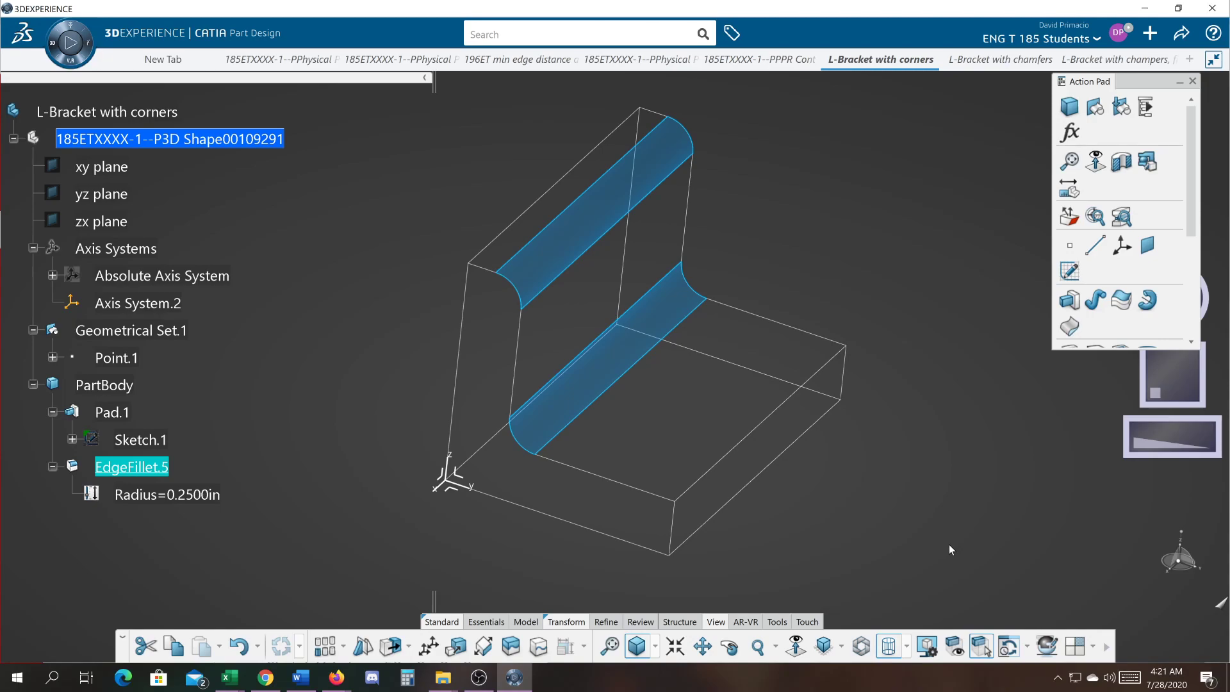
pyautogui.moveTo(537, 567)
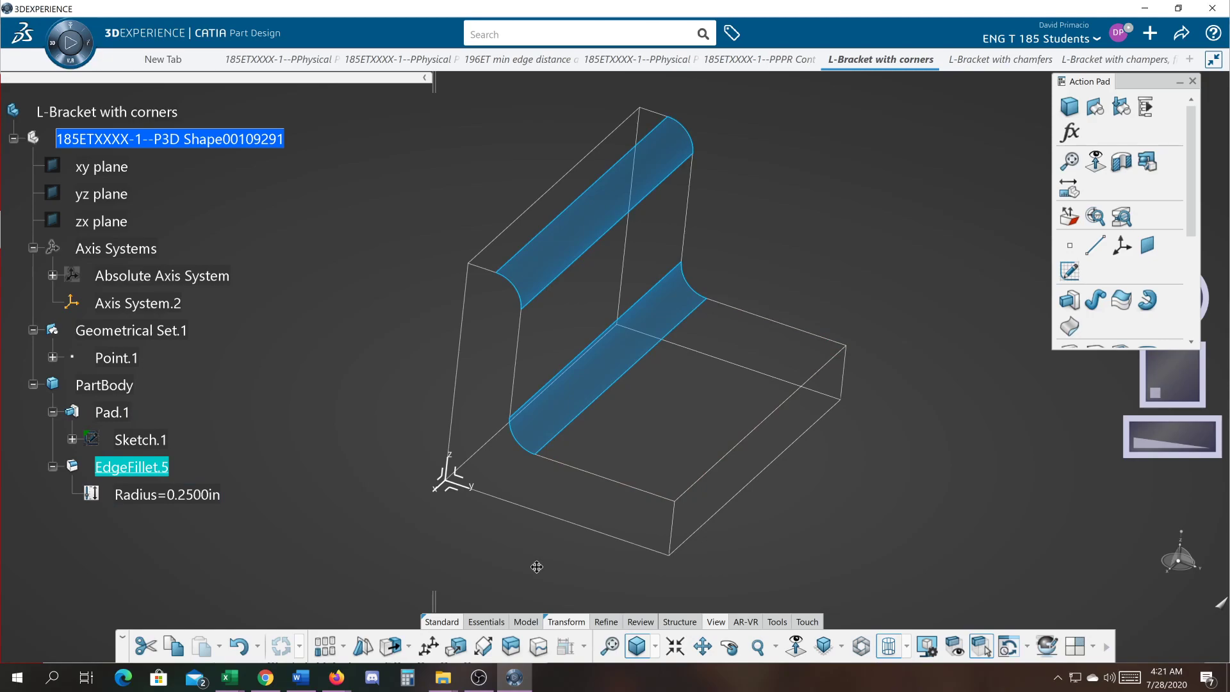
# Edit EdgeFillet.5 so only the inner corner edge, Pad.1\Edge.10, stays rounded
pyautogui.moveTo(537, 567); pyautogui.dragTo(542, 530)
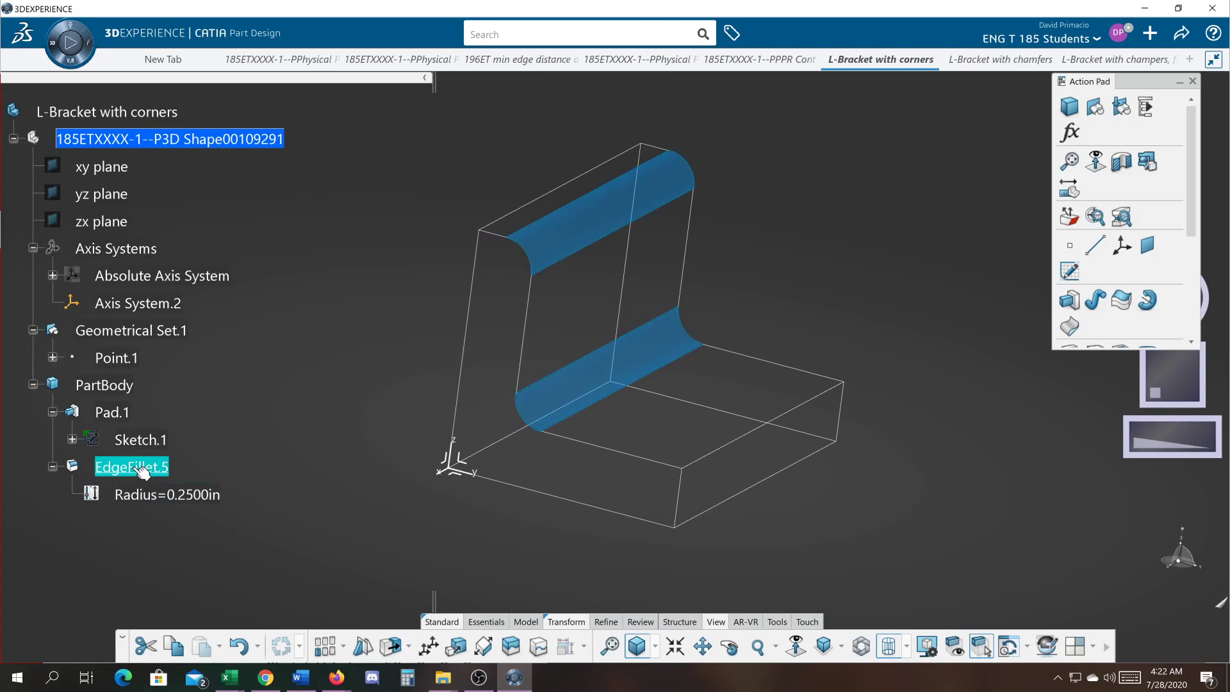
pyautogui.doubleClick(132, 467)
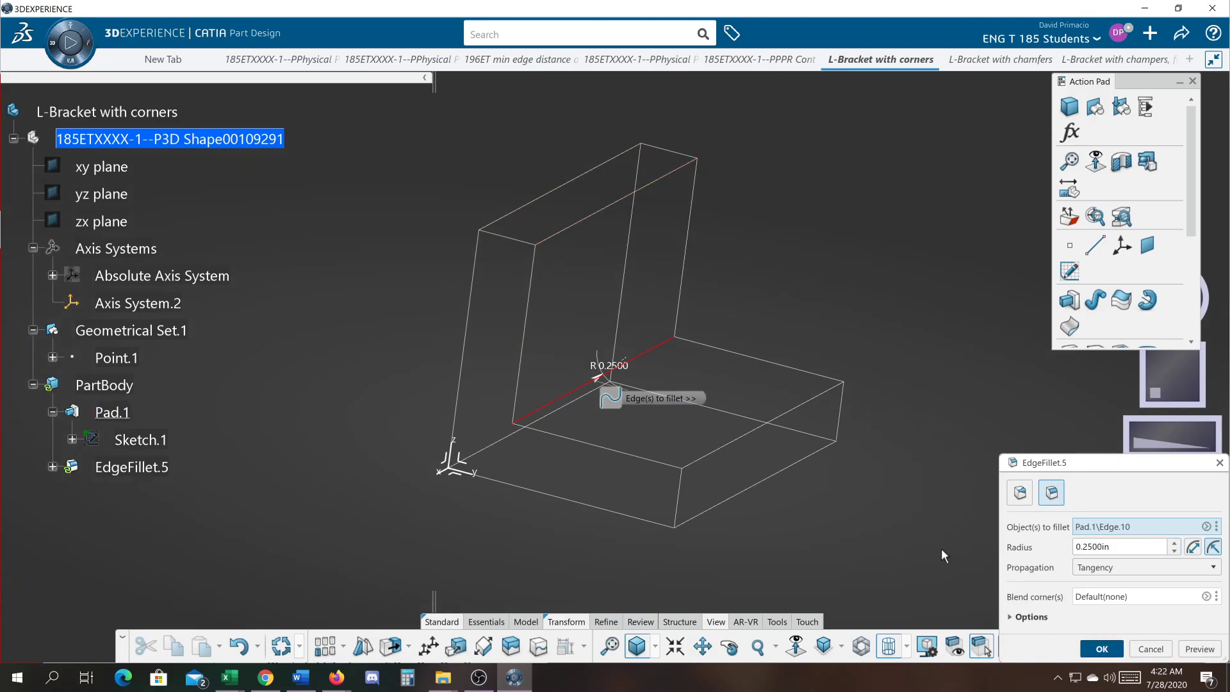
pyautogui.click(1100, 649)
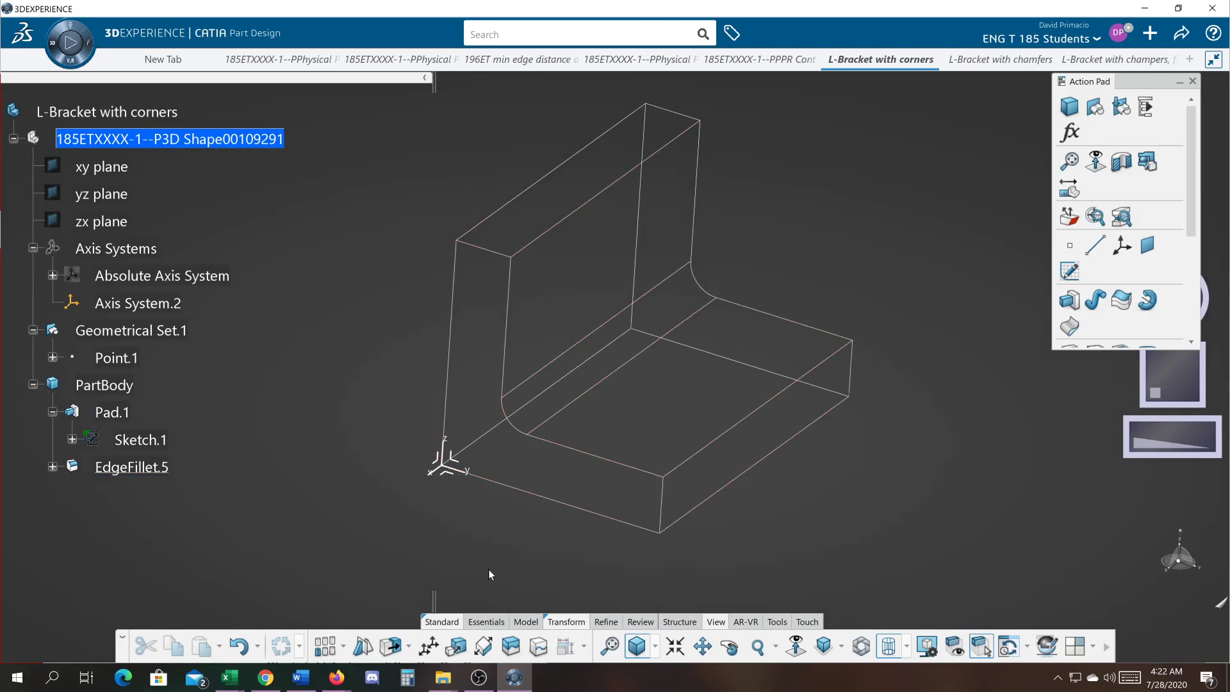
pyautogui.click(640, 622)
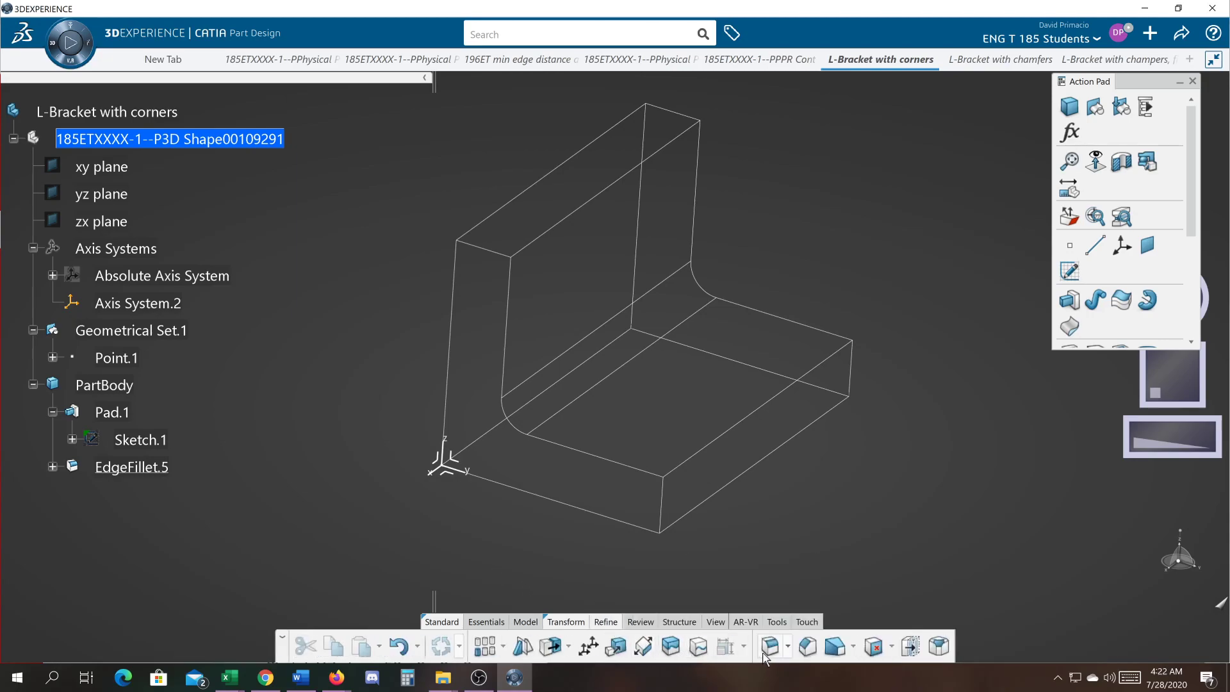
# Create EdgeFillet.6 at 0.25 in on the upright's top edge and the base front edge
pyautogui.click(770, 646)
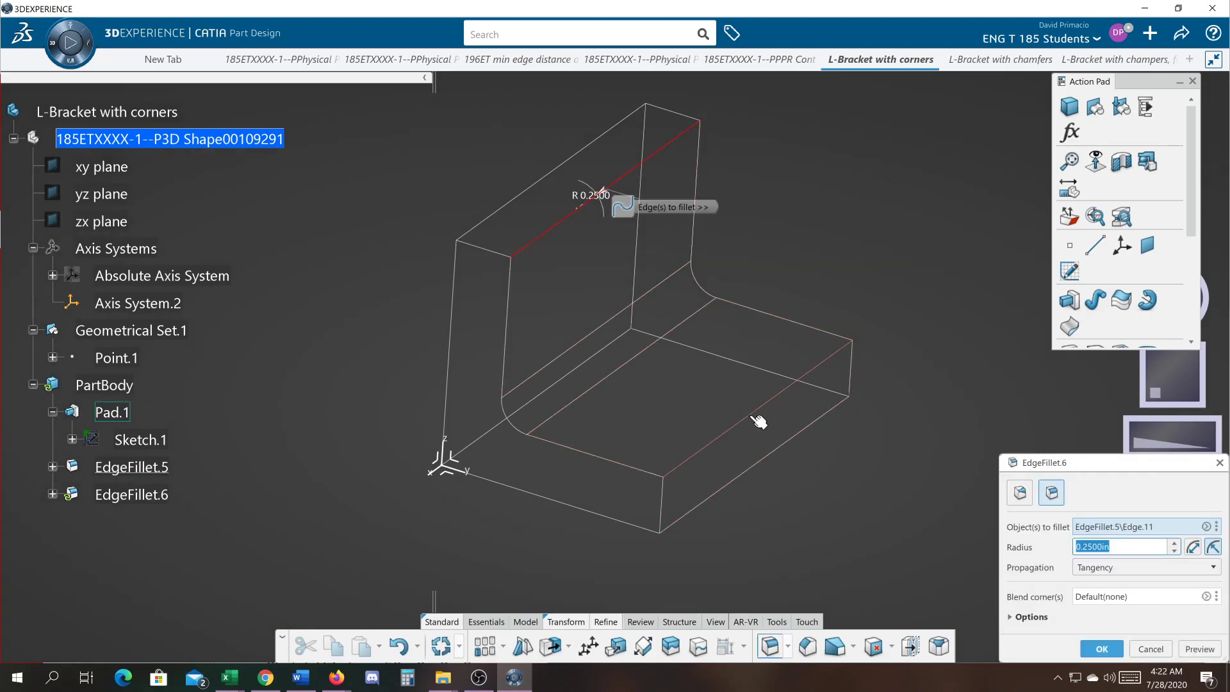
pyautogui.click(1100, 649)
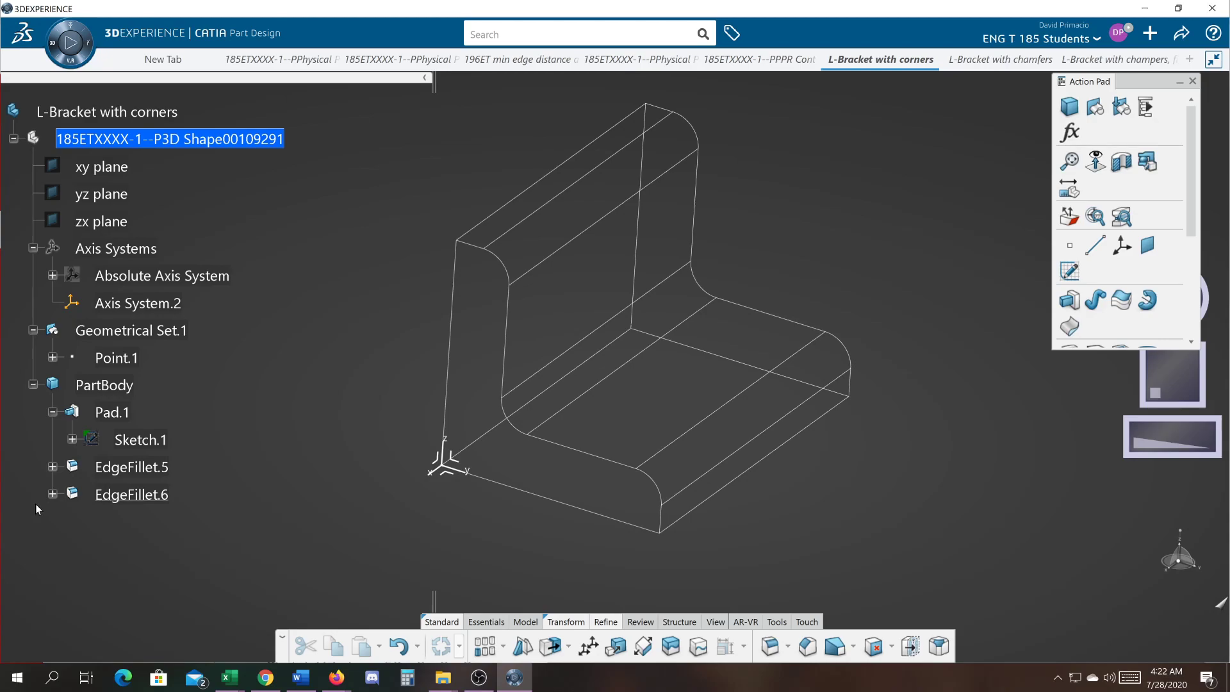
pyautogui.click(131, 494)
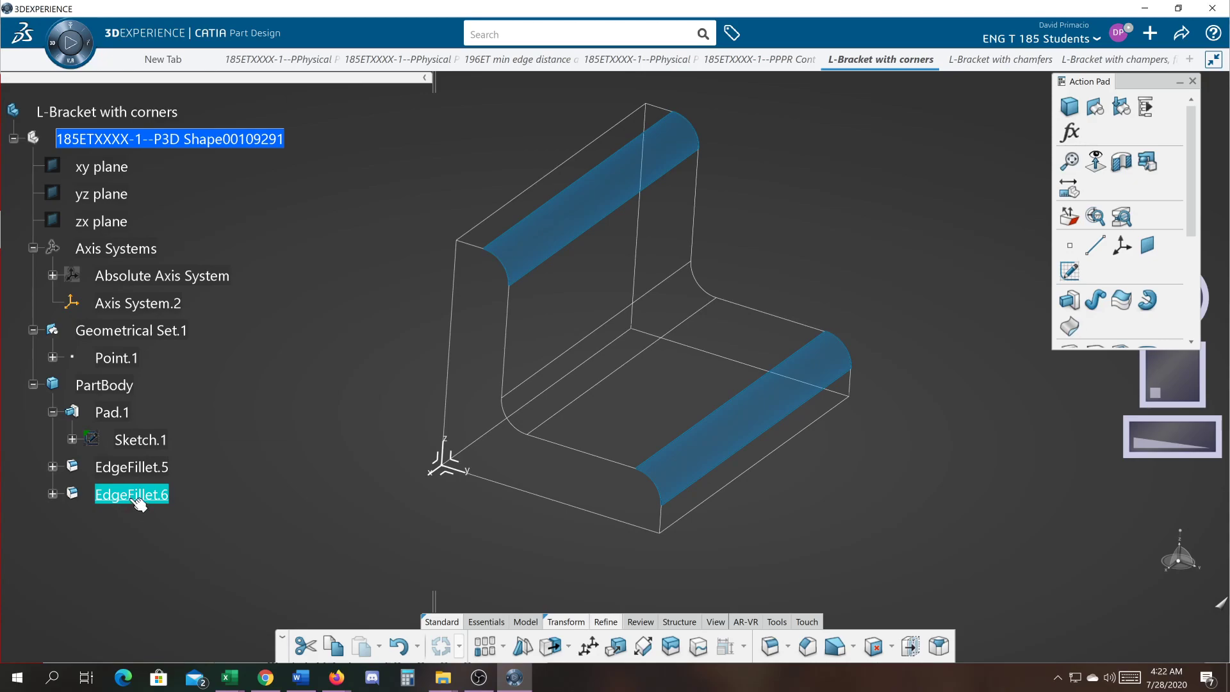
# Delete EdgeFillet.6 and add the upright top and base front edges to EdgeFillet.5
pyautogui.rightClick(131, 494)
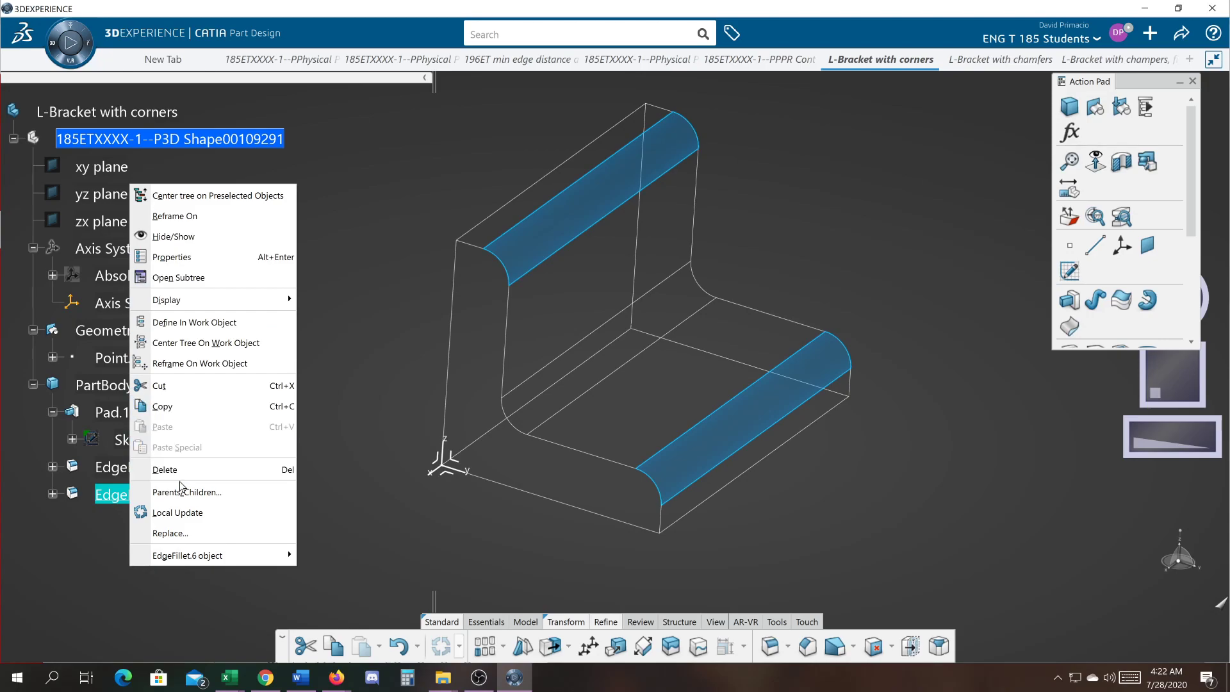
pyautogui.click(164, 469)
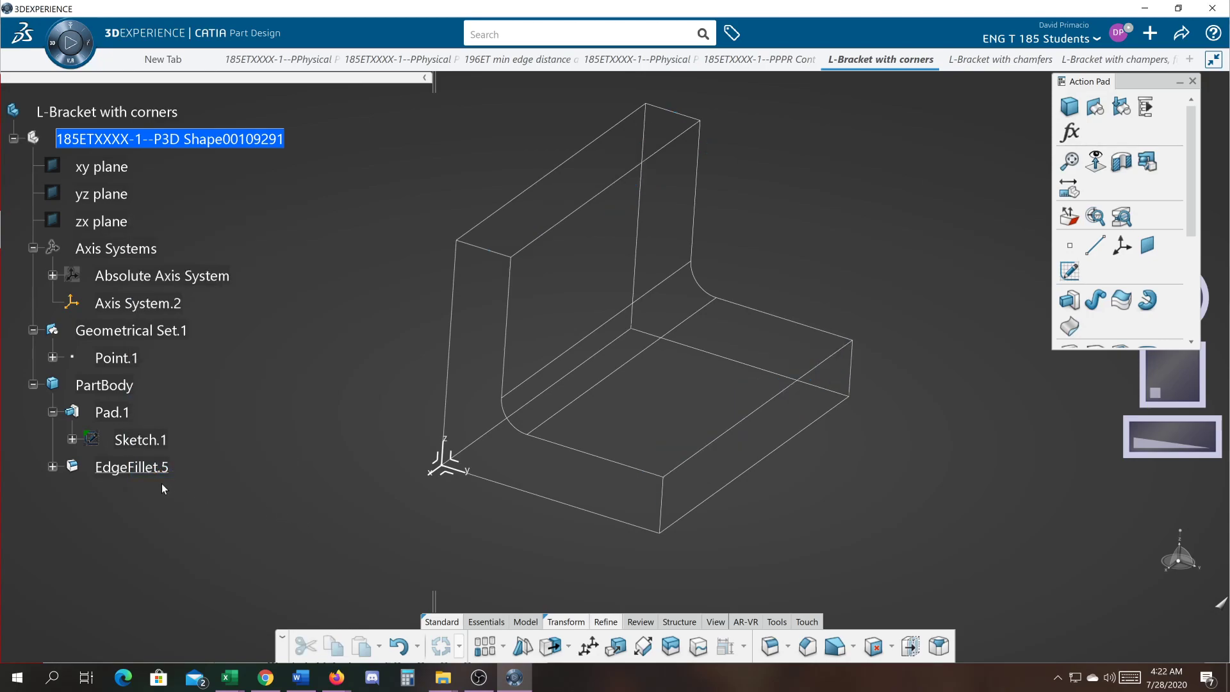
pyautogui.doubleClick(132, 467)
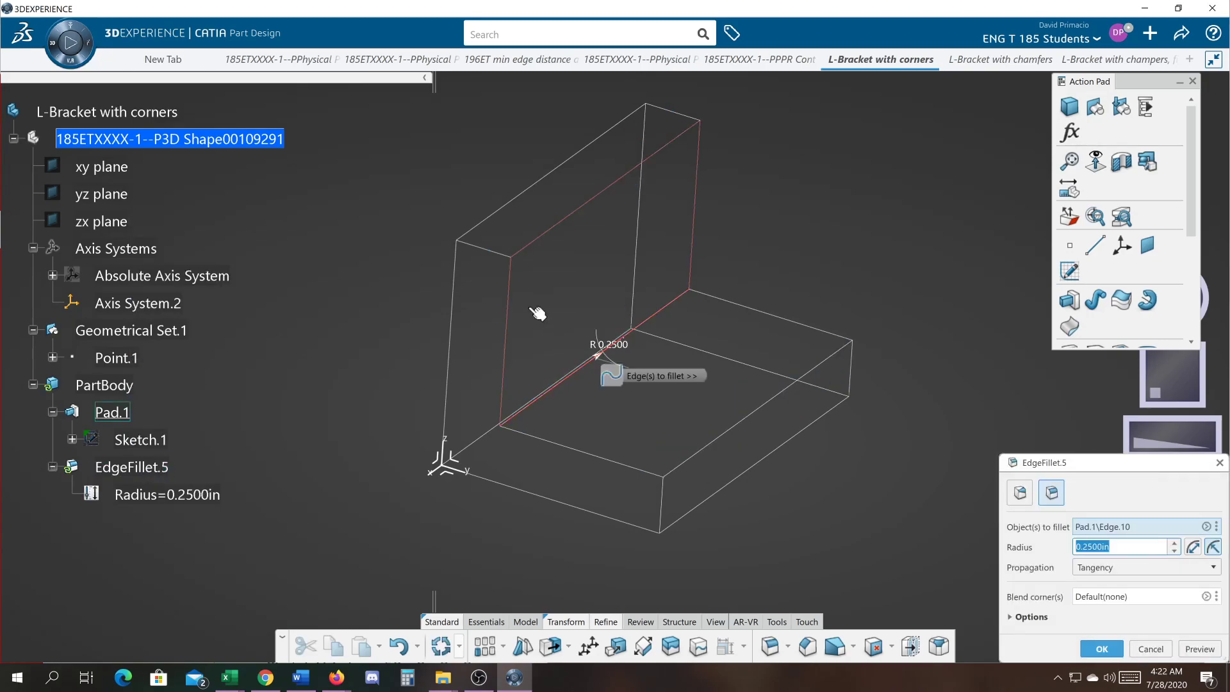
pyautogui.moveTo(612, 199)
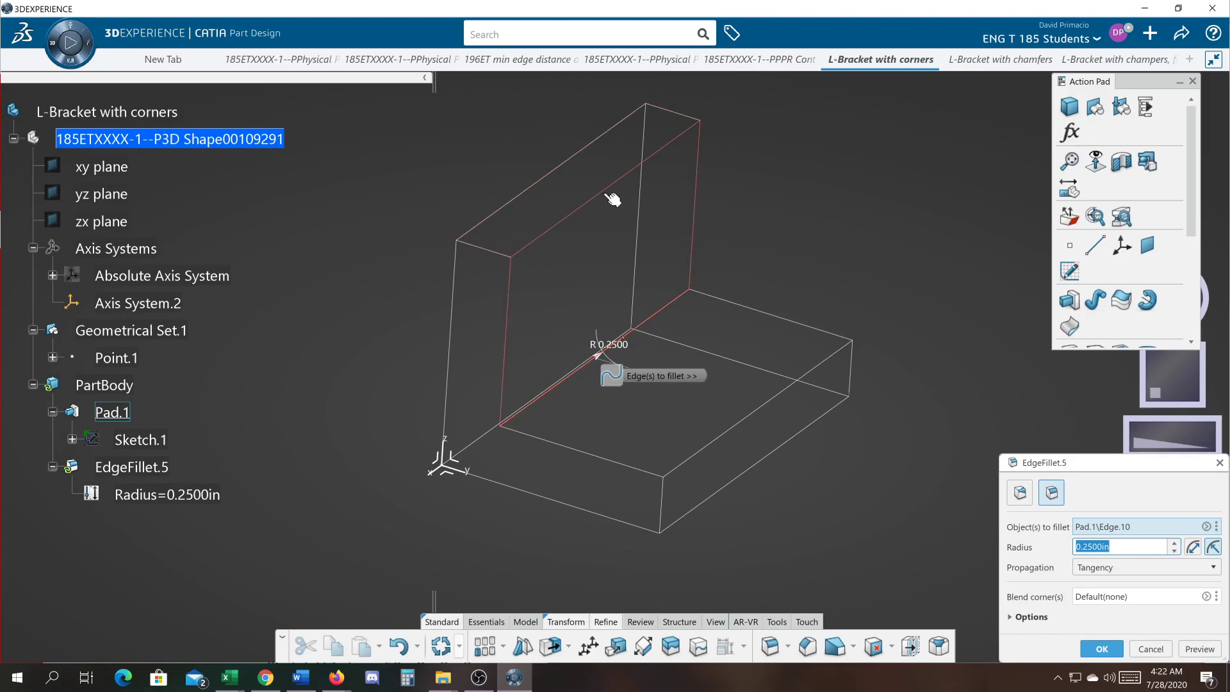
pyautogui.click(804, 402)
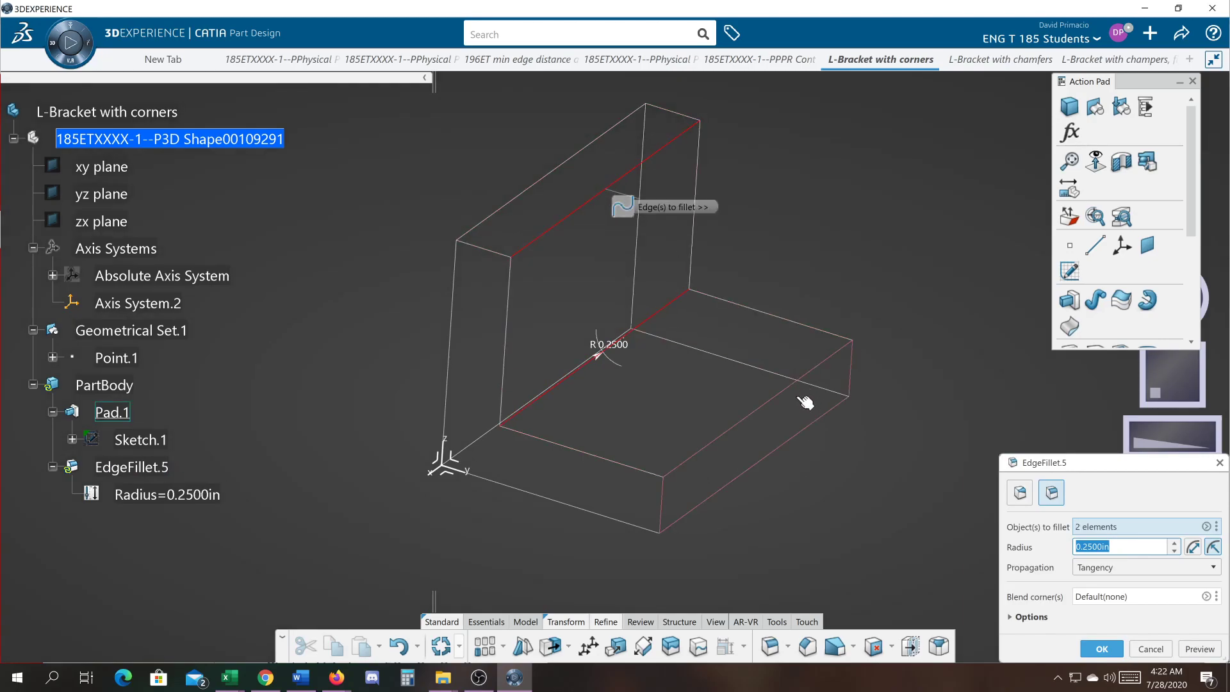
pyautogui.click(804, 400)
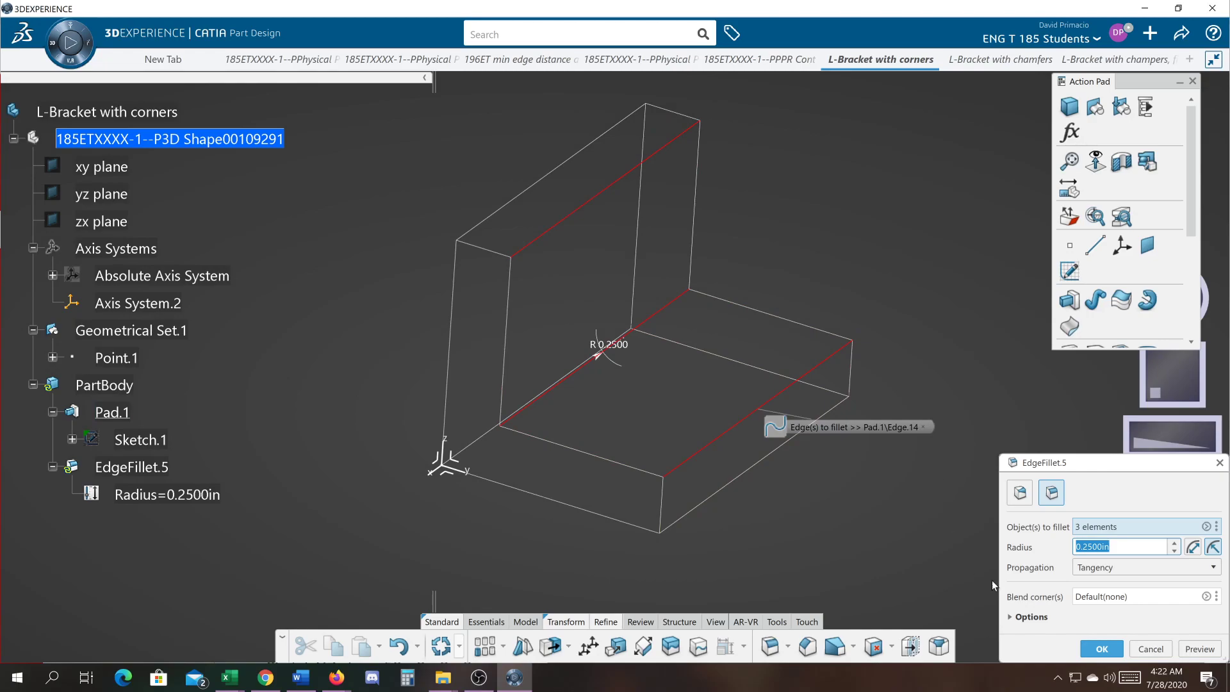
pyautogui.click(1100, 649)
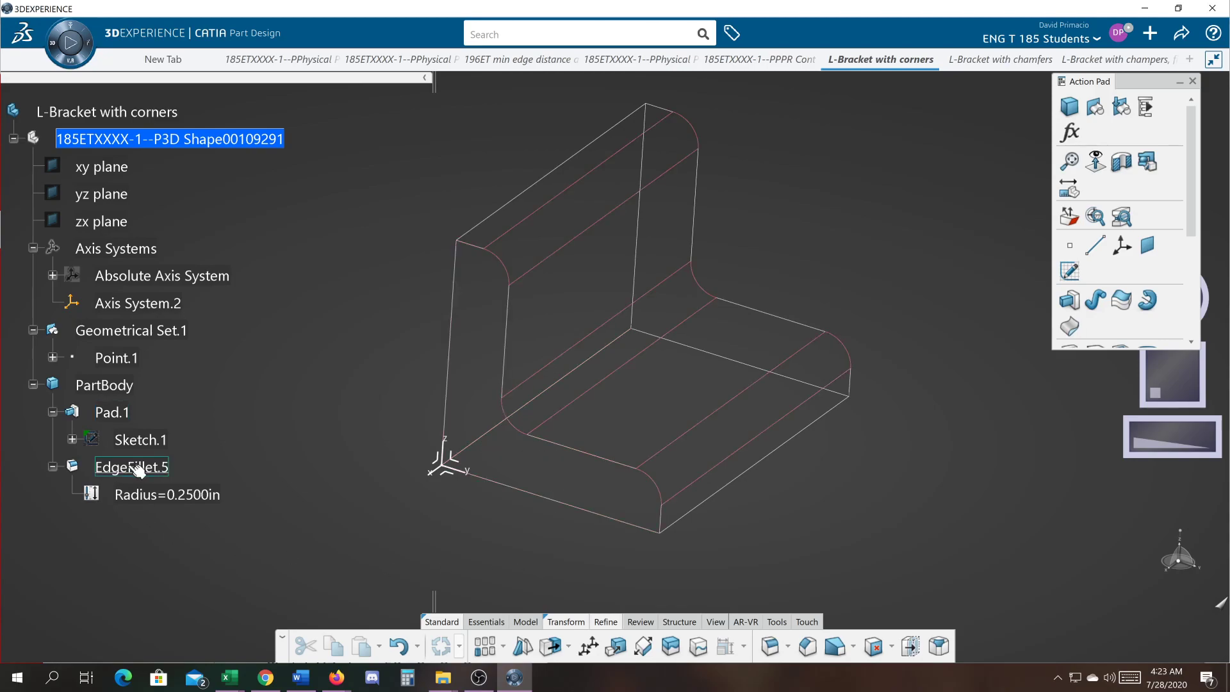
# Add the outer bottom corner edge to EdgeFillet.5 as its fourth 0.25 in edge
pyautogui.doubleClick(132, 467)
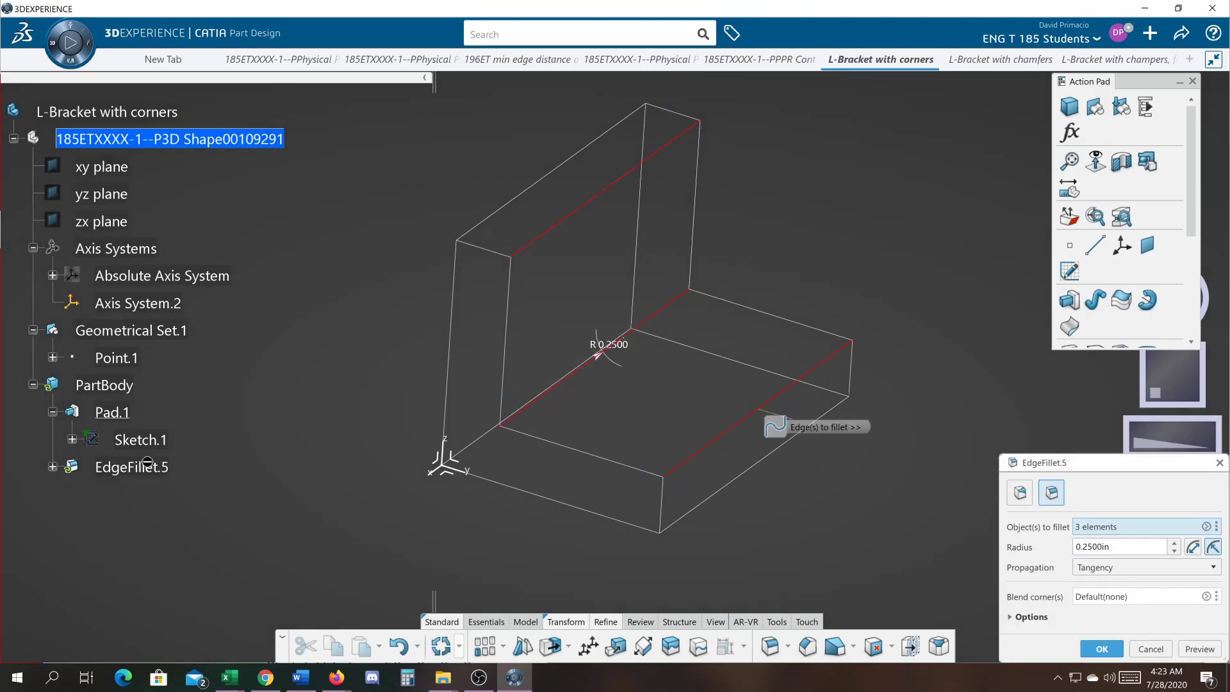
pyautogui.click(628, 517)
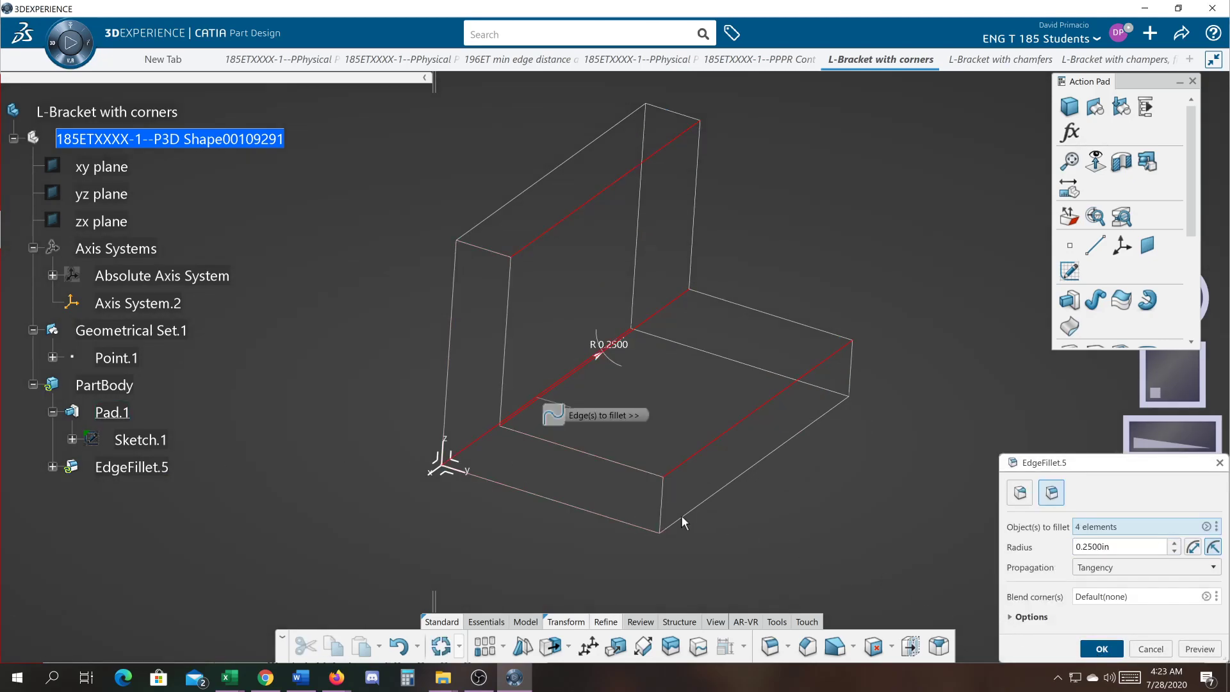
pyautogui.click(1100, 648)
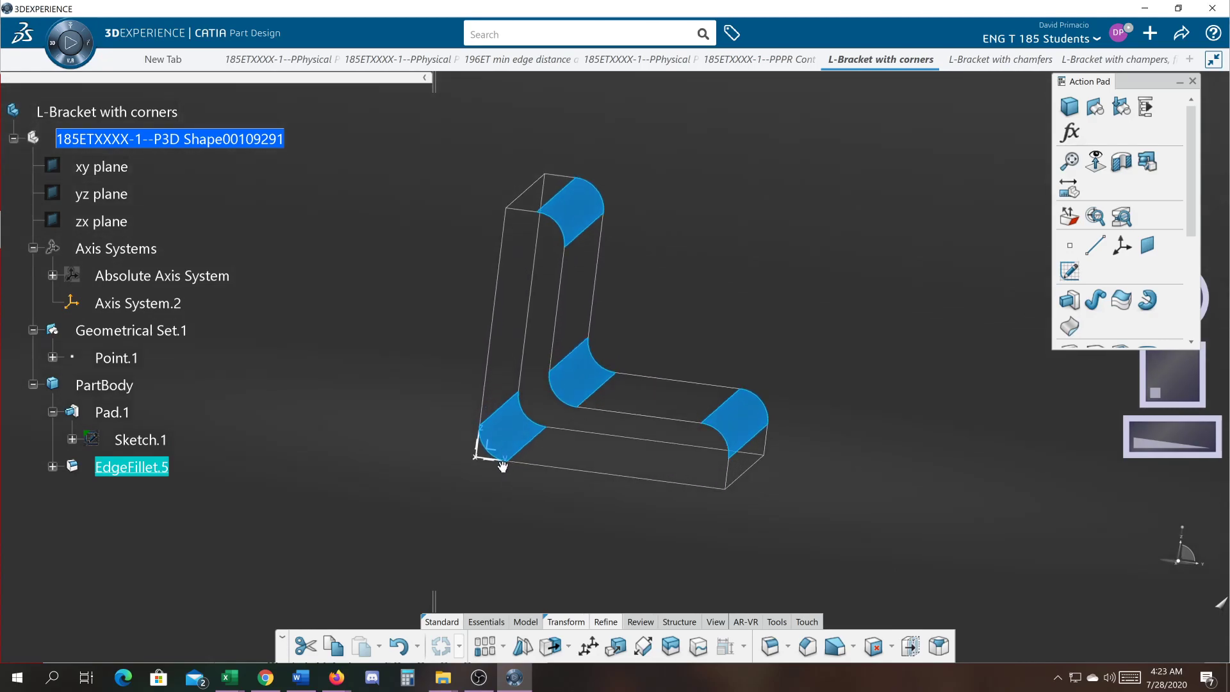
# Turn the bracket to view it from another side and enter .75
pyautogui.moveTo(503, 463); pyautogui.dragTo(547, 469)
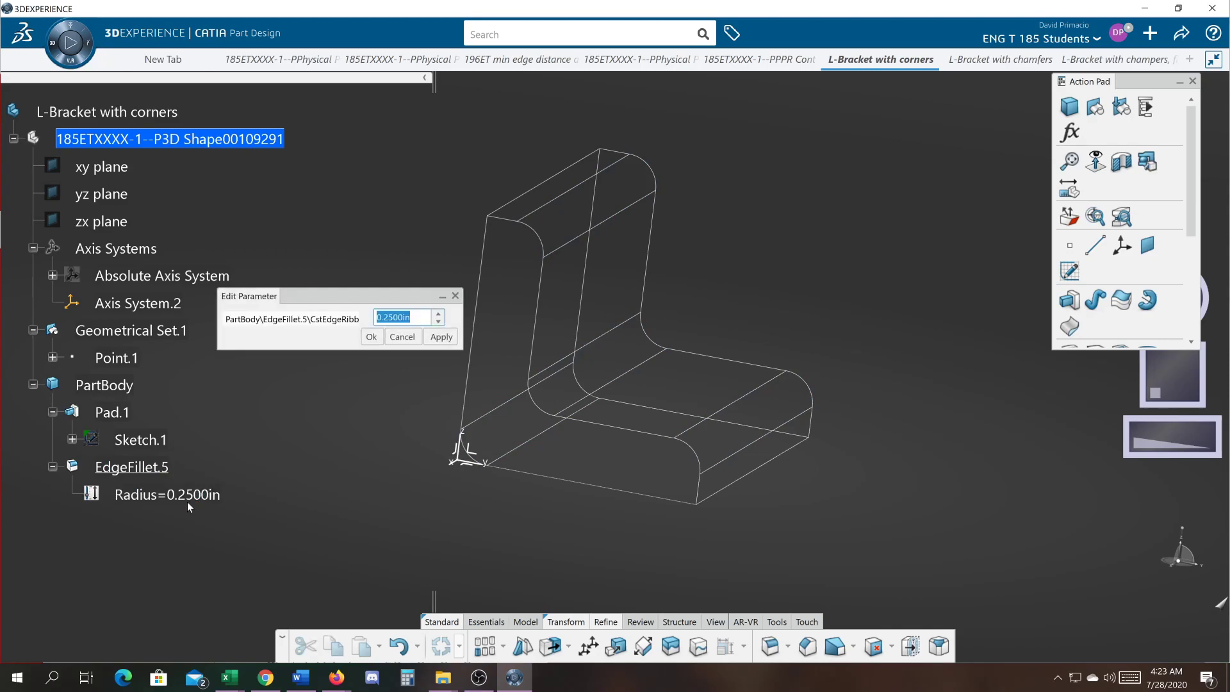
pyautogui.write('.75')
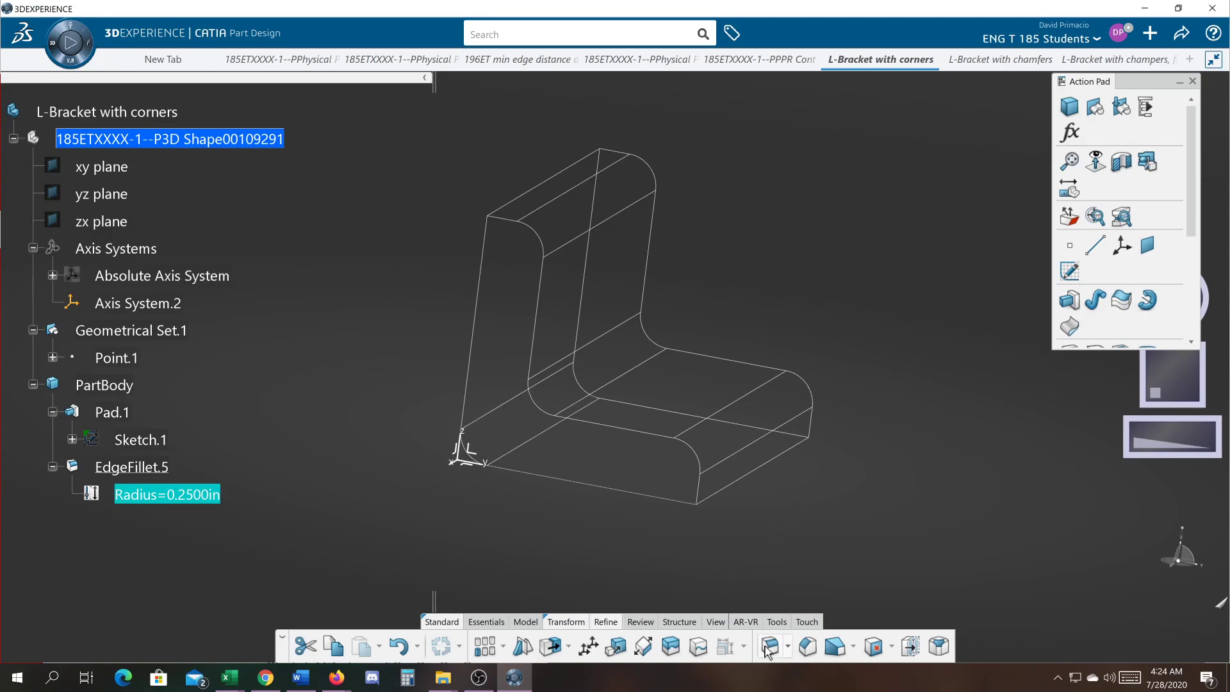
pyautogui.moveTo(770, 646)
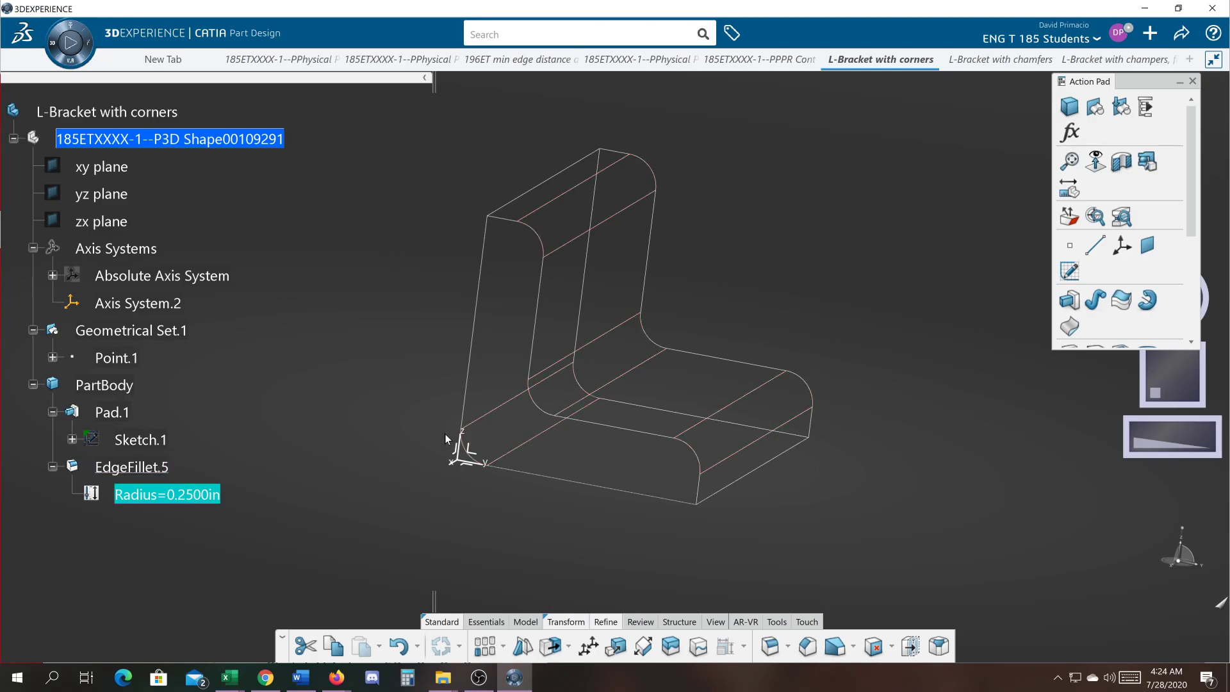
pyautogui.click(130, 467)
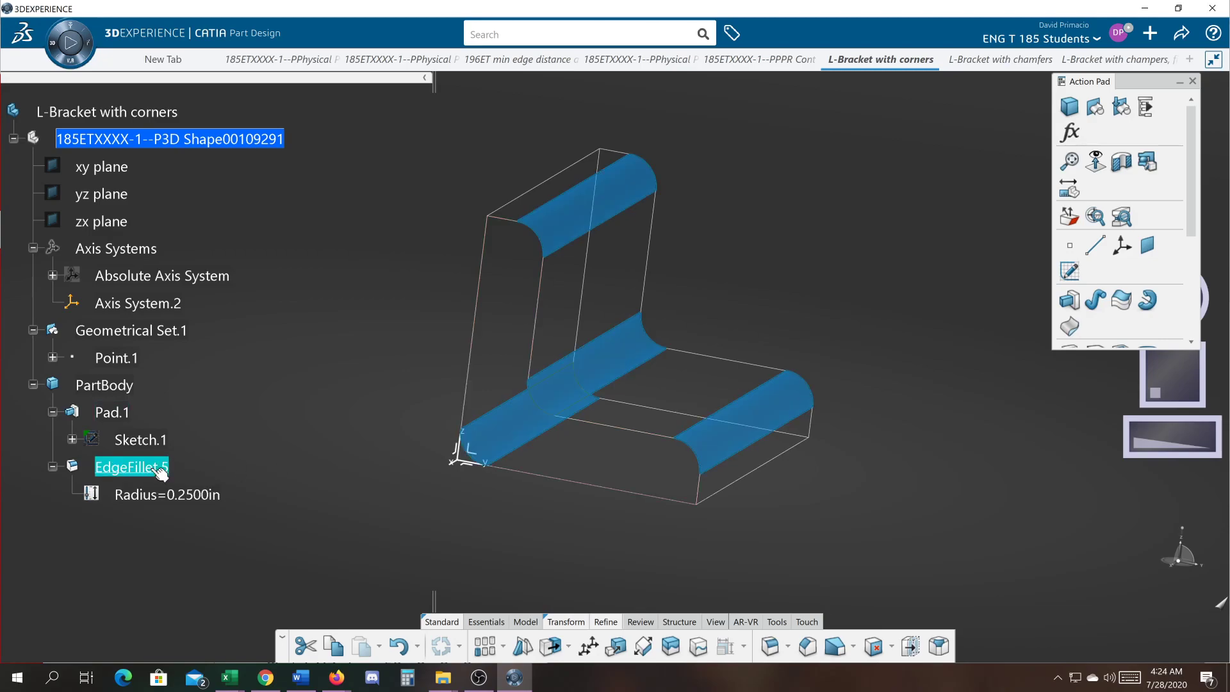
pyautogui.doubleClick(130, 467)
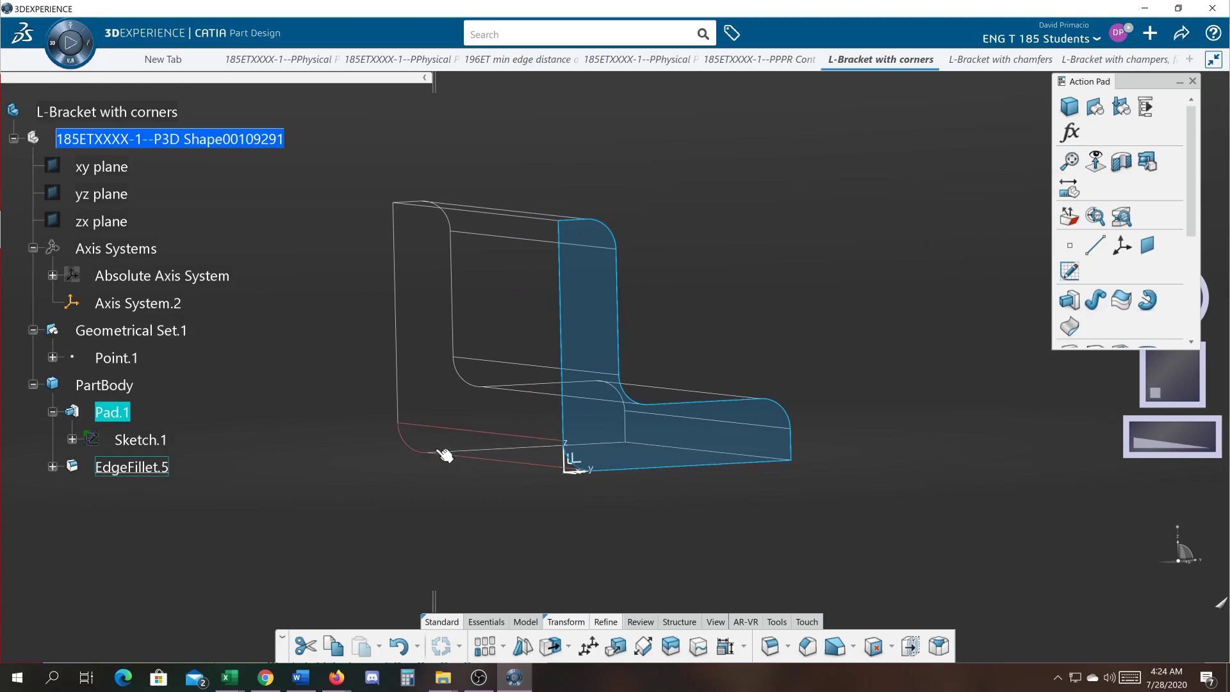
pyautogui.click(132, 467)
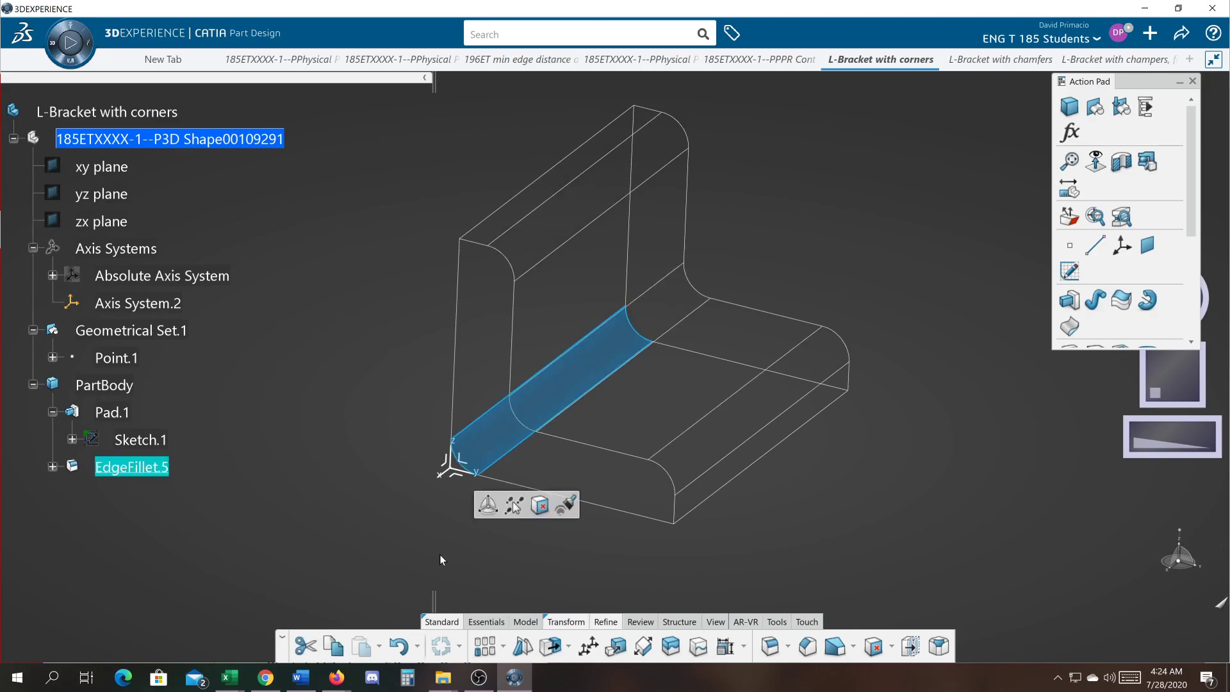
pyautogui.click(125, 492)
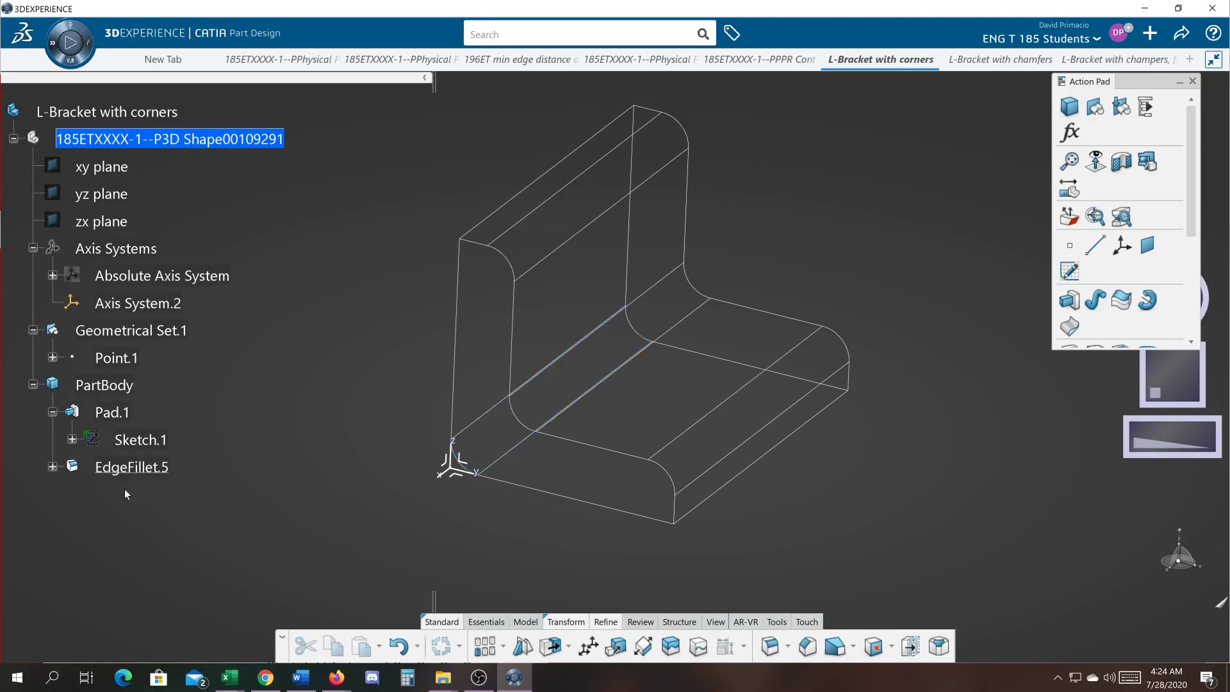
pyautogui.click(131, 467)
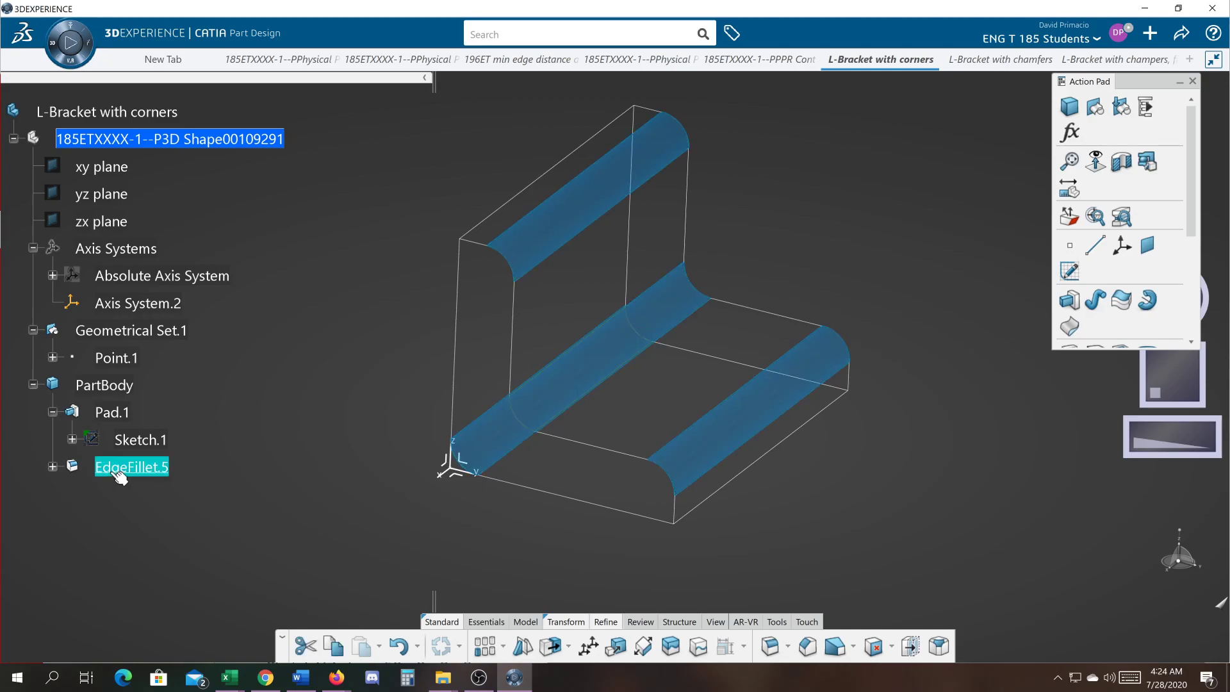
# Cut EdgeFillet.5 back to three edges, then select the now-sharp outer corner edge
pyautogui.doubleClick(130, 467)
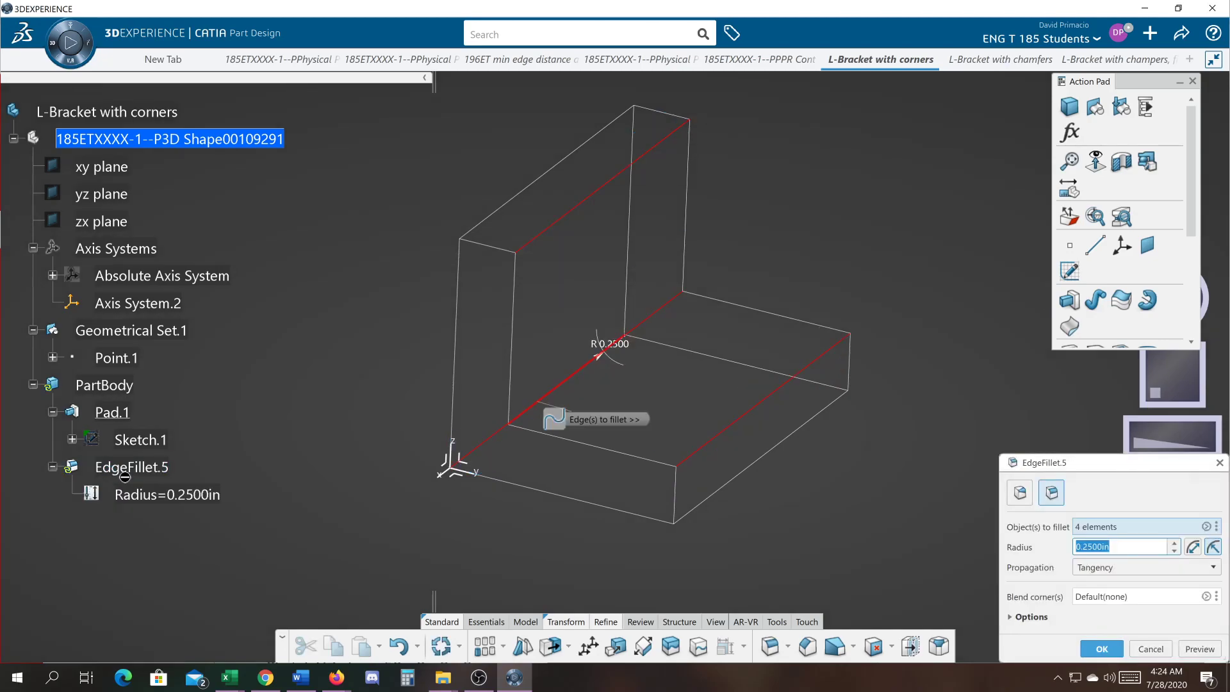
pyautogui.moveTo(444, 457)
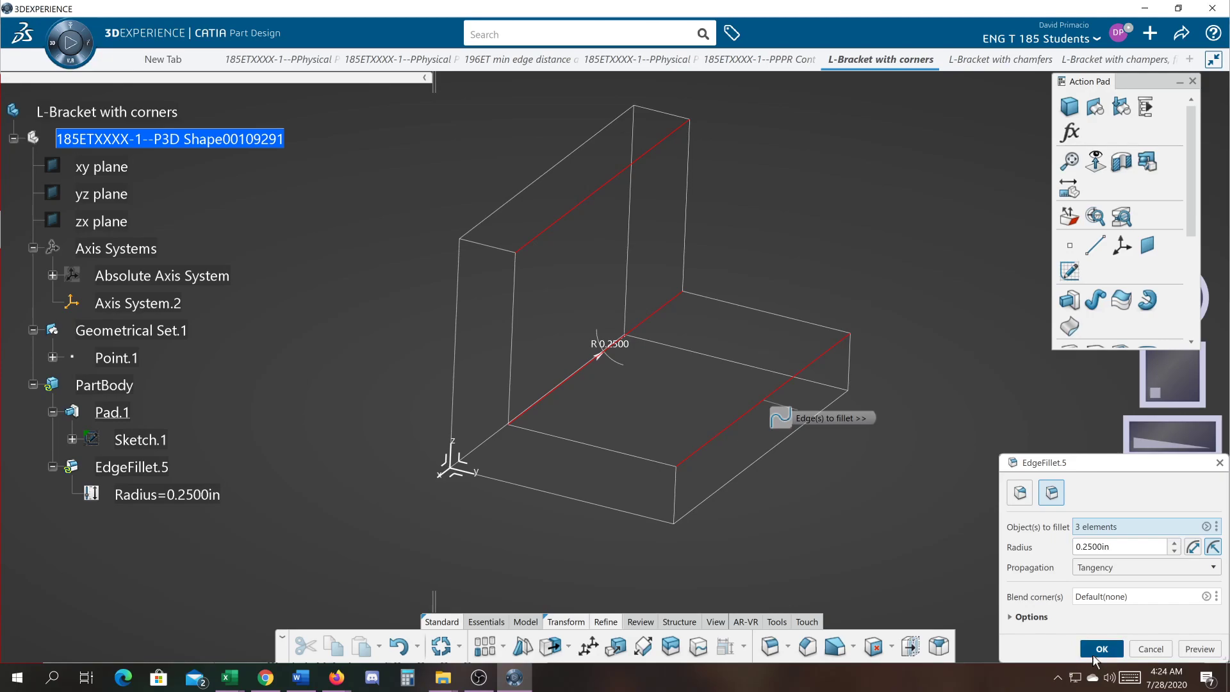
pyautogui.click(1101, 649)
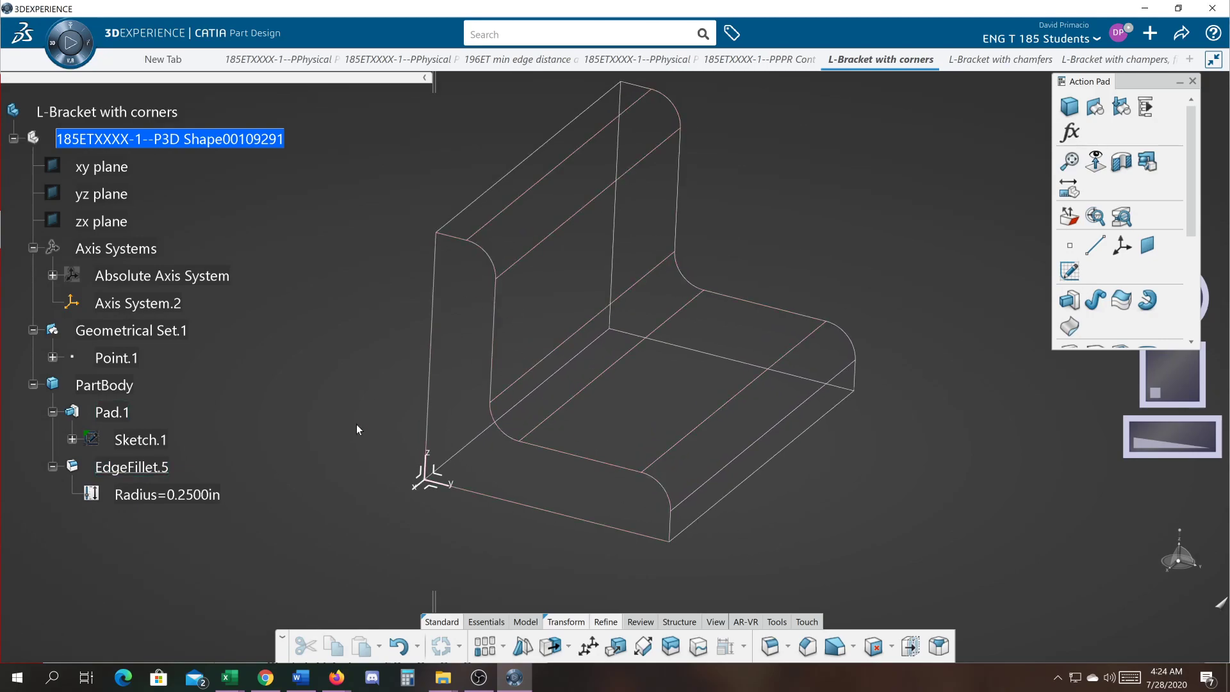
pyautogui.click(131, 467)
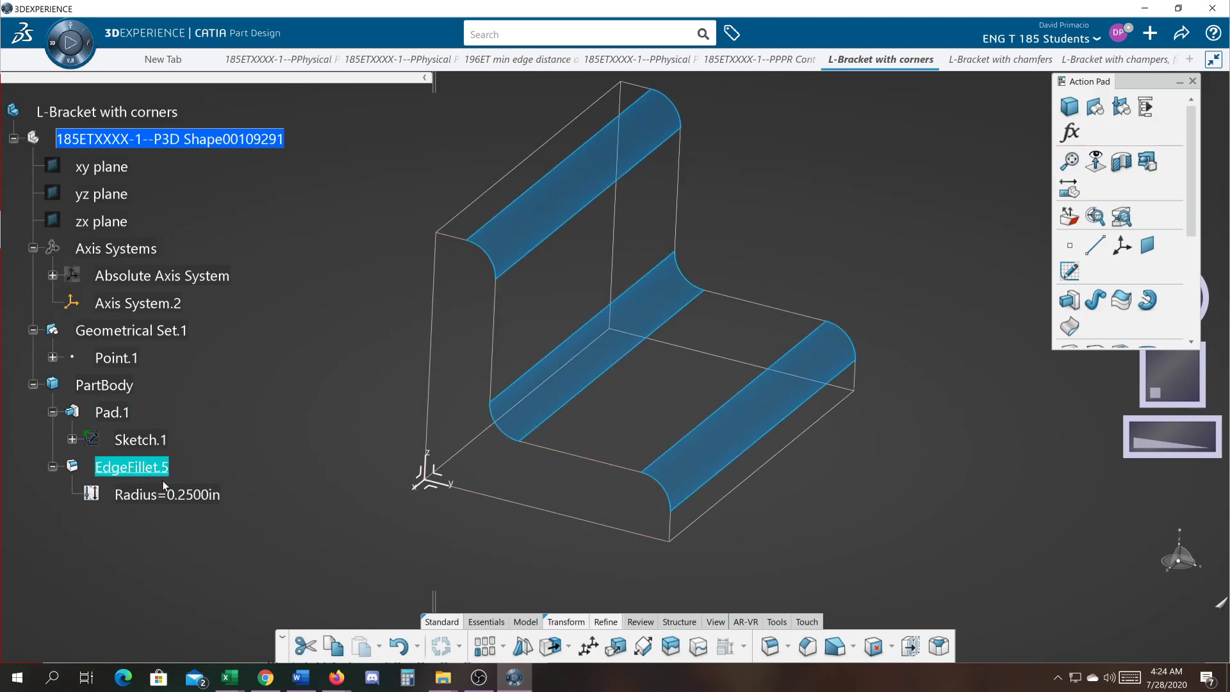
pyautogui.click(112, 412)
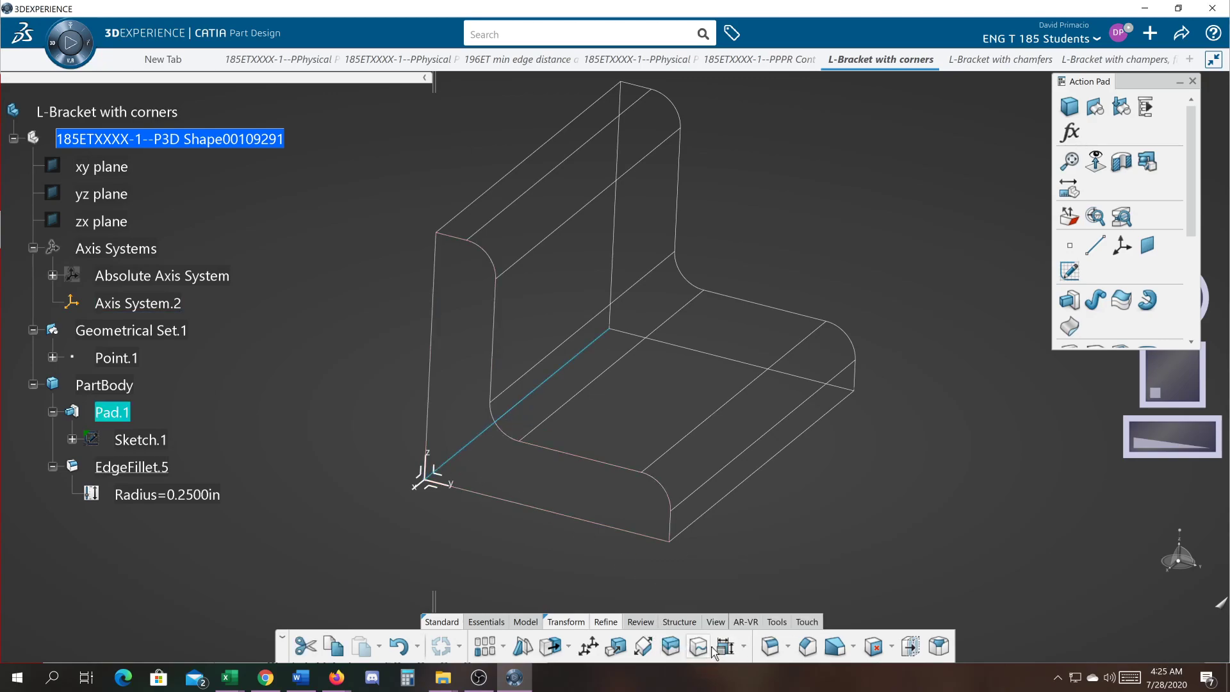
pyautogui.moveTo(772, 646)
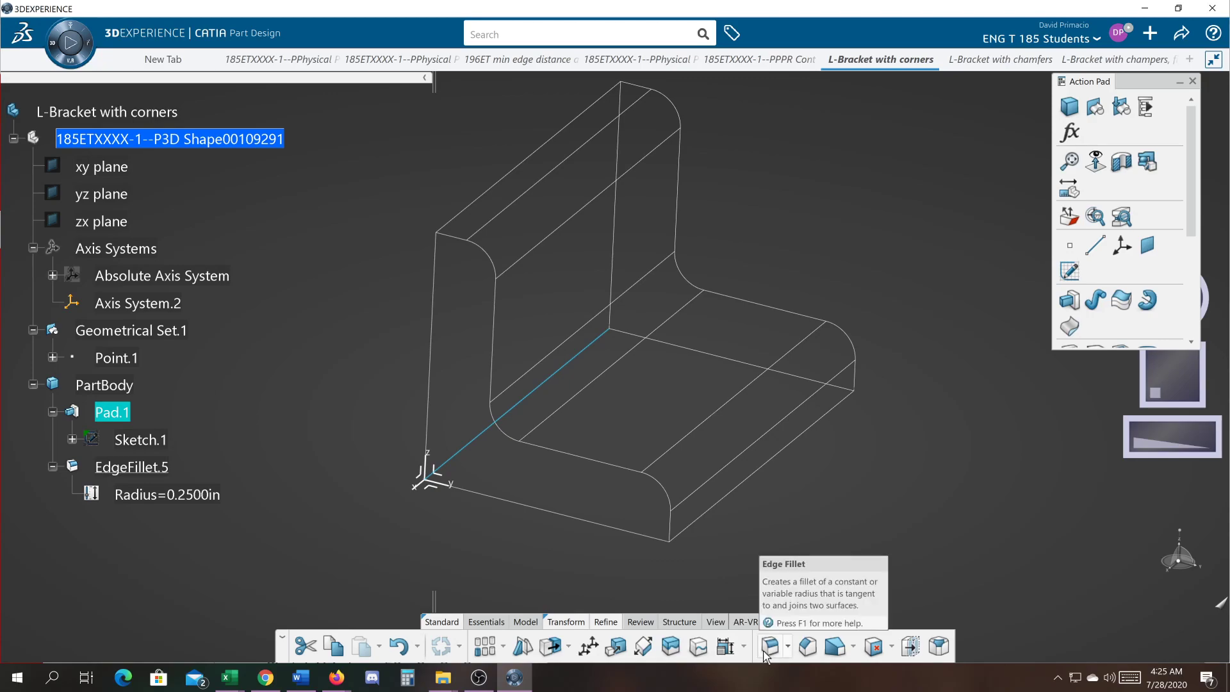
# Create EdgeFillet.7 with a 0.75 in radius on the outer corner edge and show its radius in the tree
pyautogui.click(769, 646)
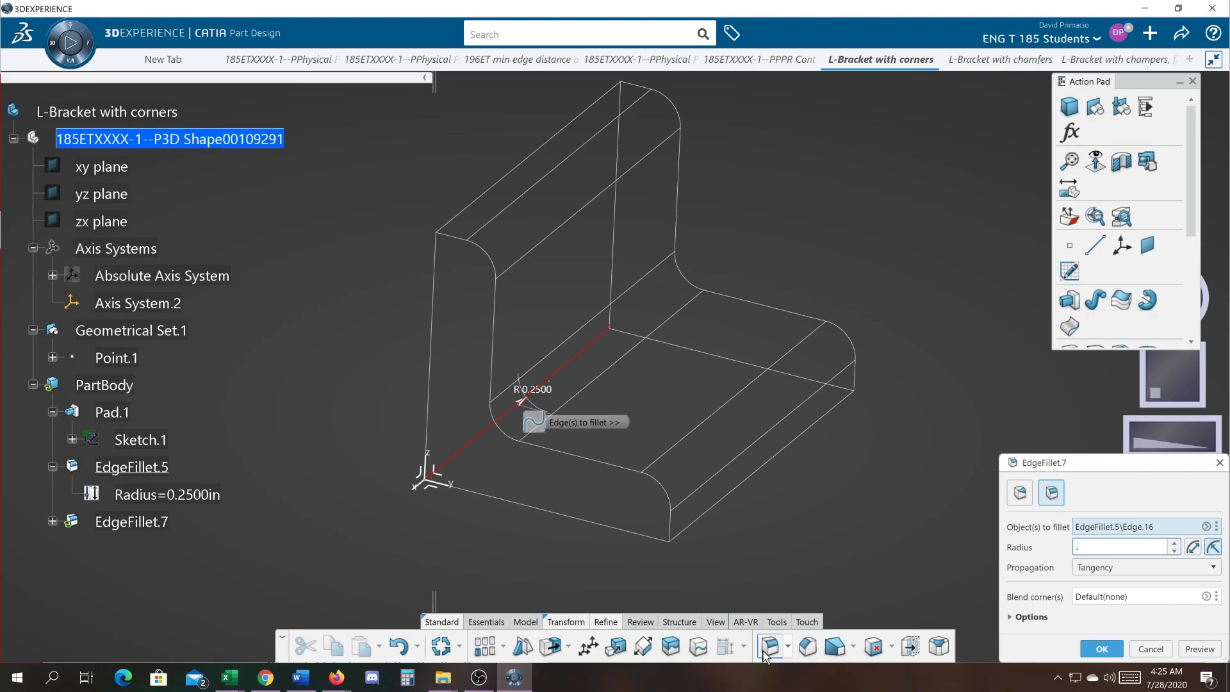
pyautogui.click(1100, 649)
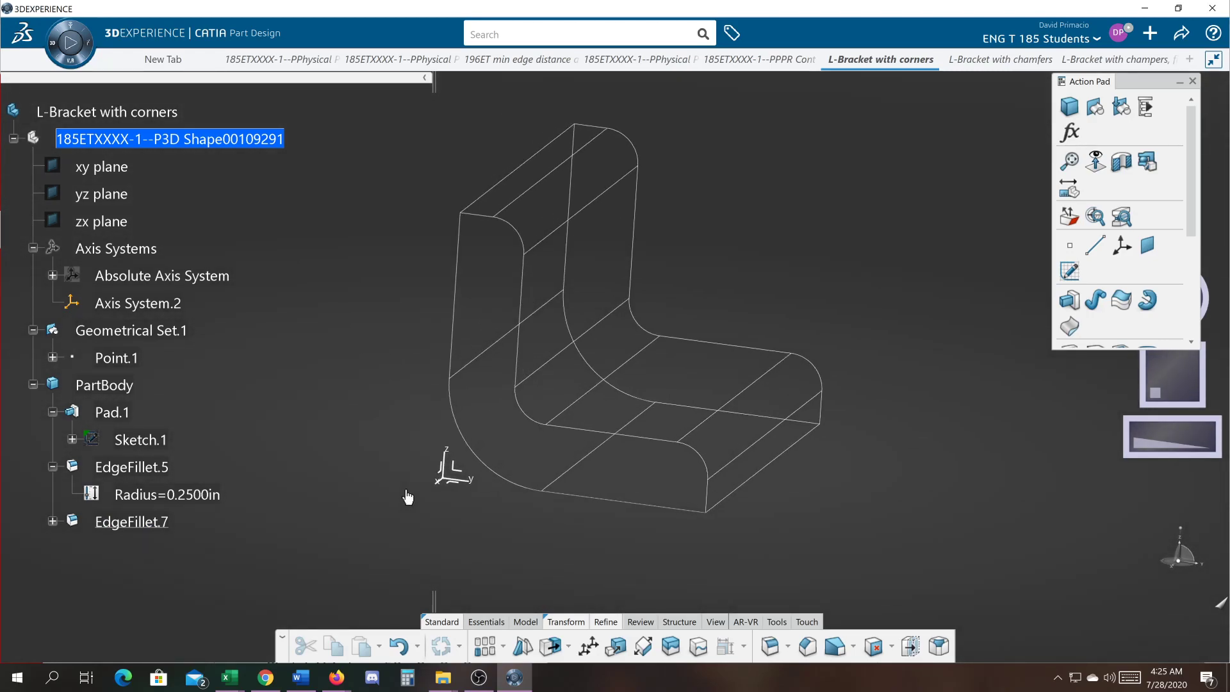
pyautogui.click(130, 522)
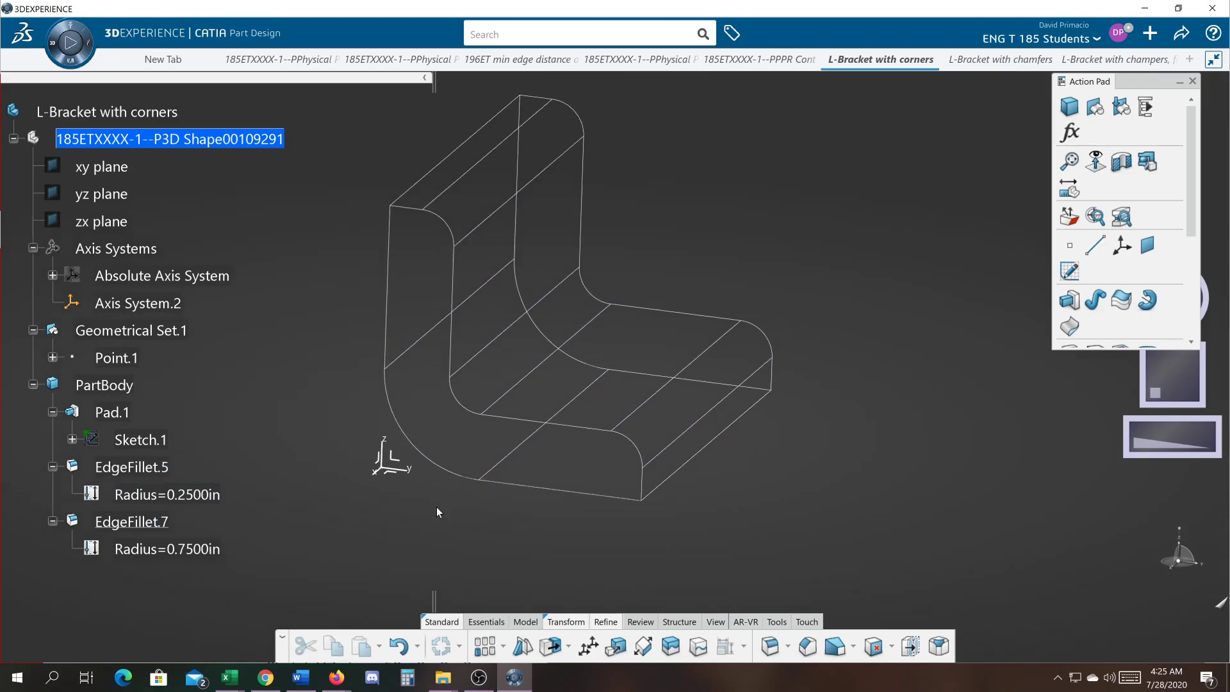
pyautogui.moveTo(438, 510); pyautogui.dragTo(575, 524)
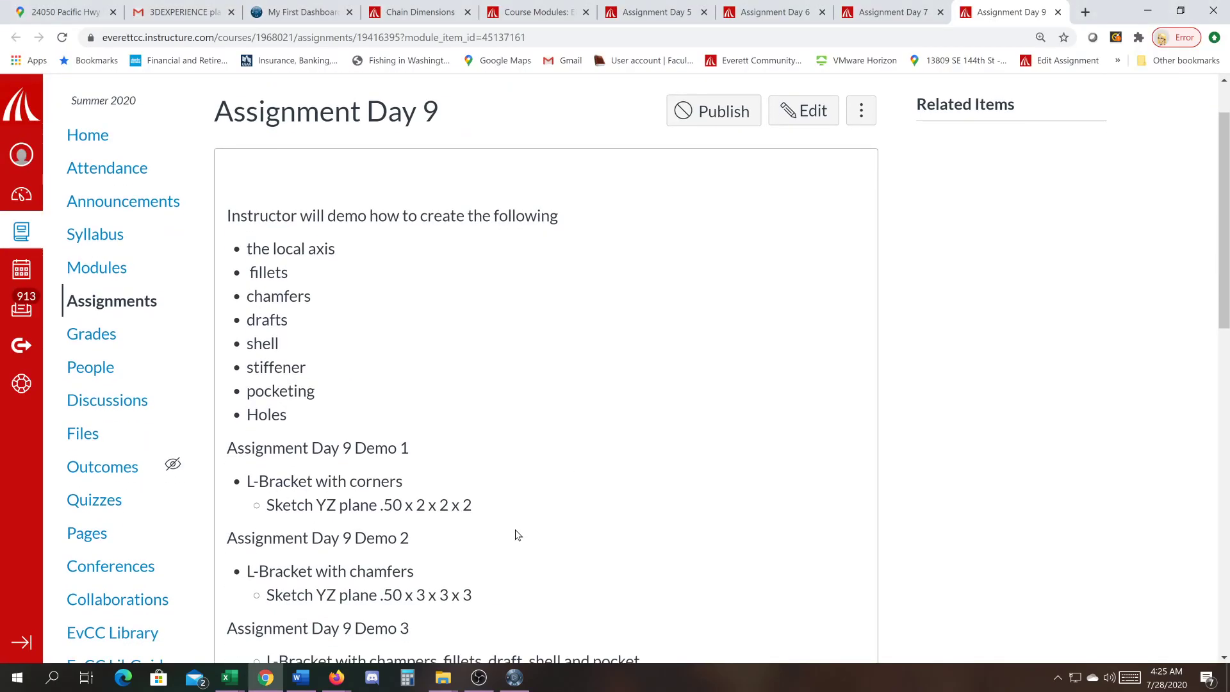
# On the Assignment Day 9 page, highlight the Demo 1 heading and the 'L-Bracket with corners' line
pyautogui.scroll(-3)
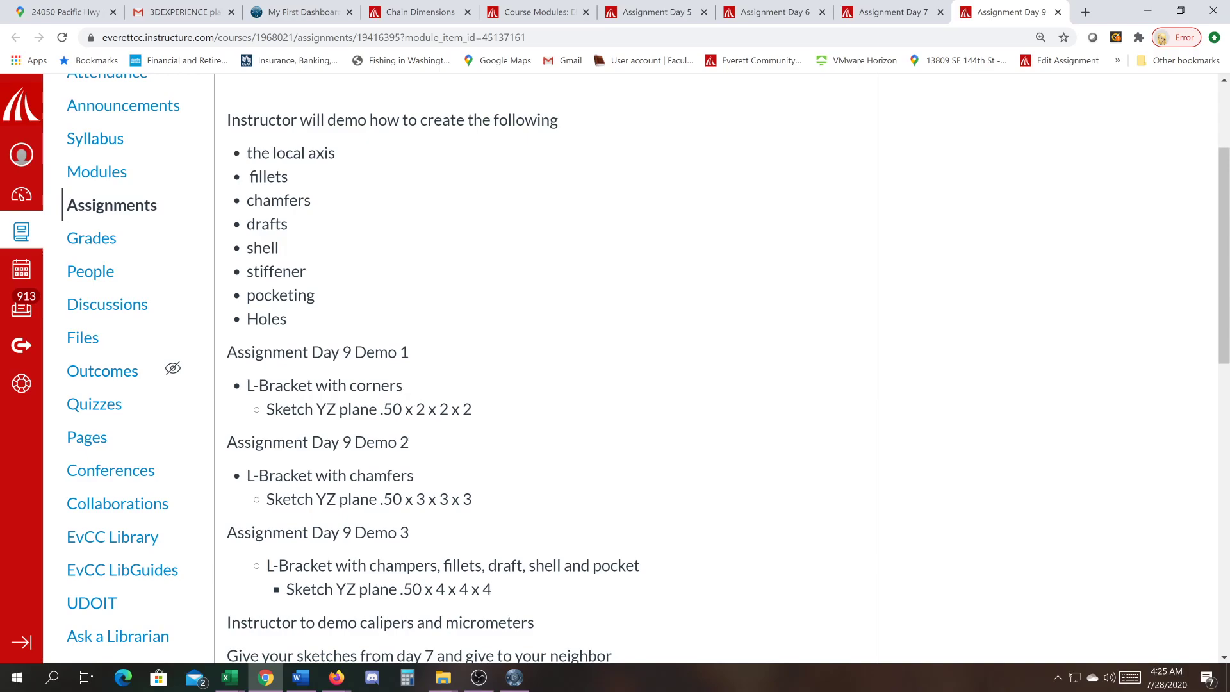
pyautogui.moveTo(451, 429)
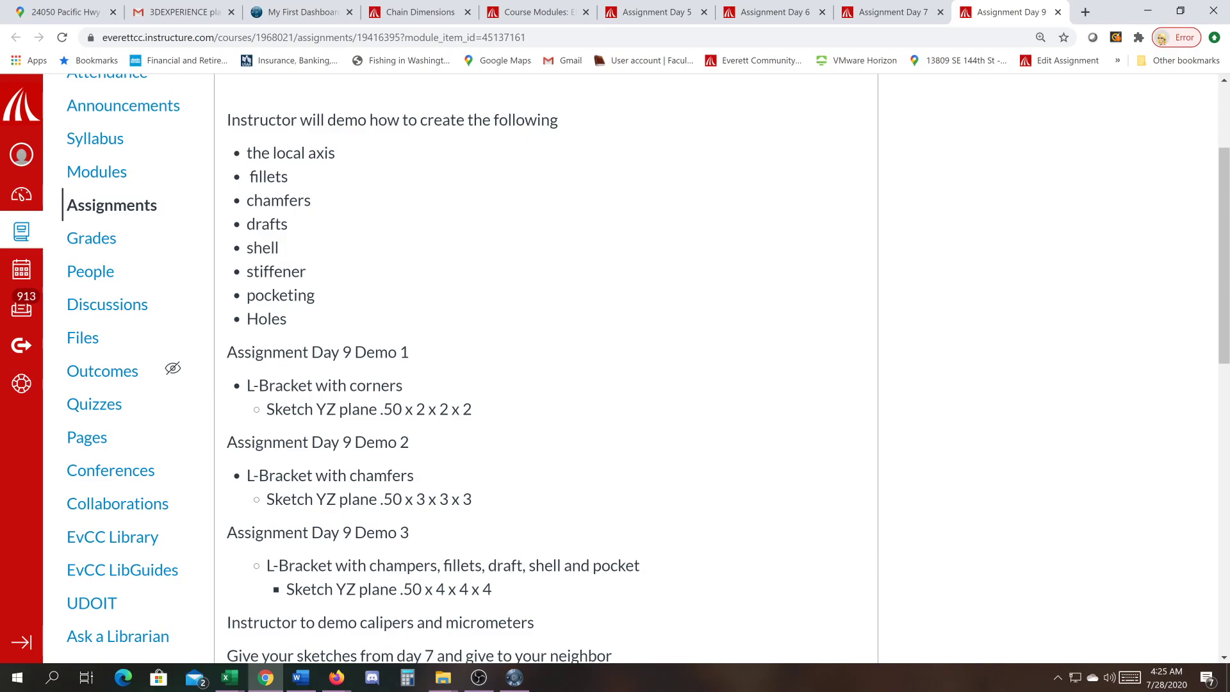
pyautogui.moveTo(485, 454)
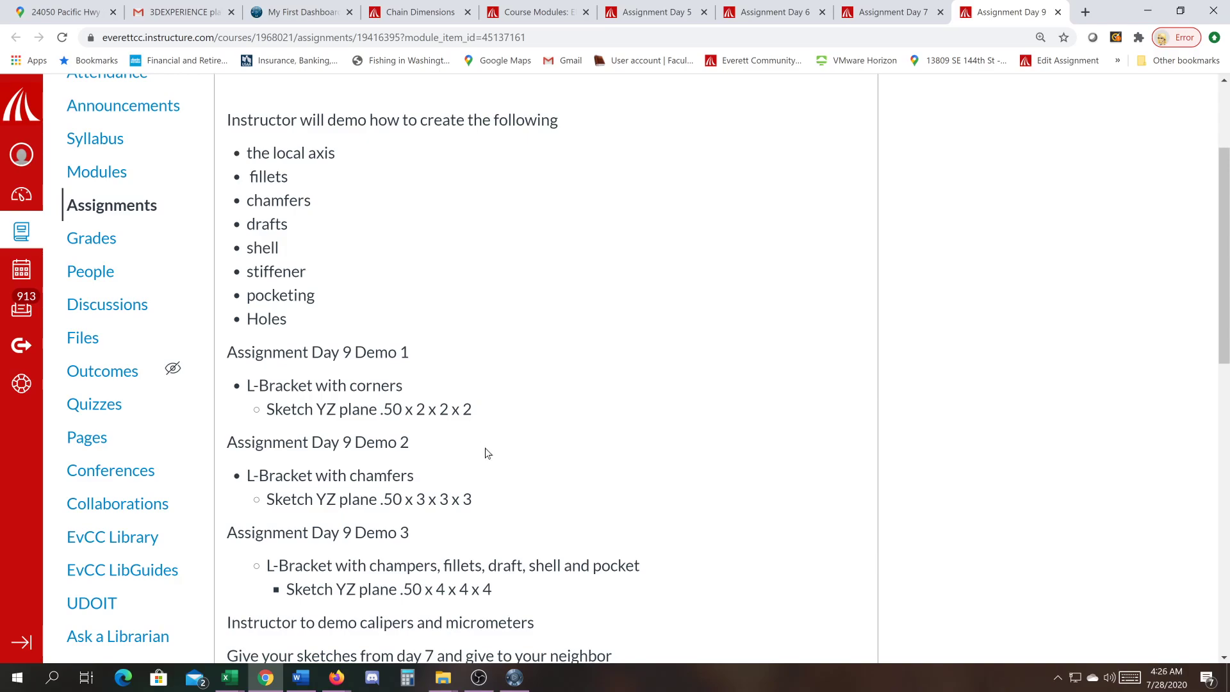
pyautogui.doubleClick(317, 352)
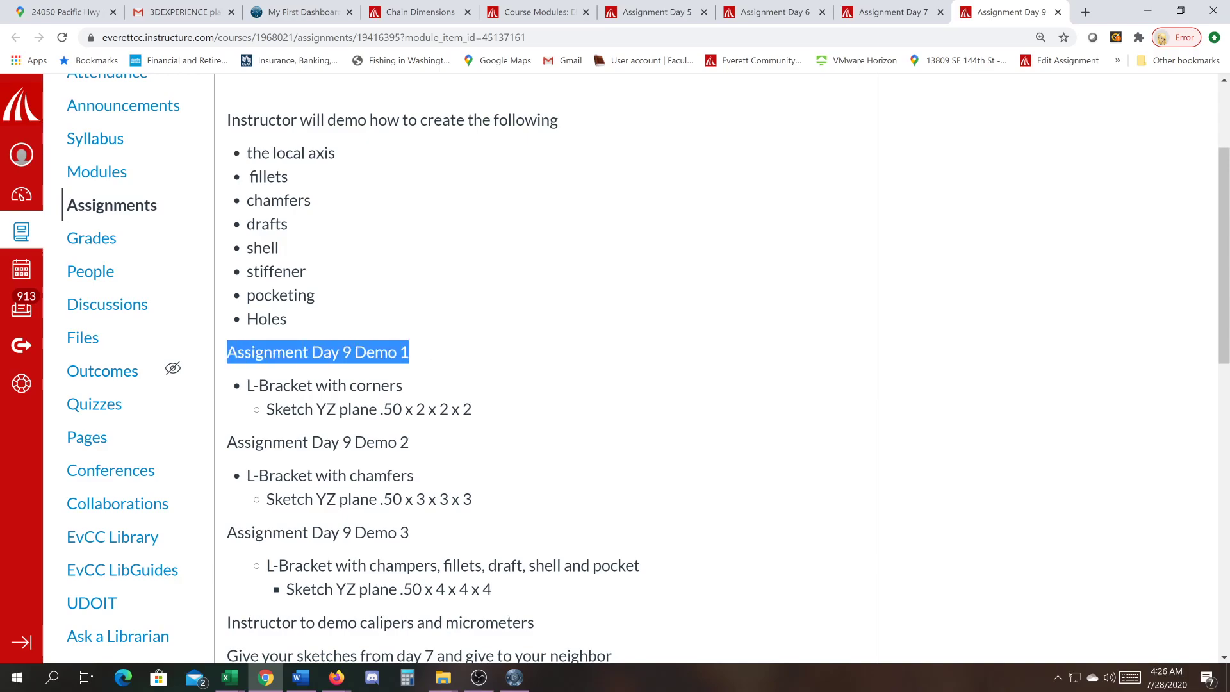
pyautogui.moveTo(487, 401)
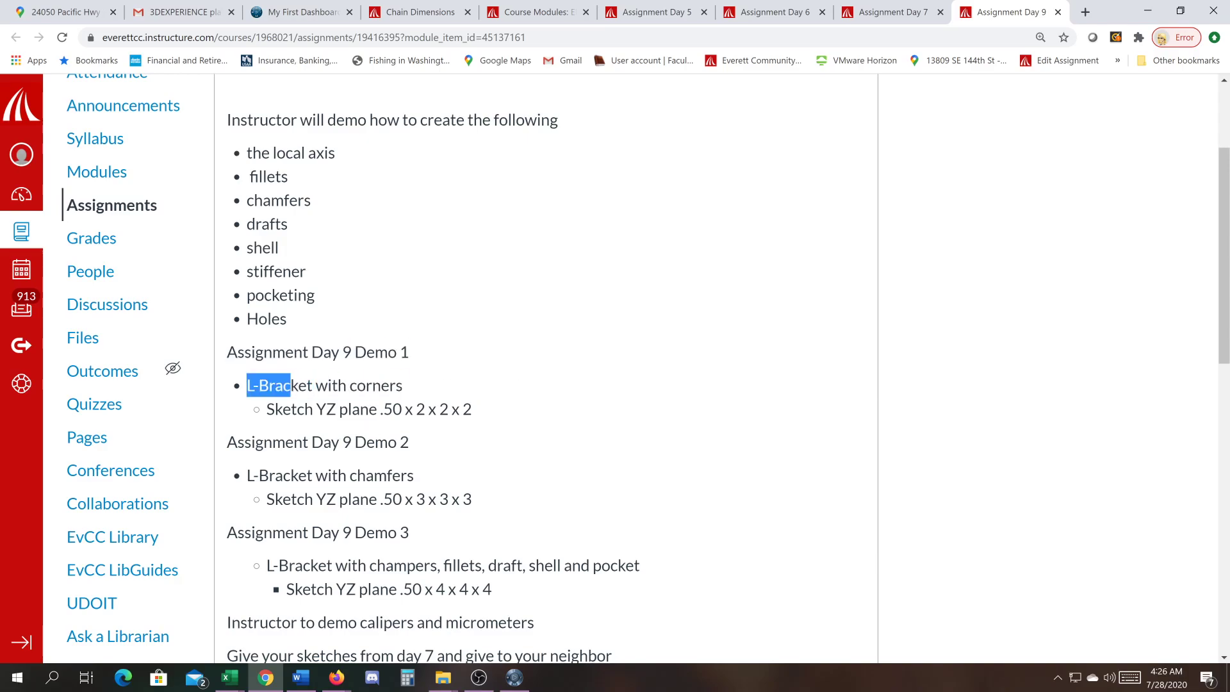
pyautogui.moveTo(270, 385); pyautogui.dragTo(400, 385)
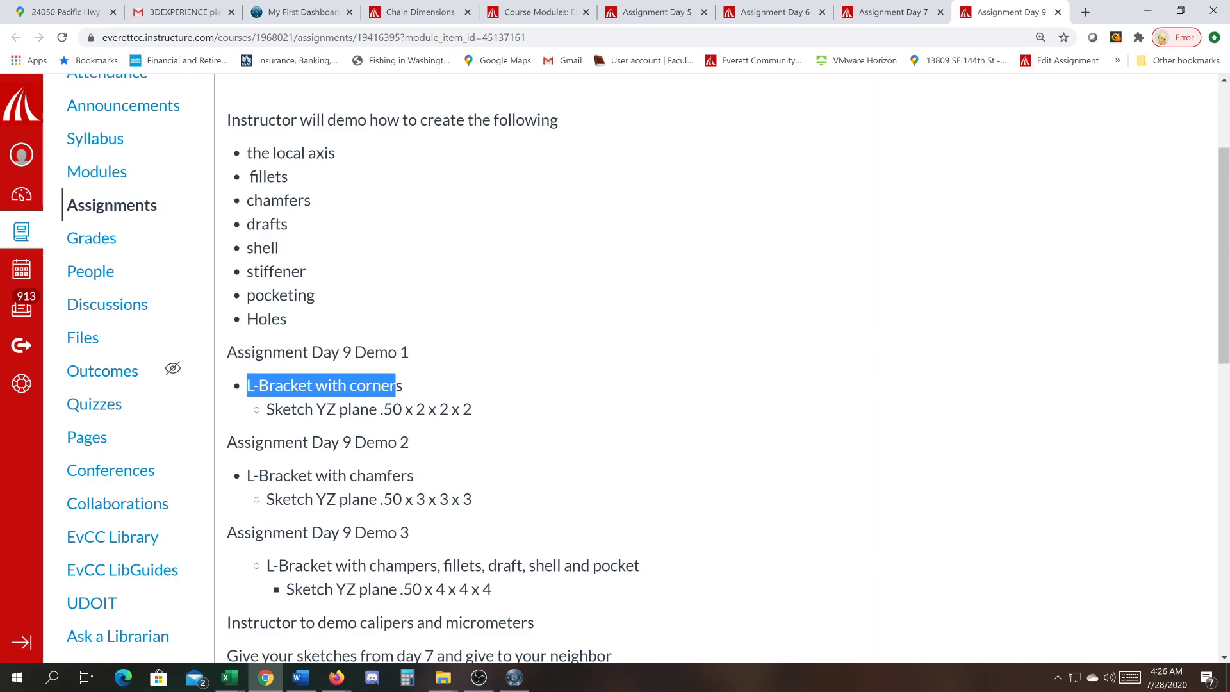
pyautogui.click(803, 520)
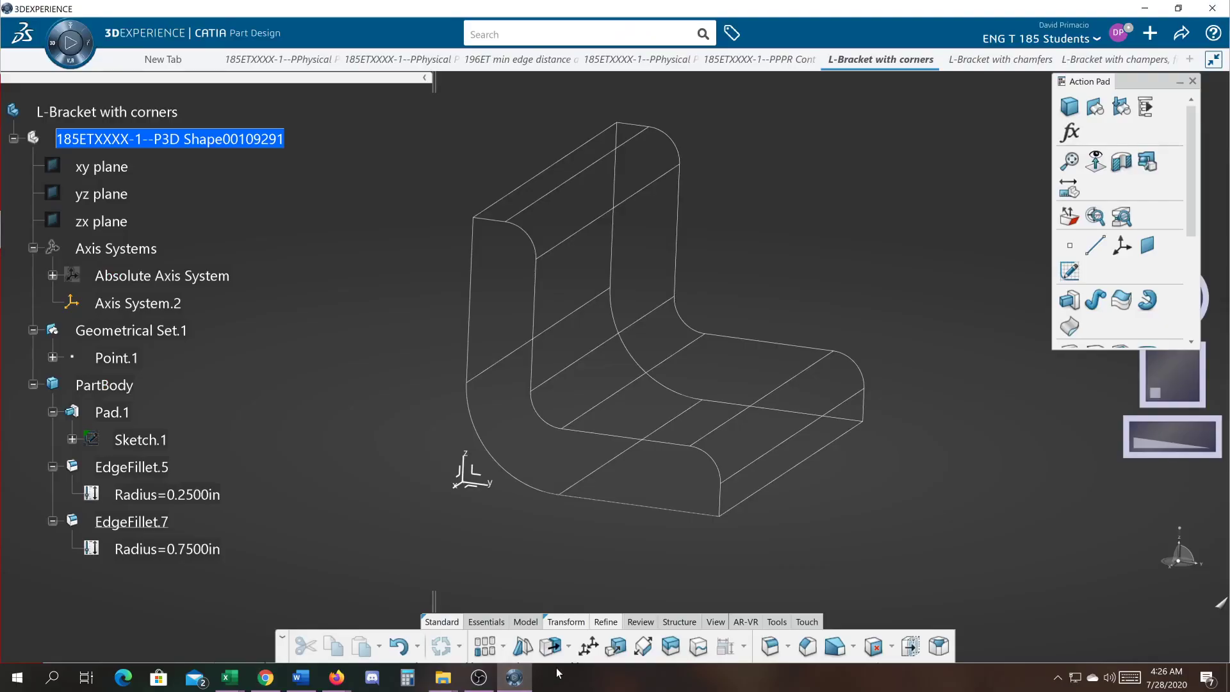
pyautogui.moveTo(697, 645)
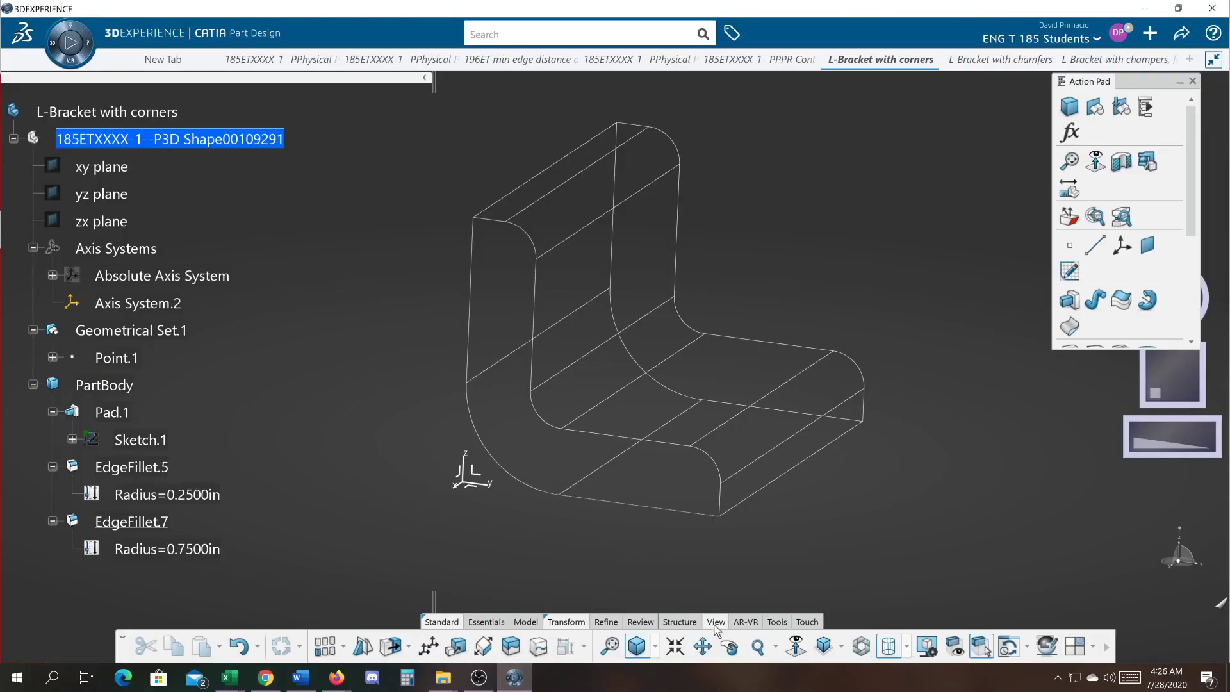
# Switch the bracket's render style to Shading with Edges
pyautogui.click(652, 647)
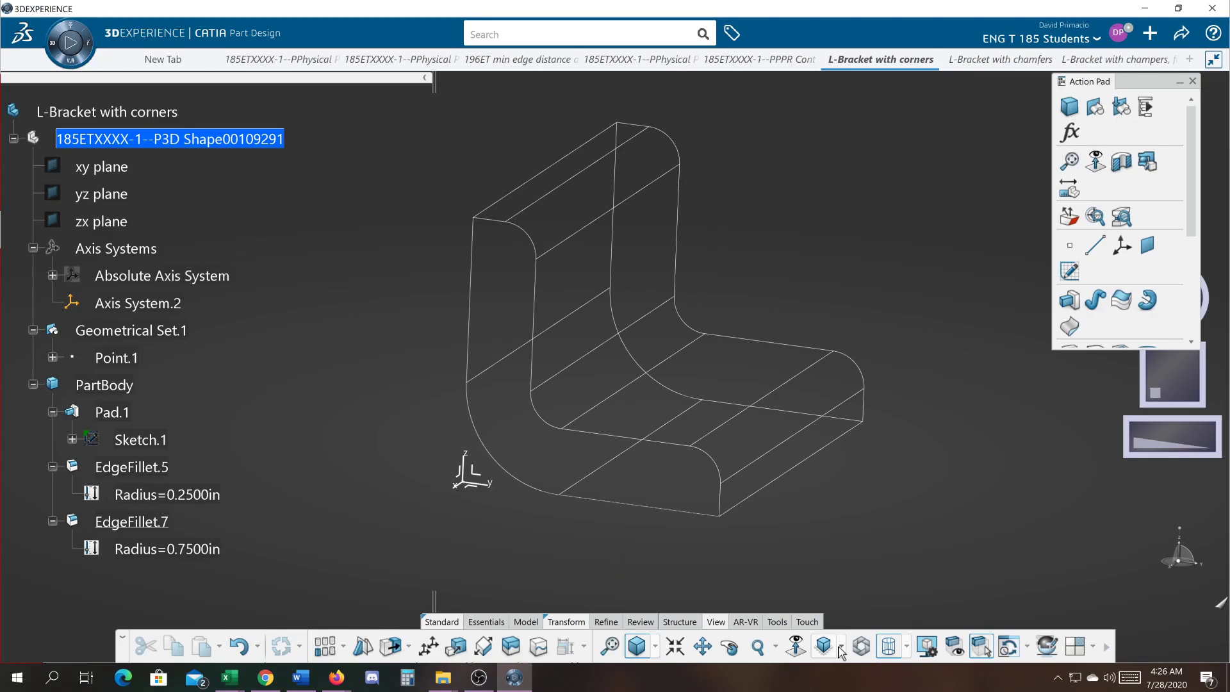
pyautogui.moveTo(843, 652)
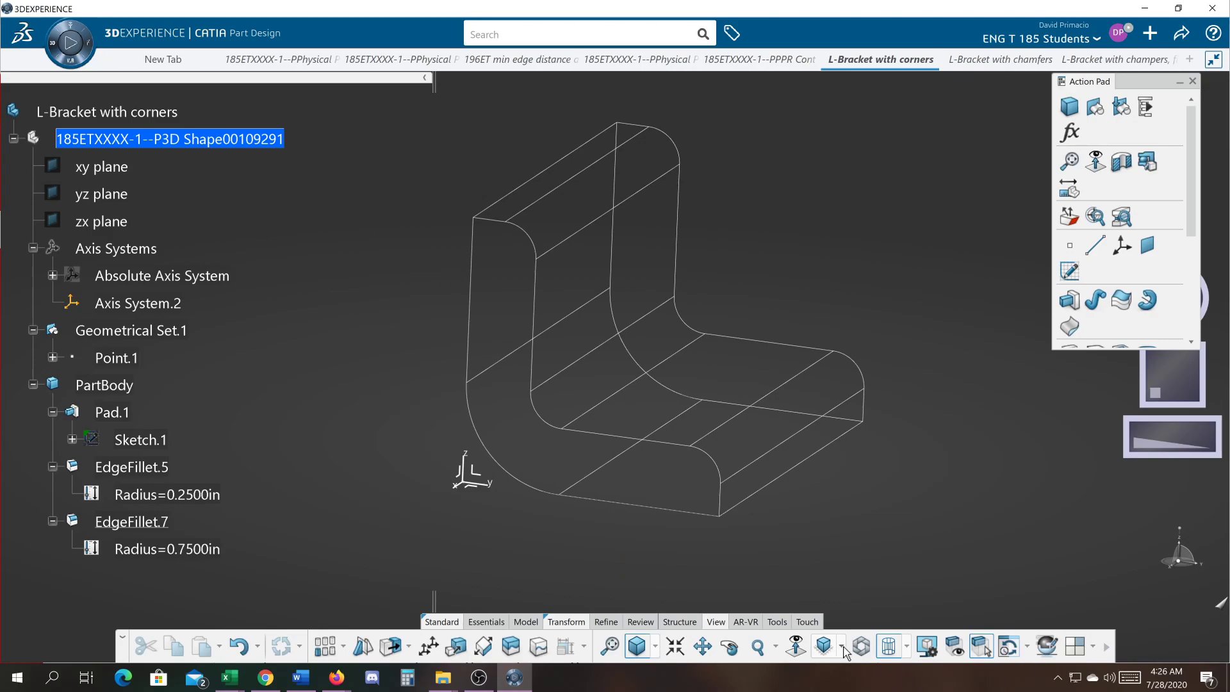
pyautogui.click(903, 645)
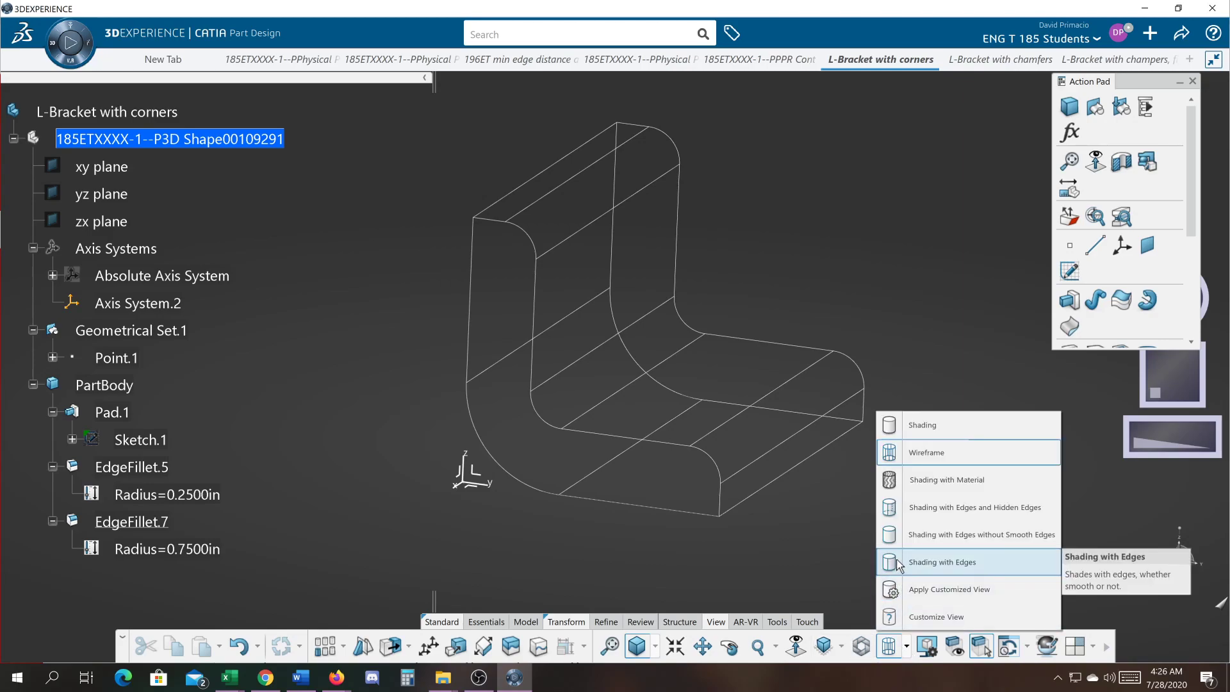
pyautogui.click(941, 561)
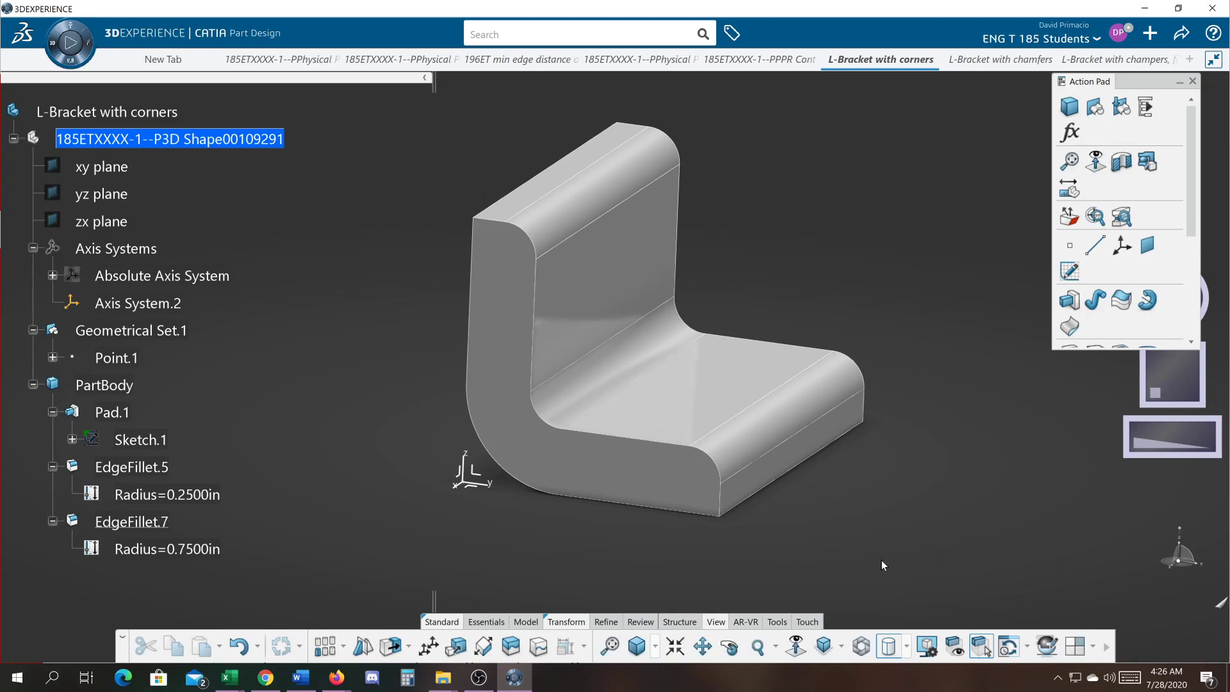